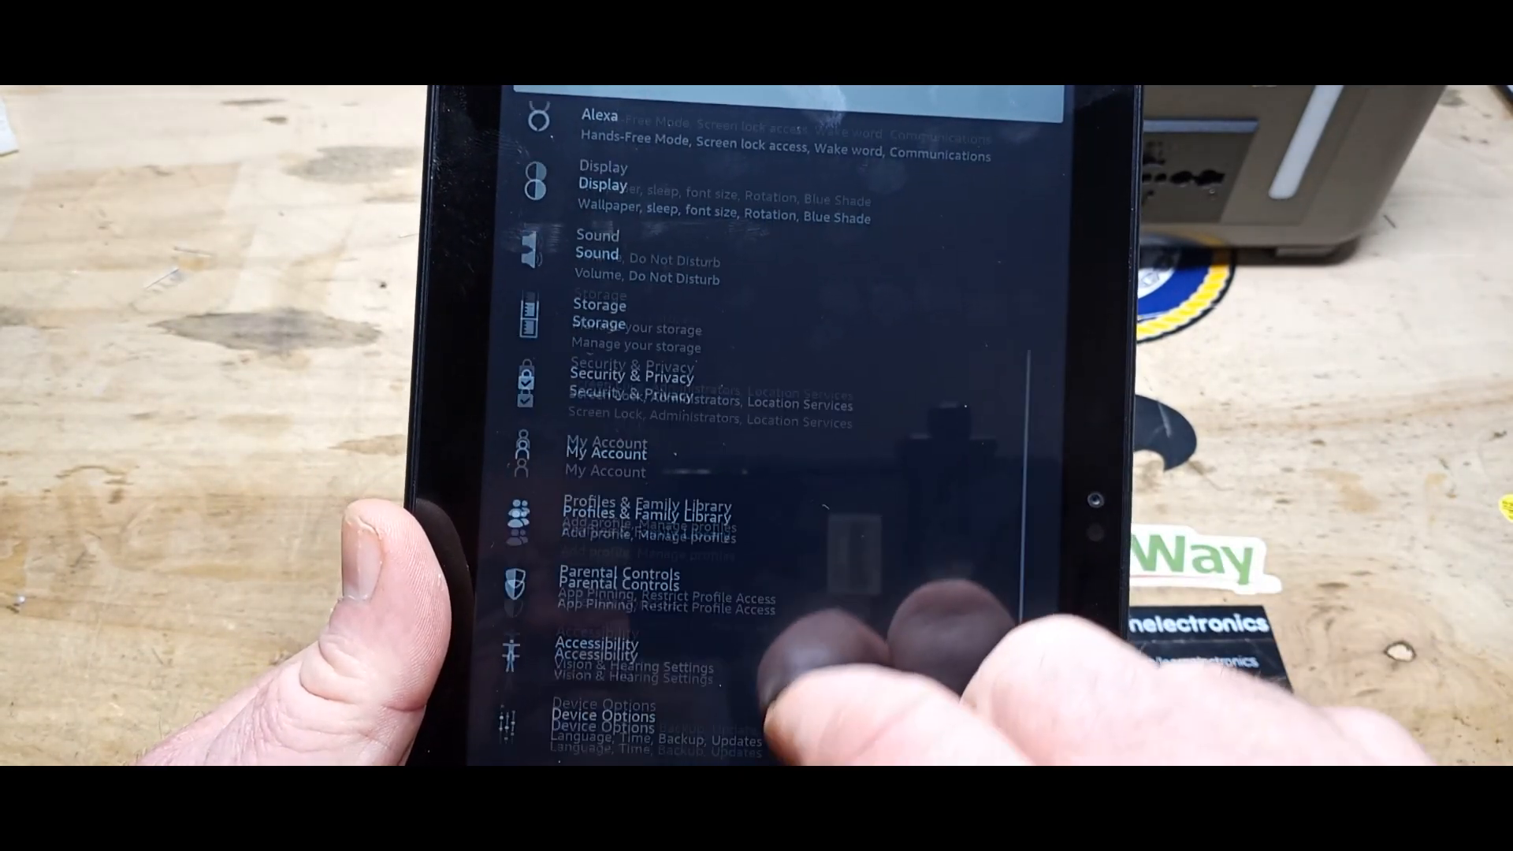
Step: In About Fire Tablet, tap Serial Number repeatedly and allow development settings
{"action": "scroll", "scroll_direction": "down", "scroll_amount": 3}
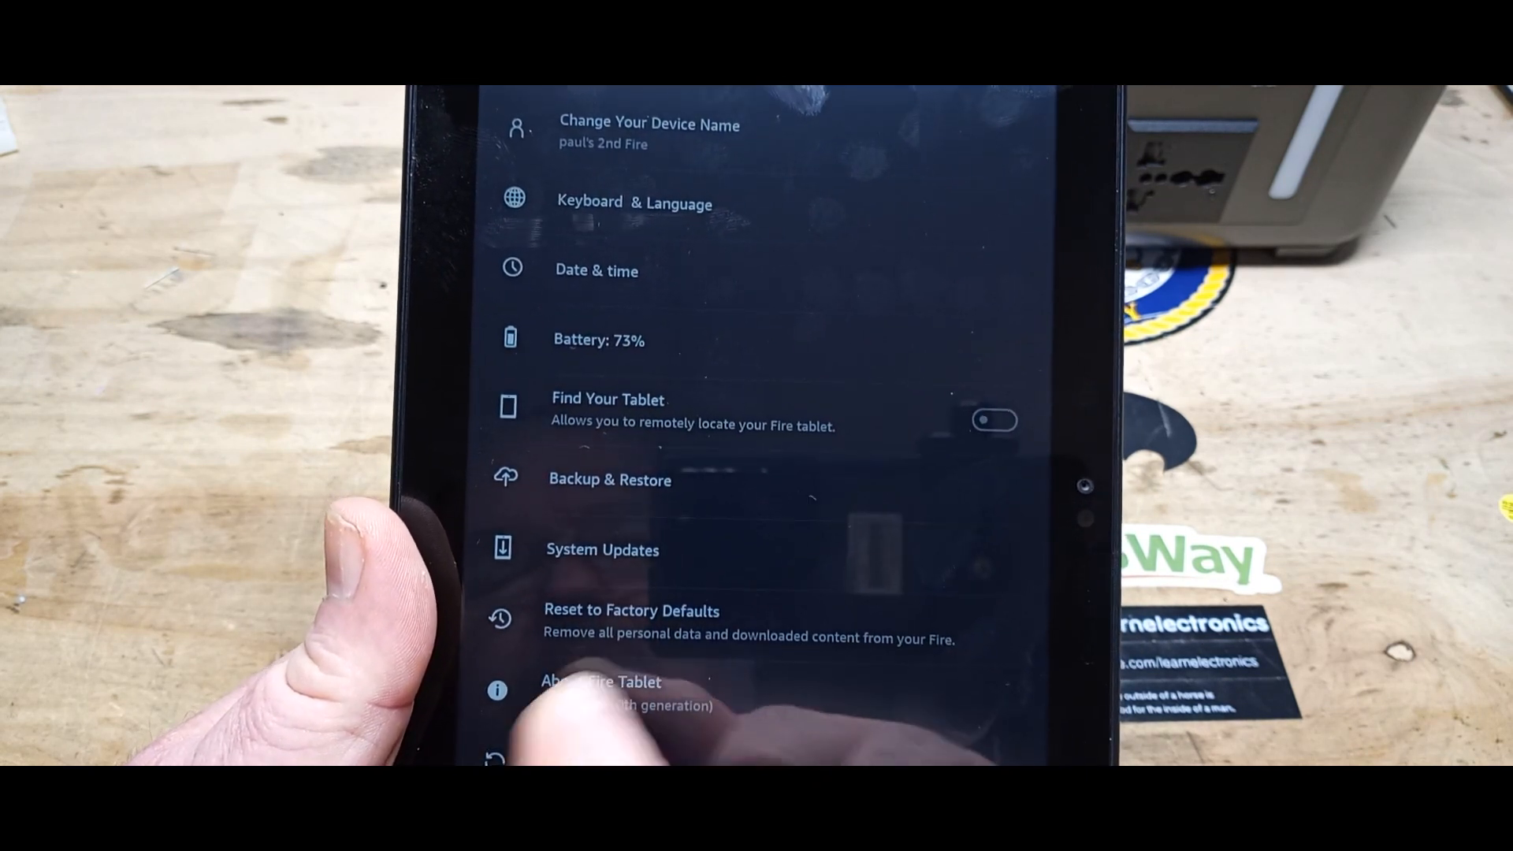
{"action": "left_click", "coordinate": [601, 682]}
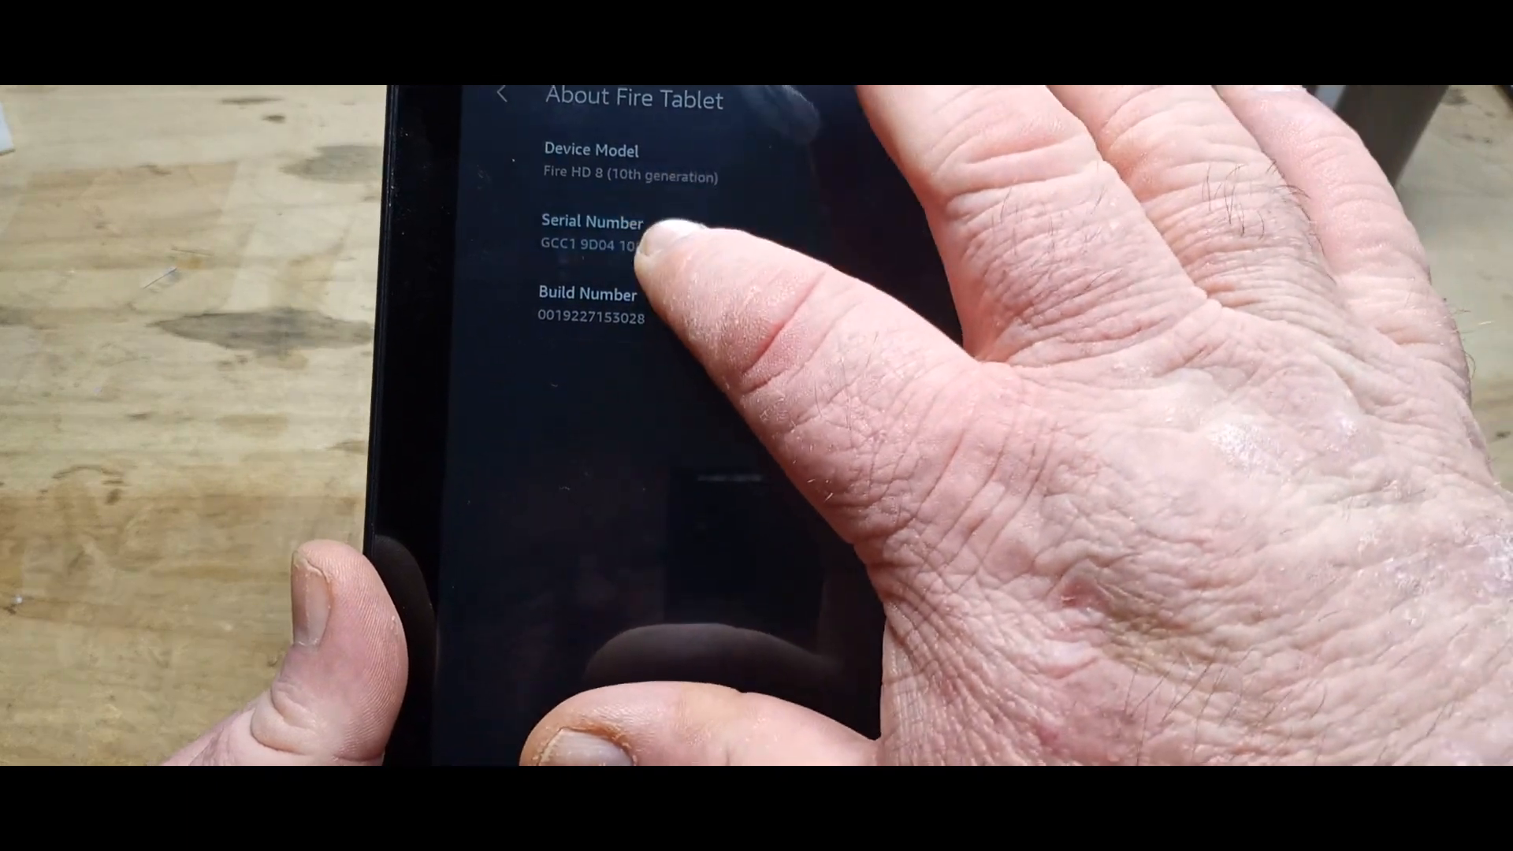
{"action": "left_click", "coordinate": [590, 306]}
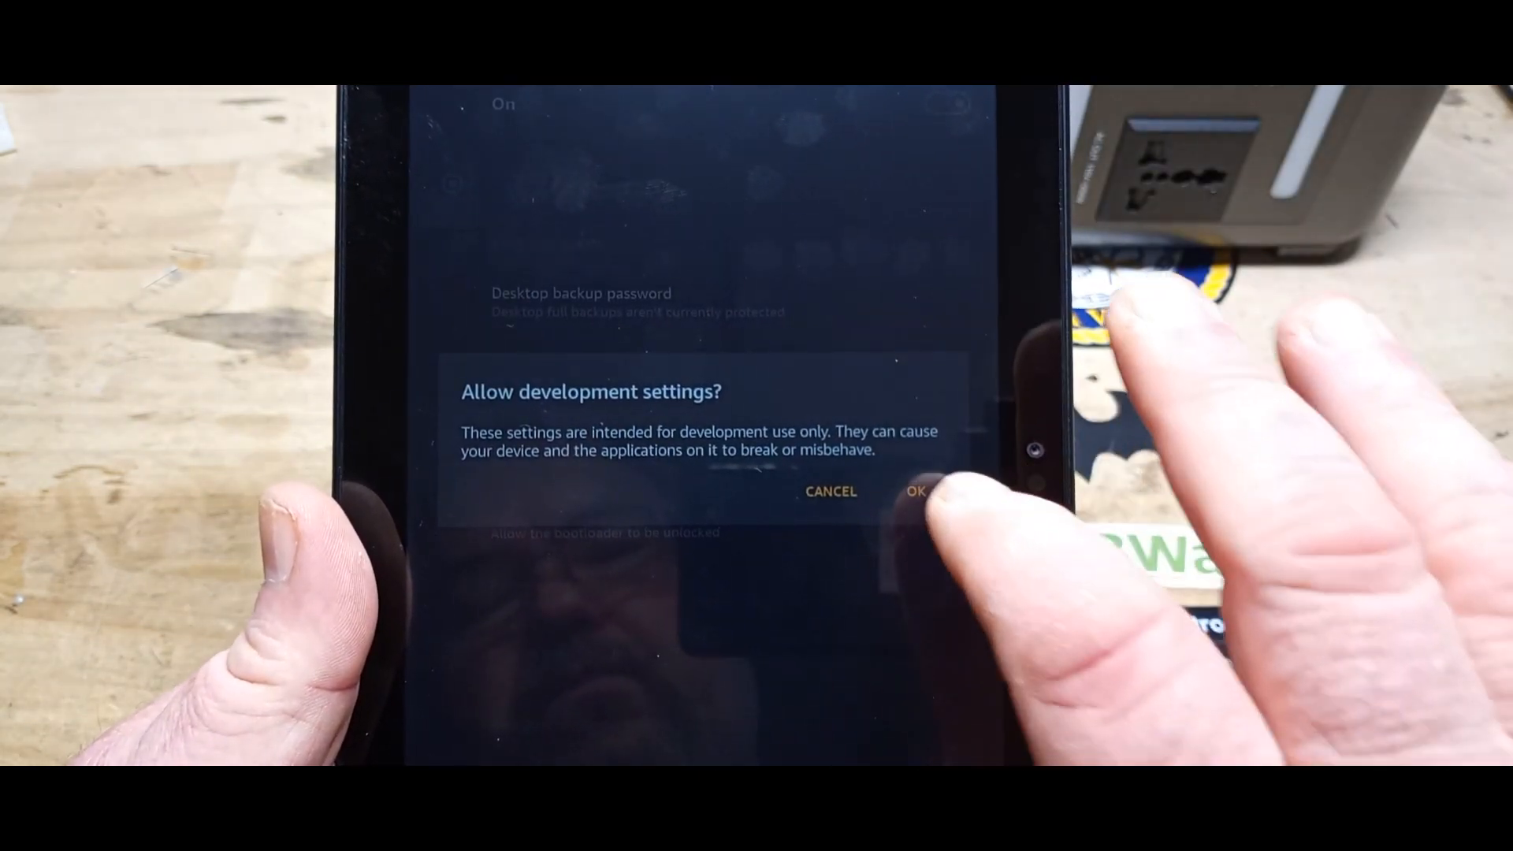
{"action": "left_click", "coordinate": [914, 490]}
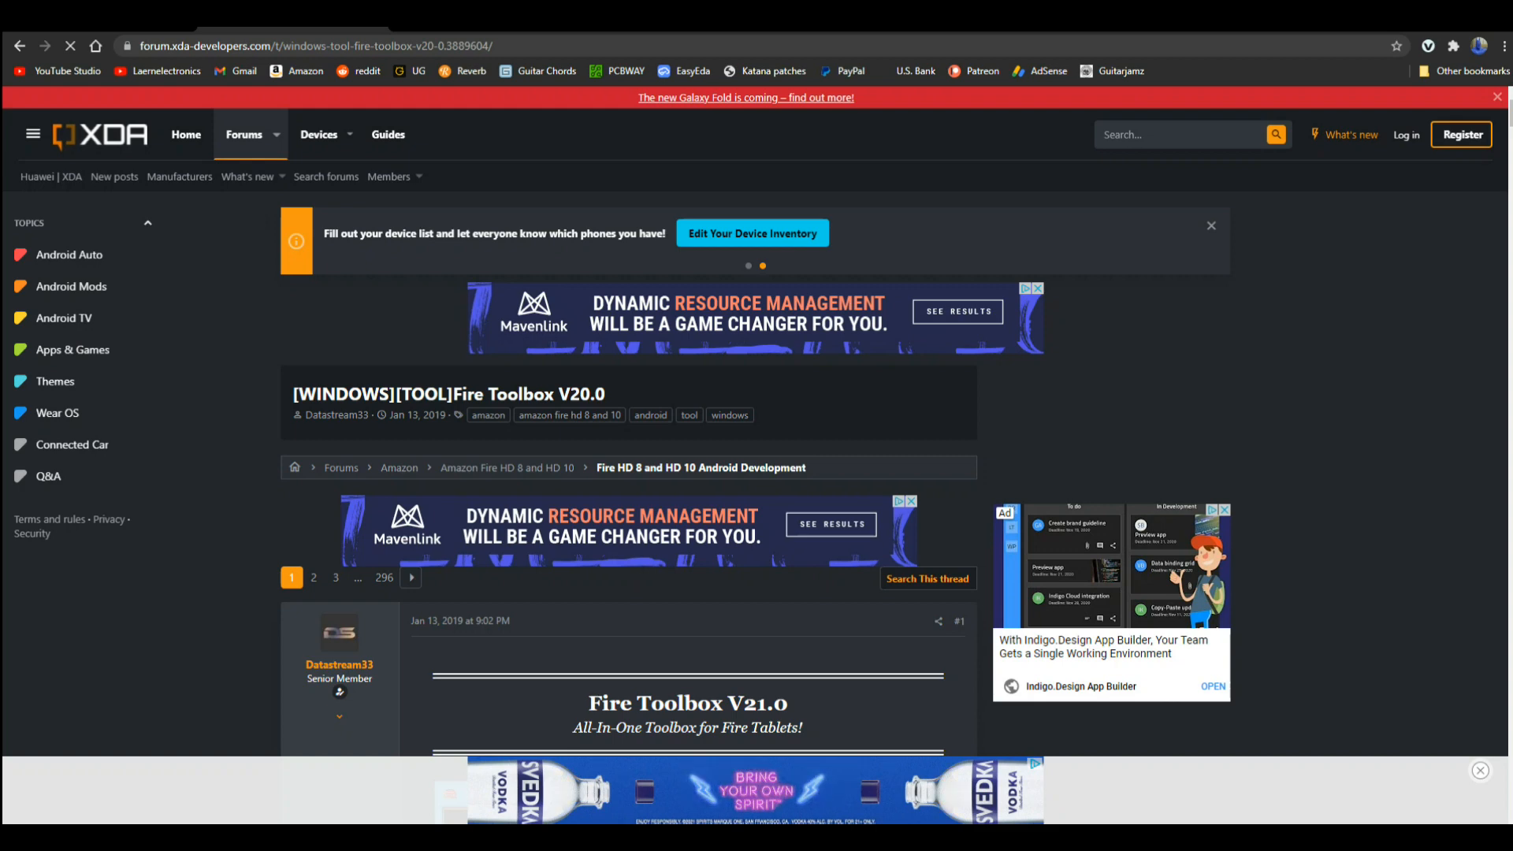
Step: Highlight the Amazon Fire 8/8+ (2020) row in the thread's Device Compatibility table
{"action": "scroll", "scroll_direction": "down", "scroll_amount": 3}
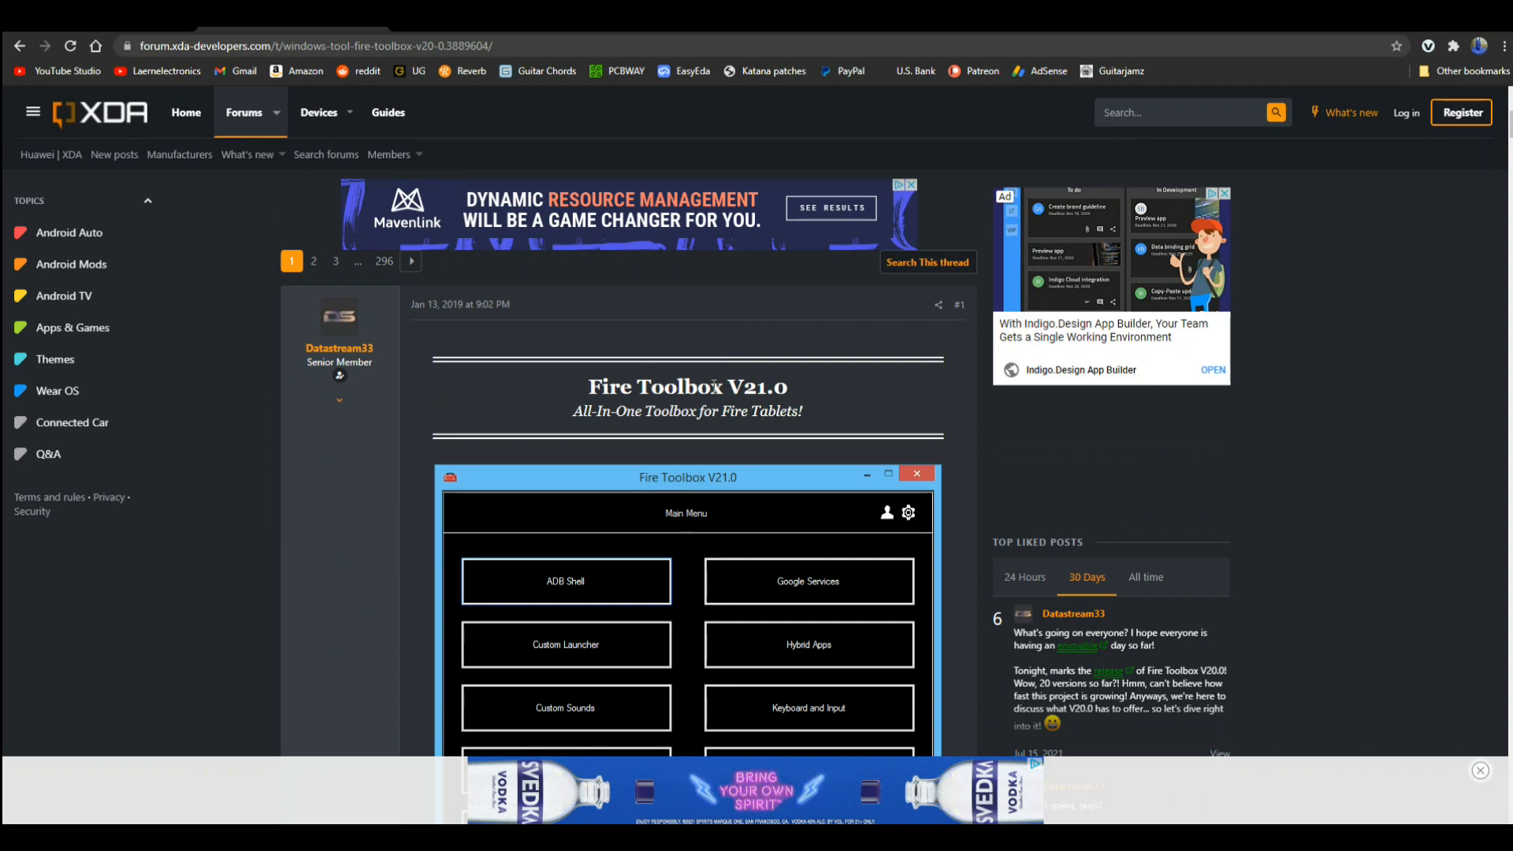
{"action": "scroll", "scroll_direction": "down", "scroll_amount": 3}
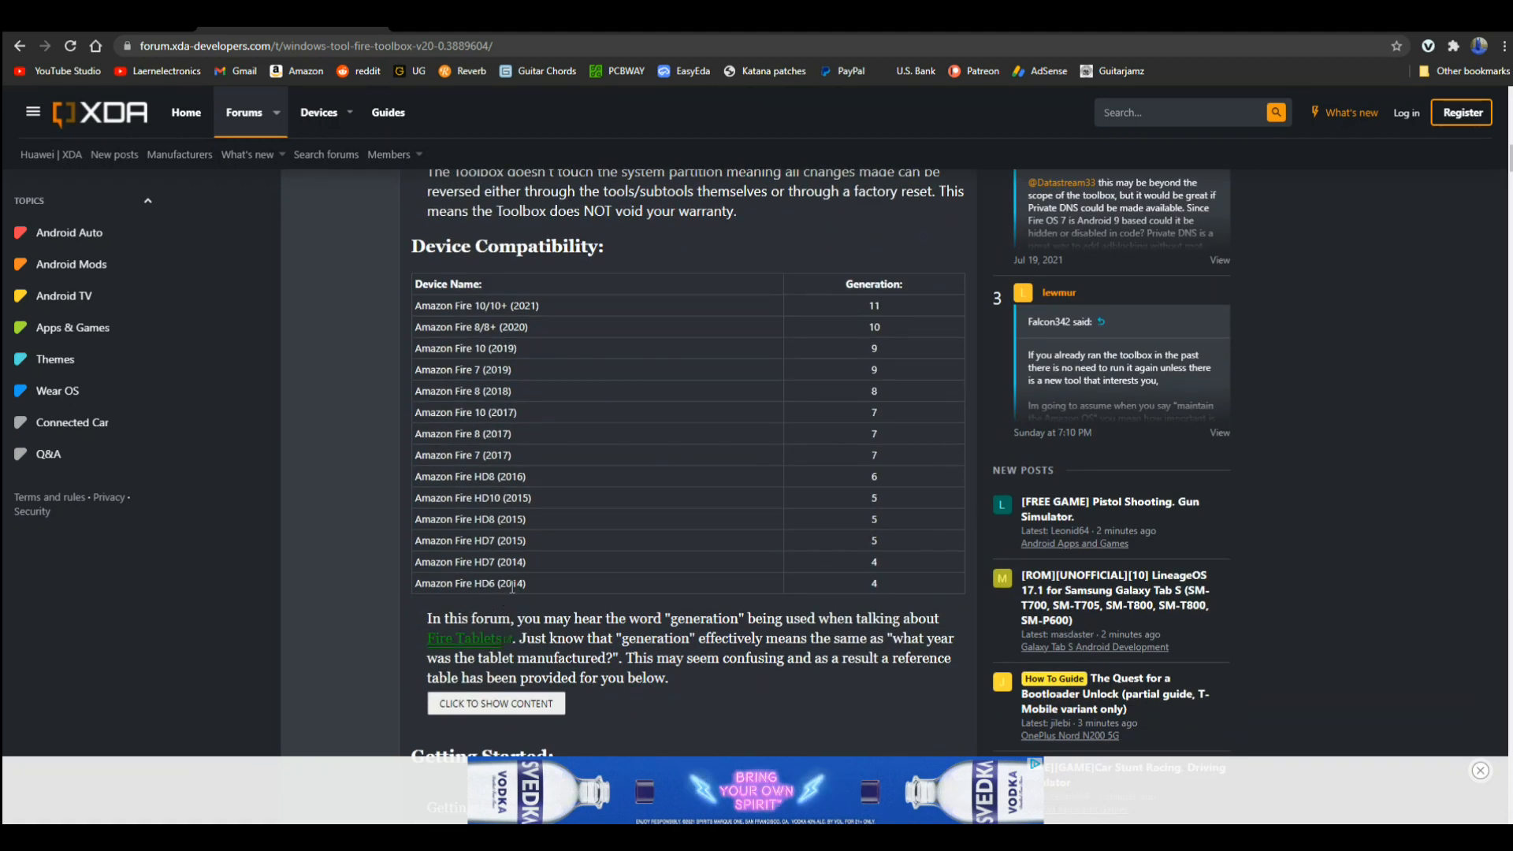
{"action": "double_click", "coordinate": [470, 583]}
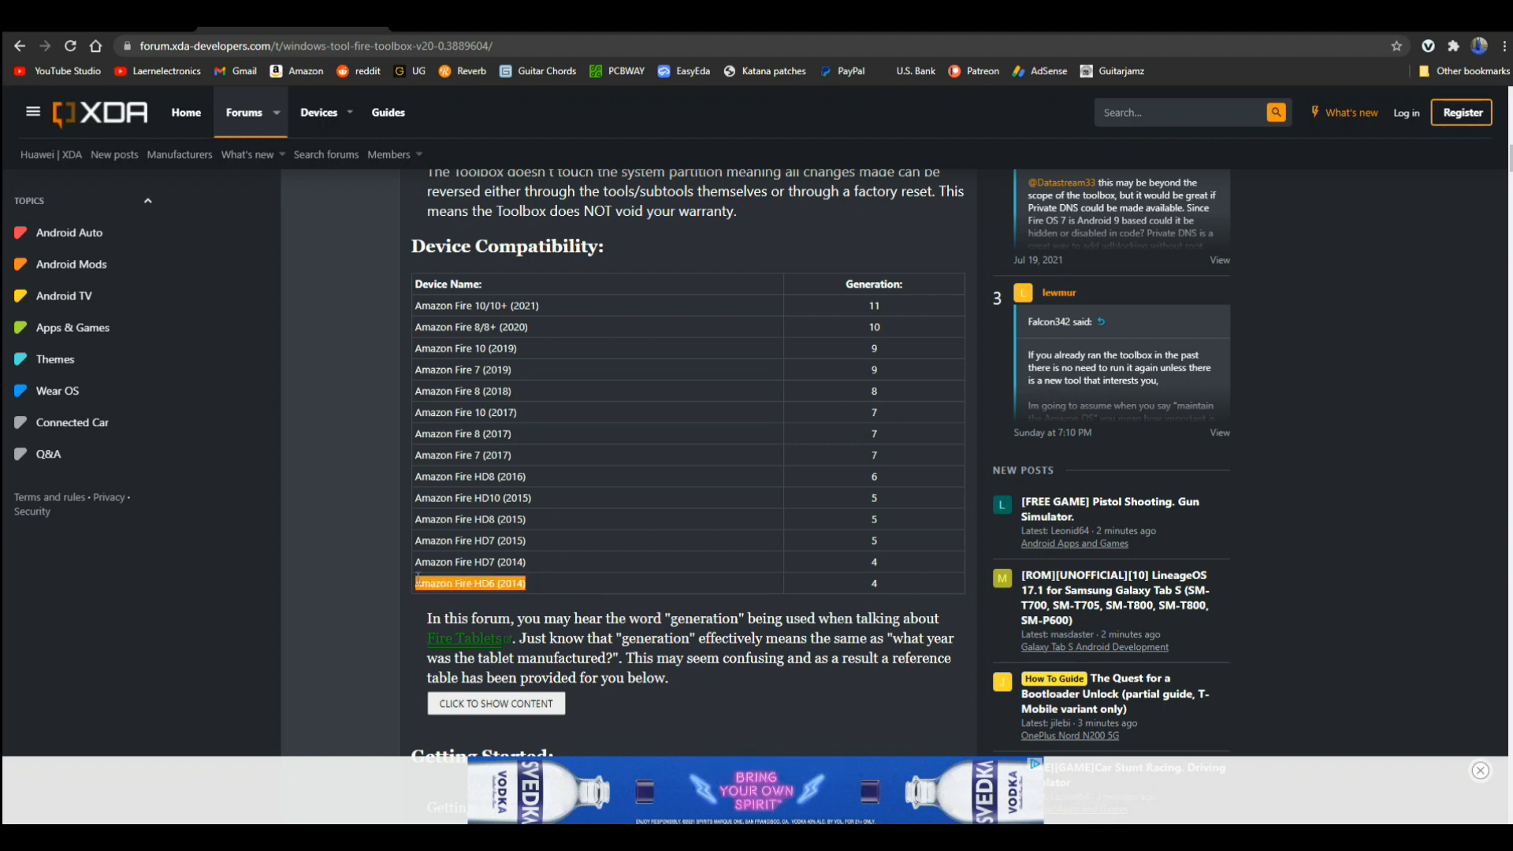
{"action": "mouse_move", "coordinate": [529, 328]}
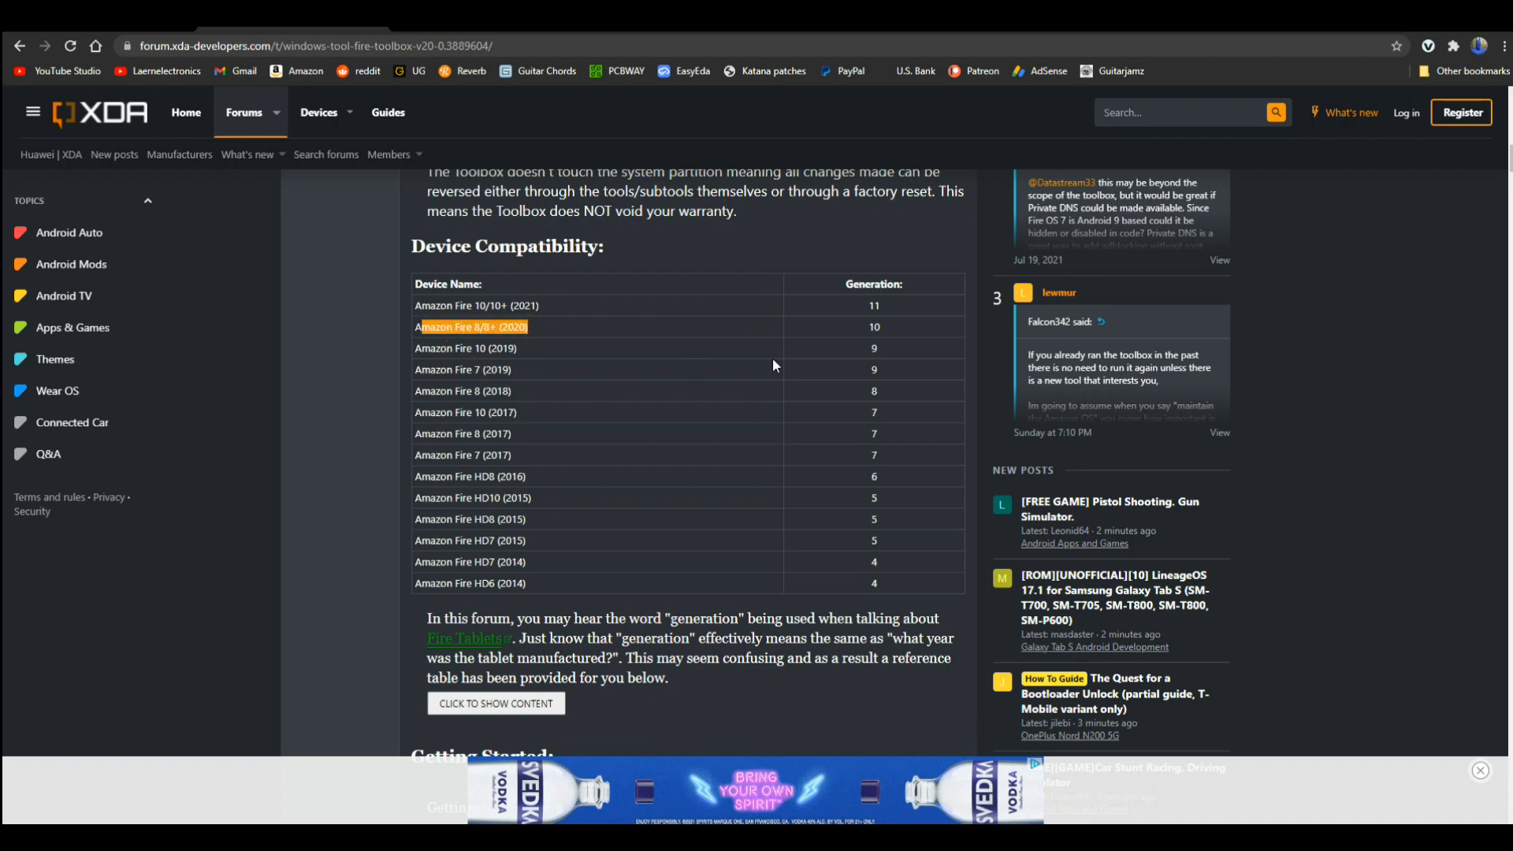
{"action": "mouse_move", "coordinate": [377, 382]}
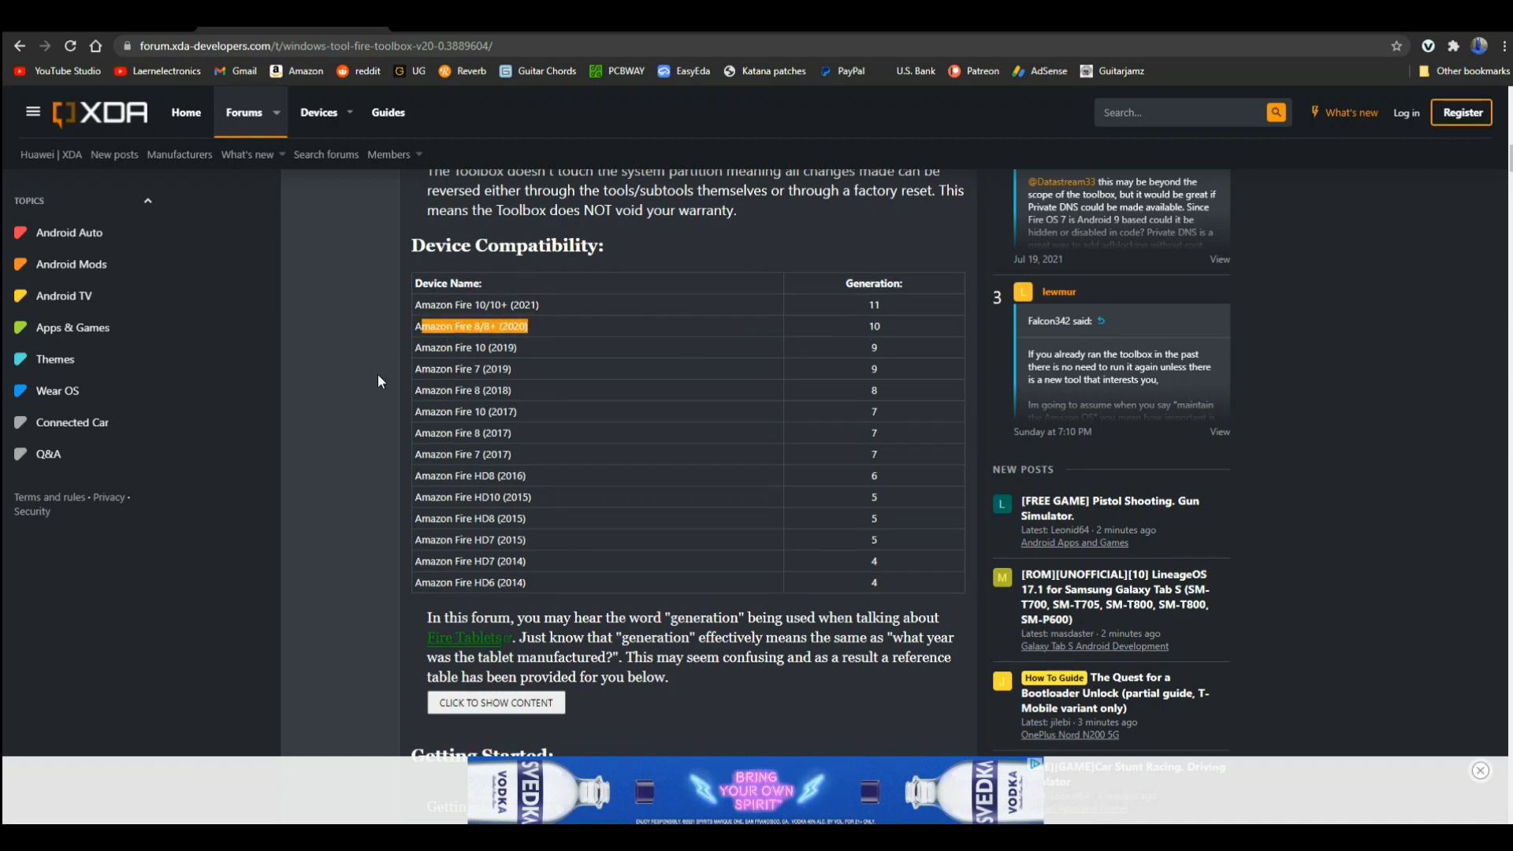
{"action": "scroll", "scroll_direction": "down", "scroll_amount": 3}
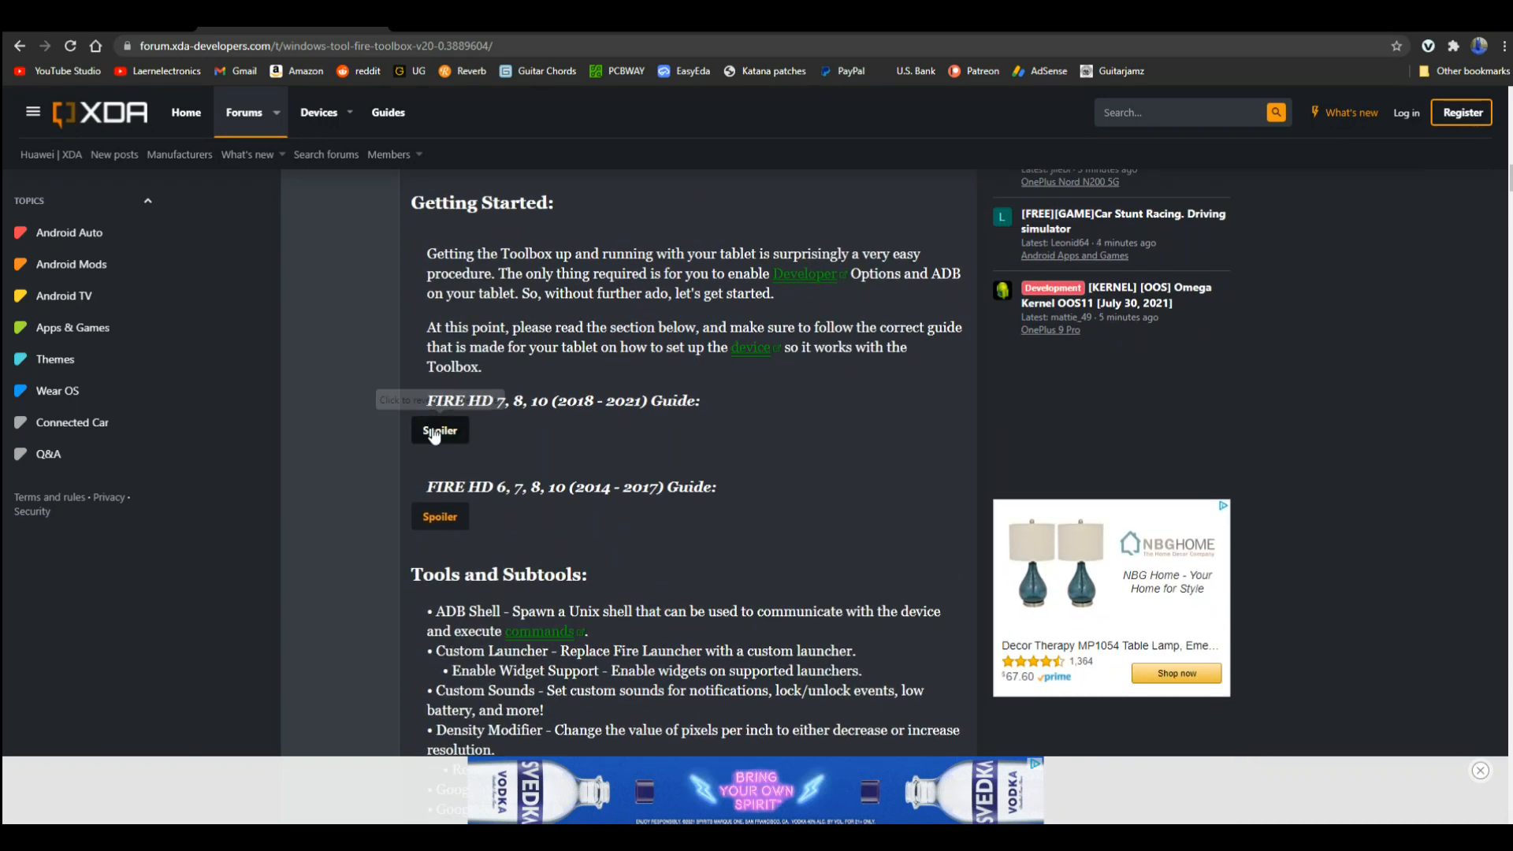
Step: Expand the FIRE HD 7, 8, 10 (2018 - 2021) Guide spoiler and reach the Downloads installer link
{"action": "left_click", "coordinate": [439, 430]}
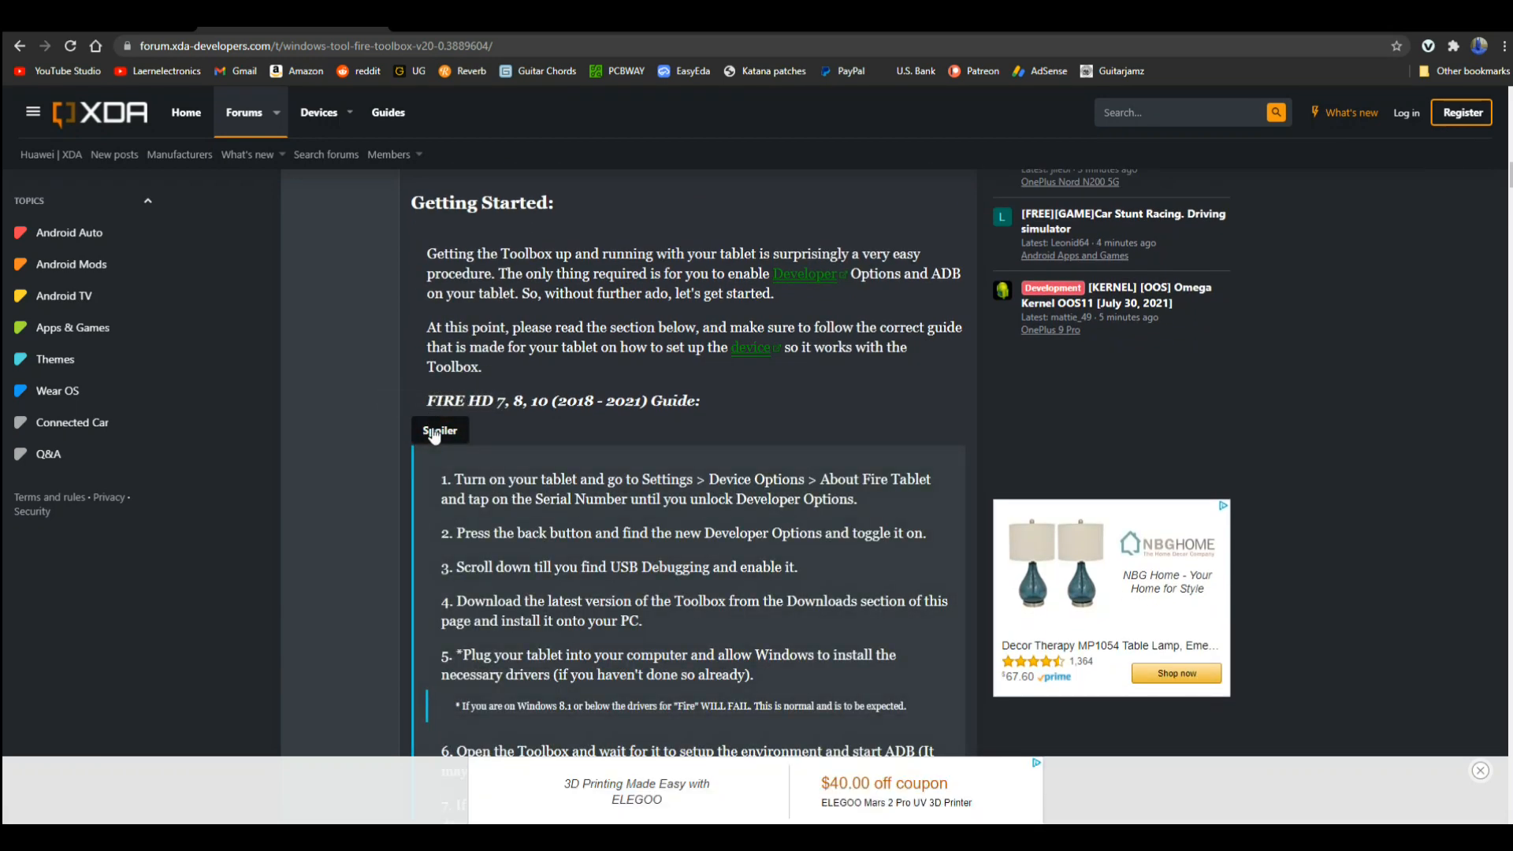
{"action": "scroll", "scroll_direction": "down", "scroll_amount": 3}
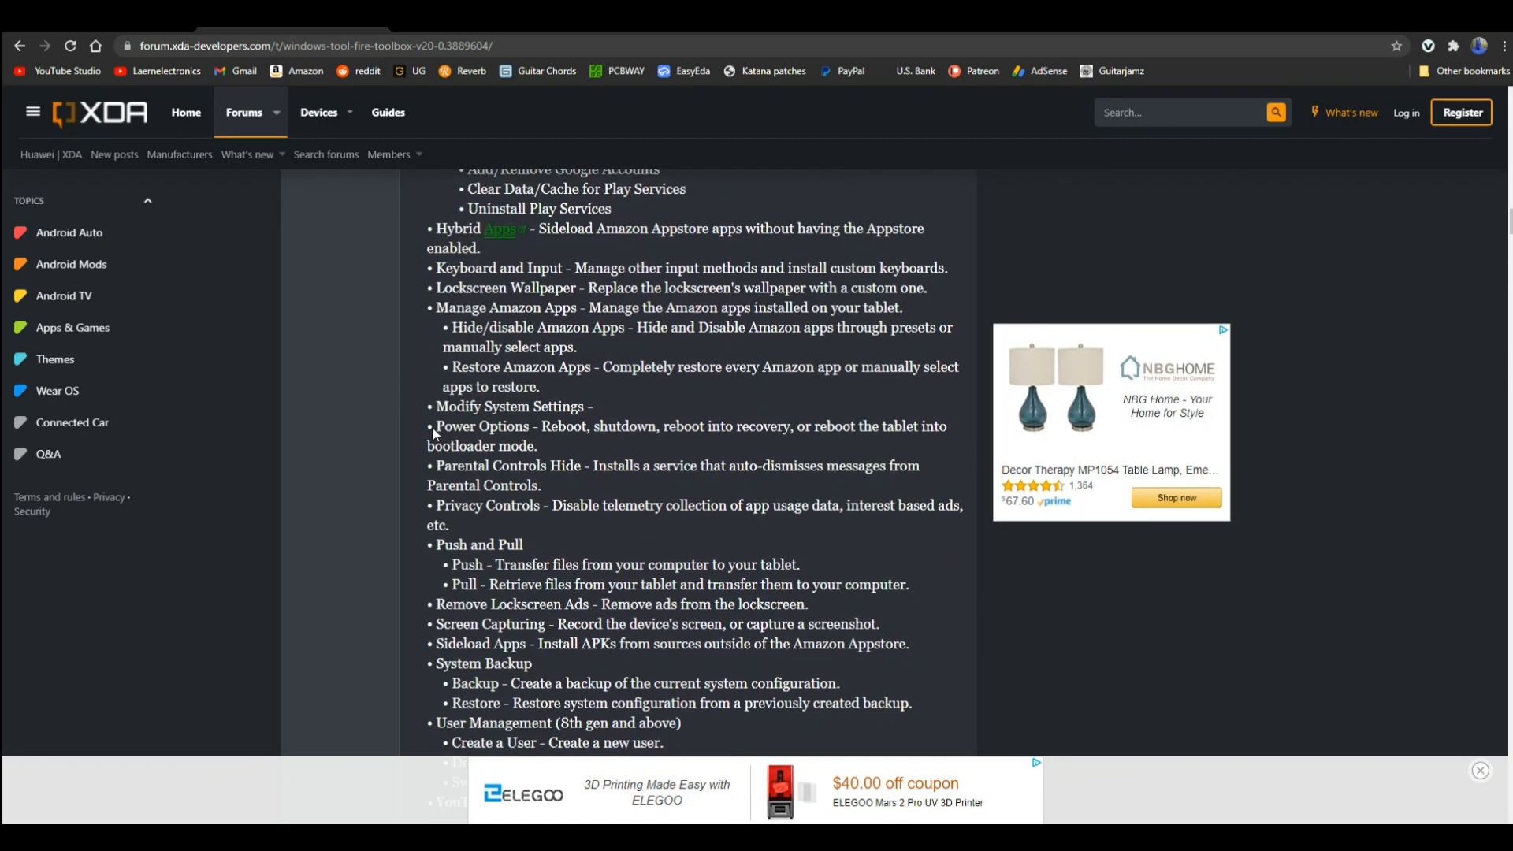
{"action": "scroll", "scroll_direction": "down", "scroll_amount": 3}
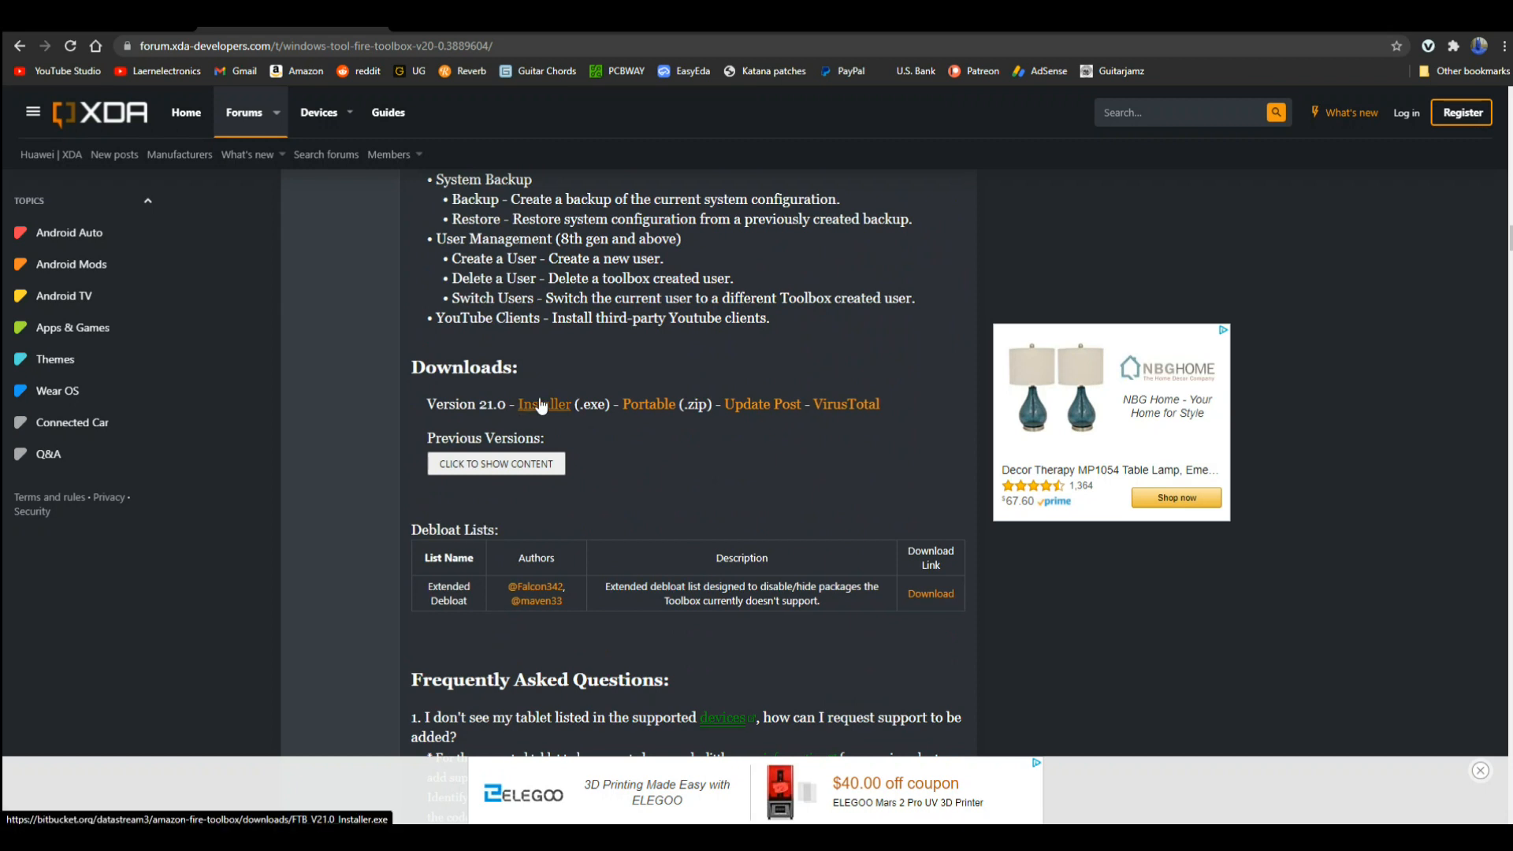
{"action": "mouse_move", "coordinate": [1350, 112]}
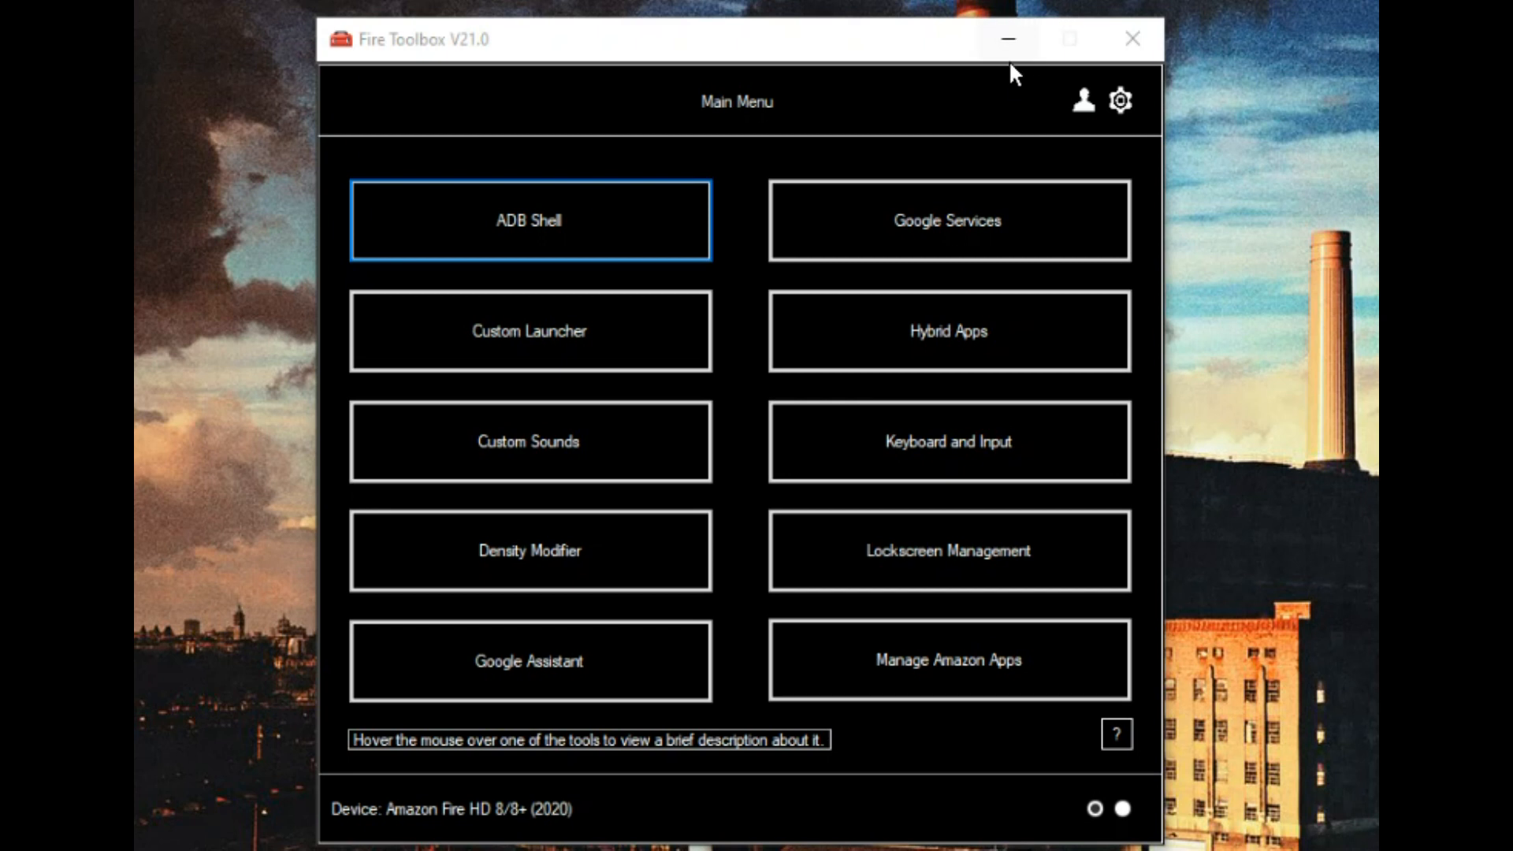
{"action": "mouse_move", "coordinate": [949, 238]}
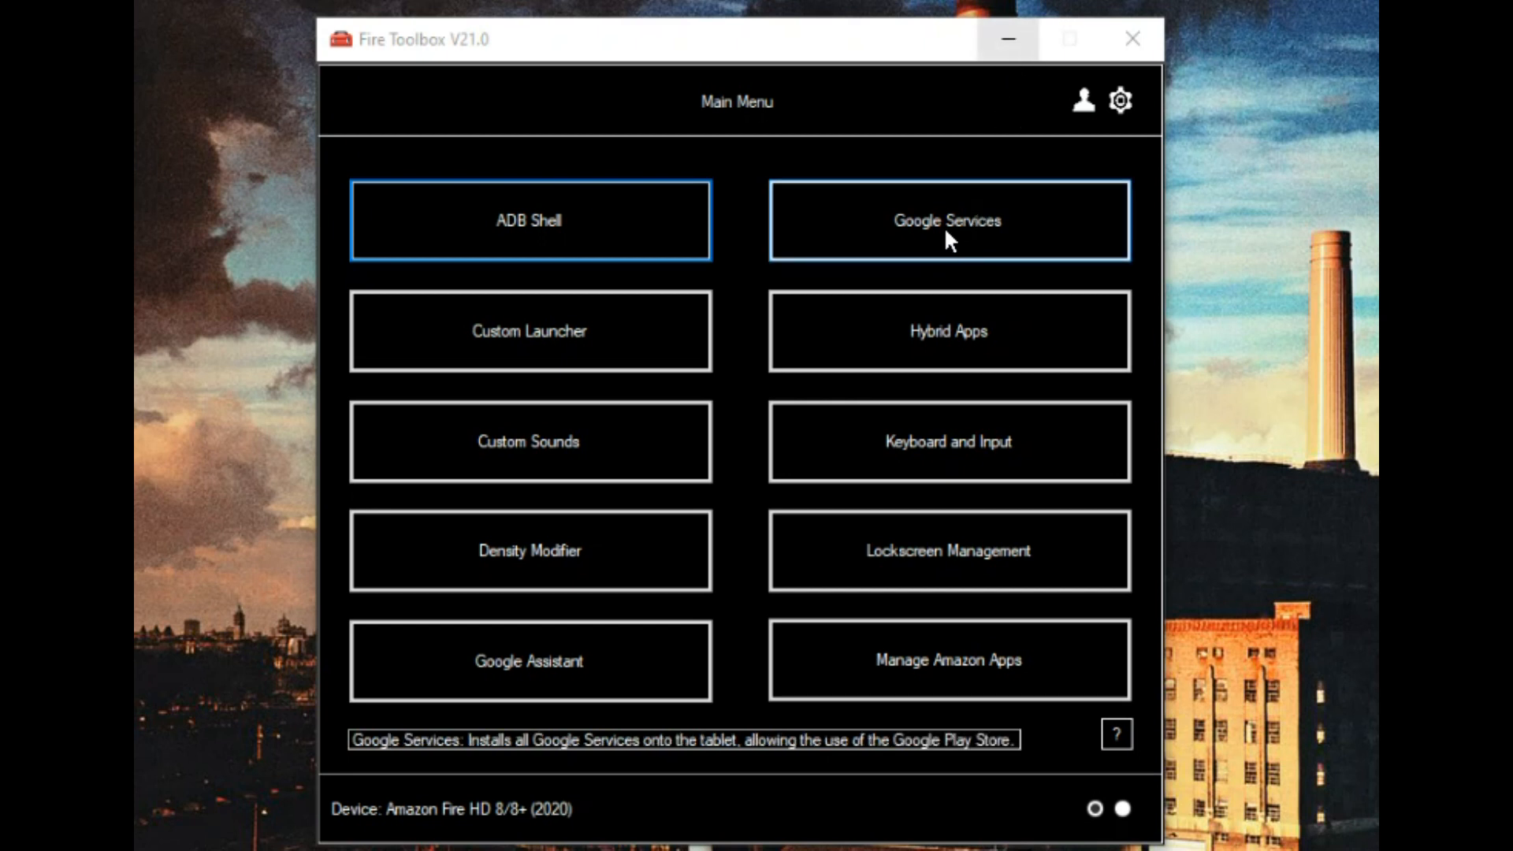
Step: Run the Google Services tool to install Play Framework, Services, Account Manager and Play Store
{"action": "left_click", "coordinate": [947, 219]}
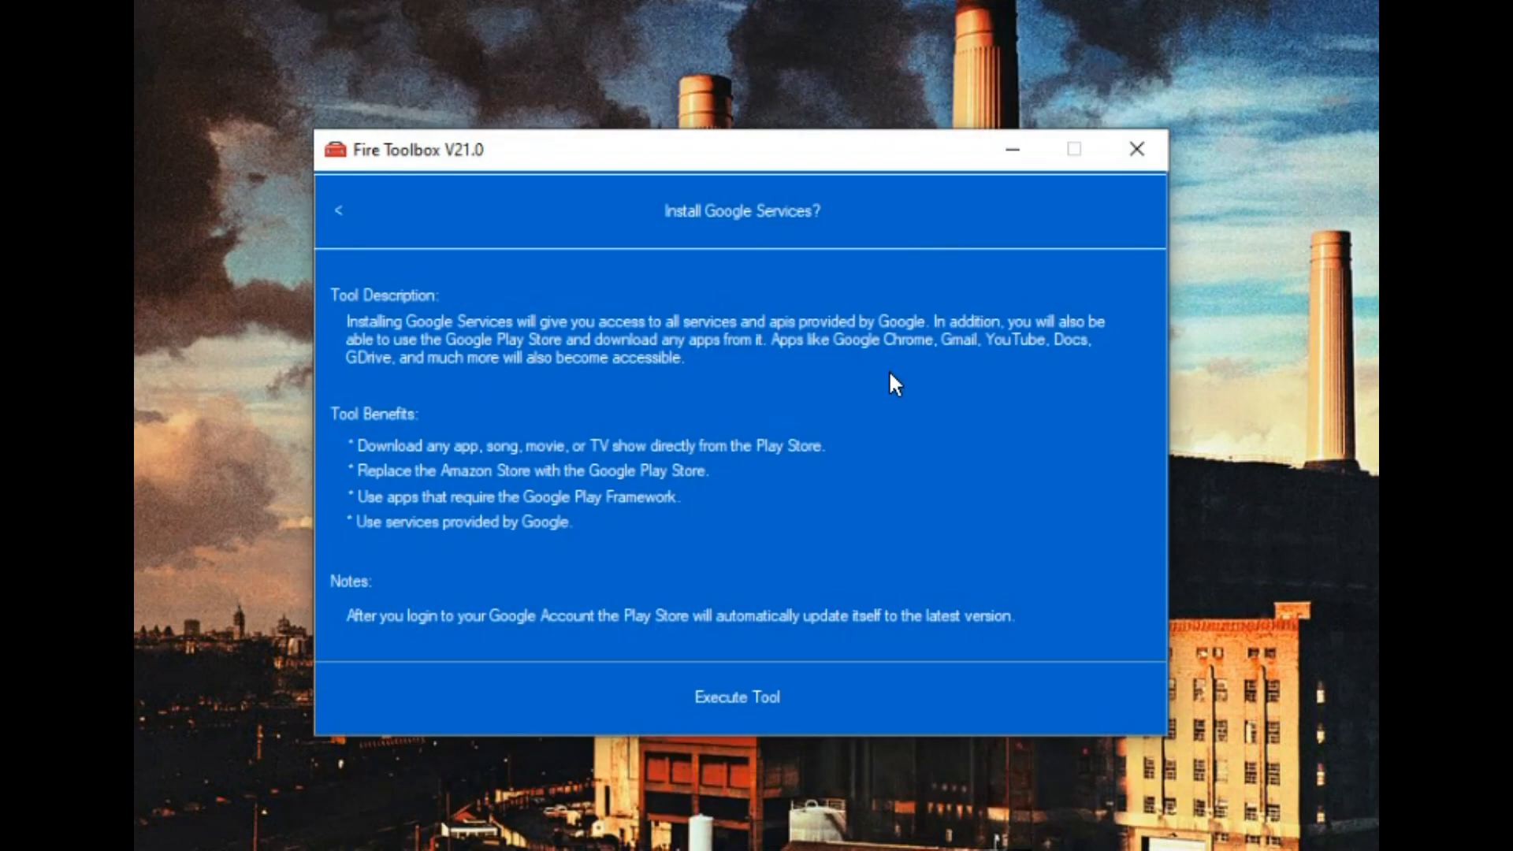
{"action": "left_click", "coordinate": [736, 697]}
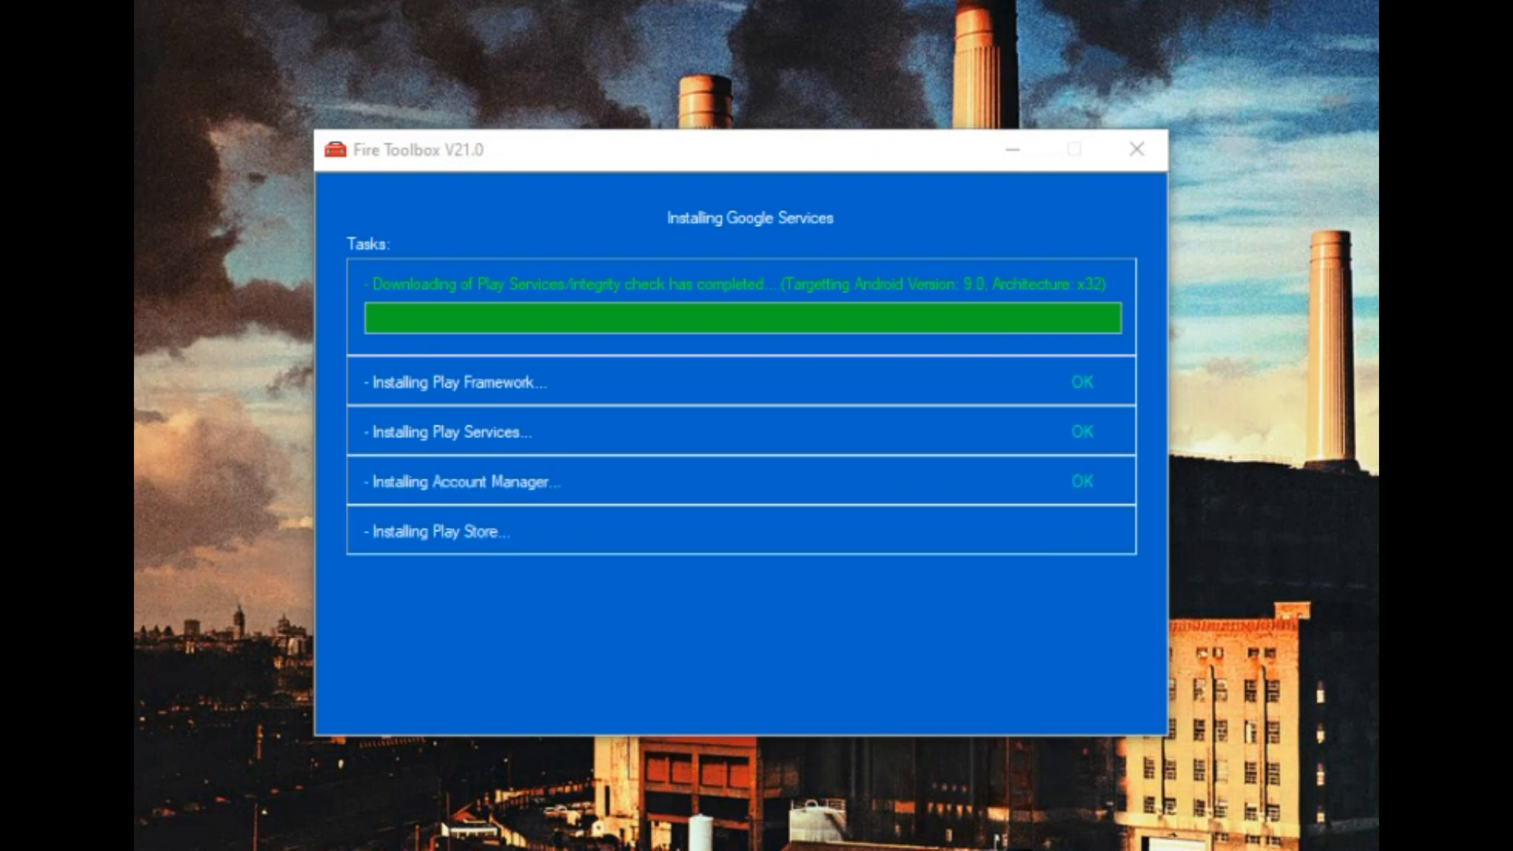
{"action": "mouse_move", "coordinate": [964, 103]}
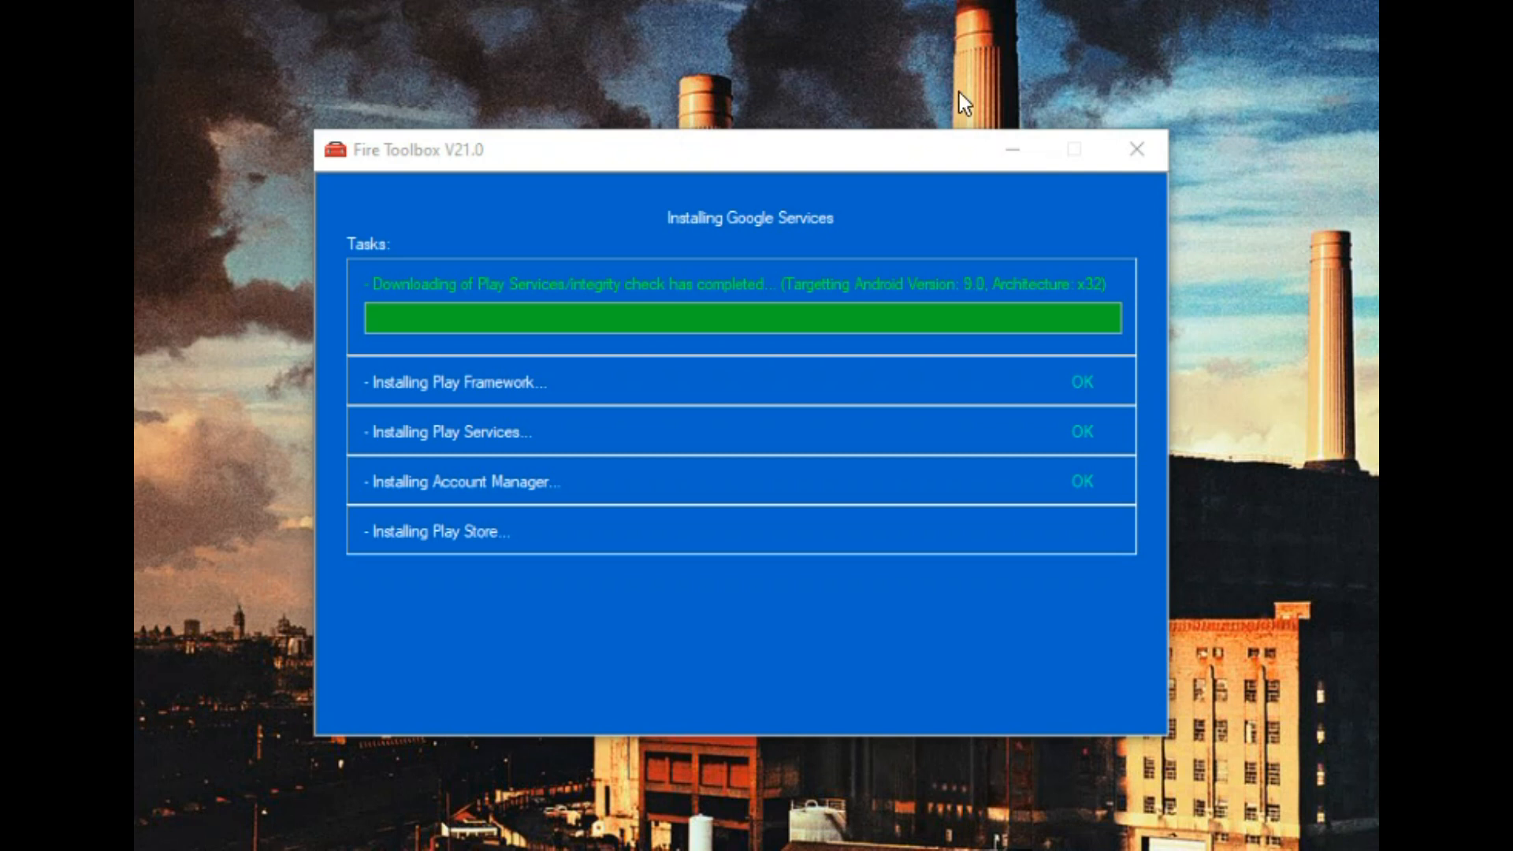
{"action": "mouse_move", "coordinate": [499, 395]}
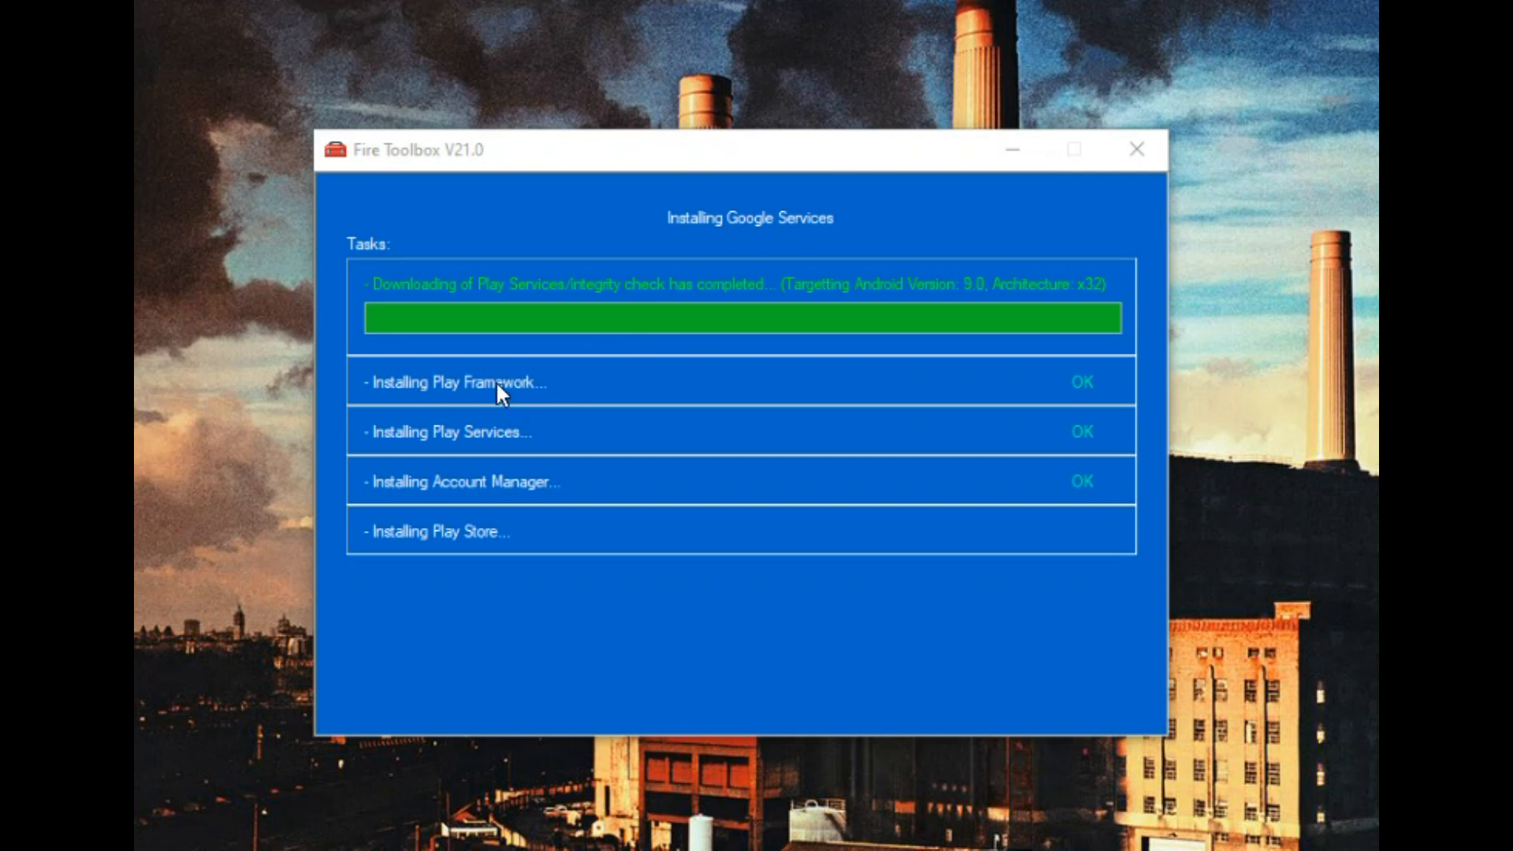
{"action": "mouse_move", "coordinate": [508, 490]}
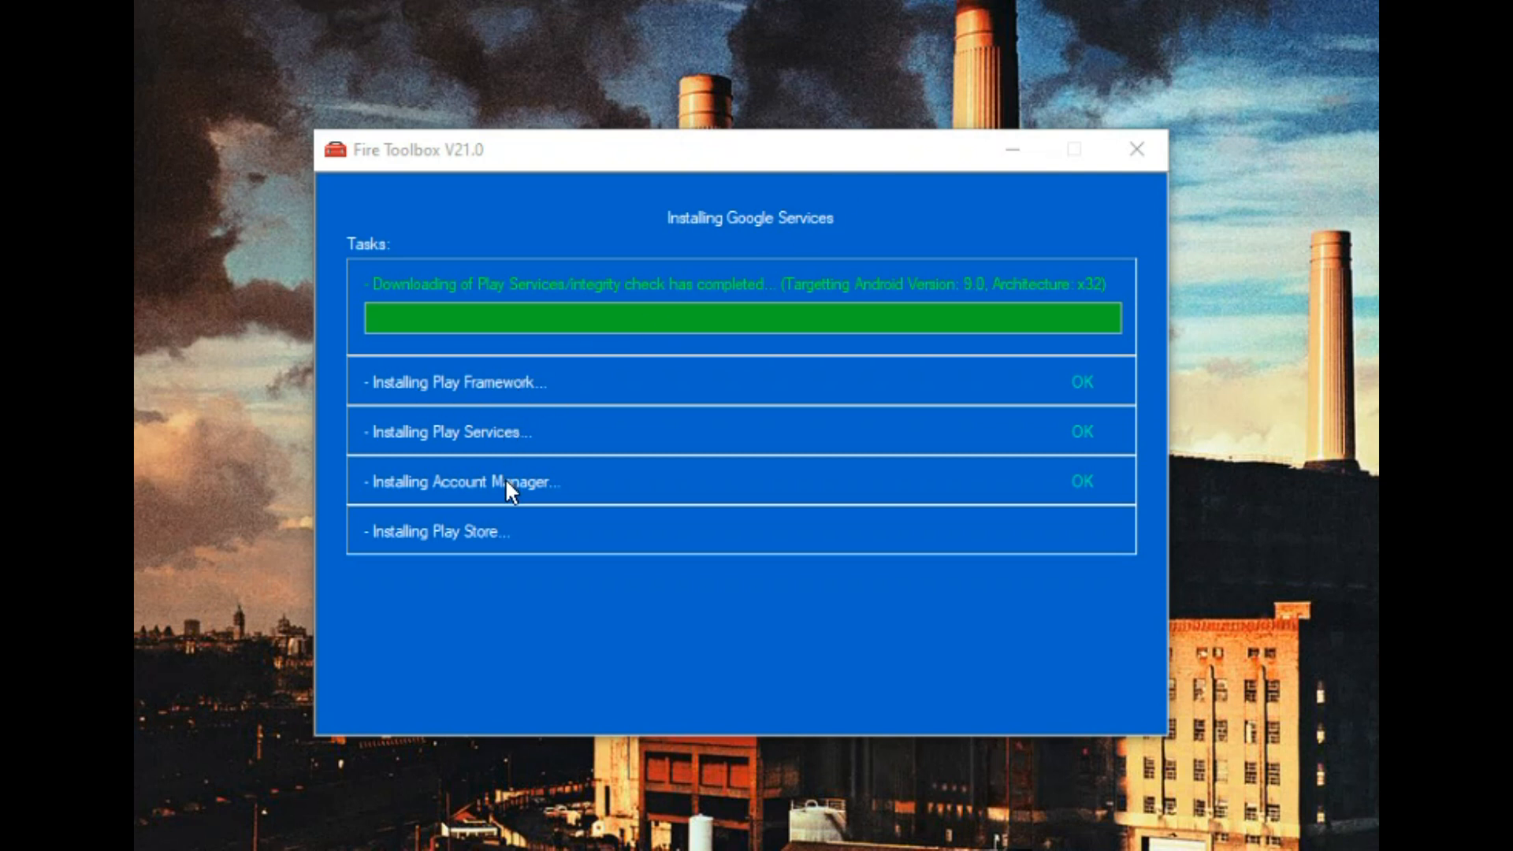
{"action": "mouse_move", "coordinate": [504, 545]}
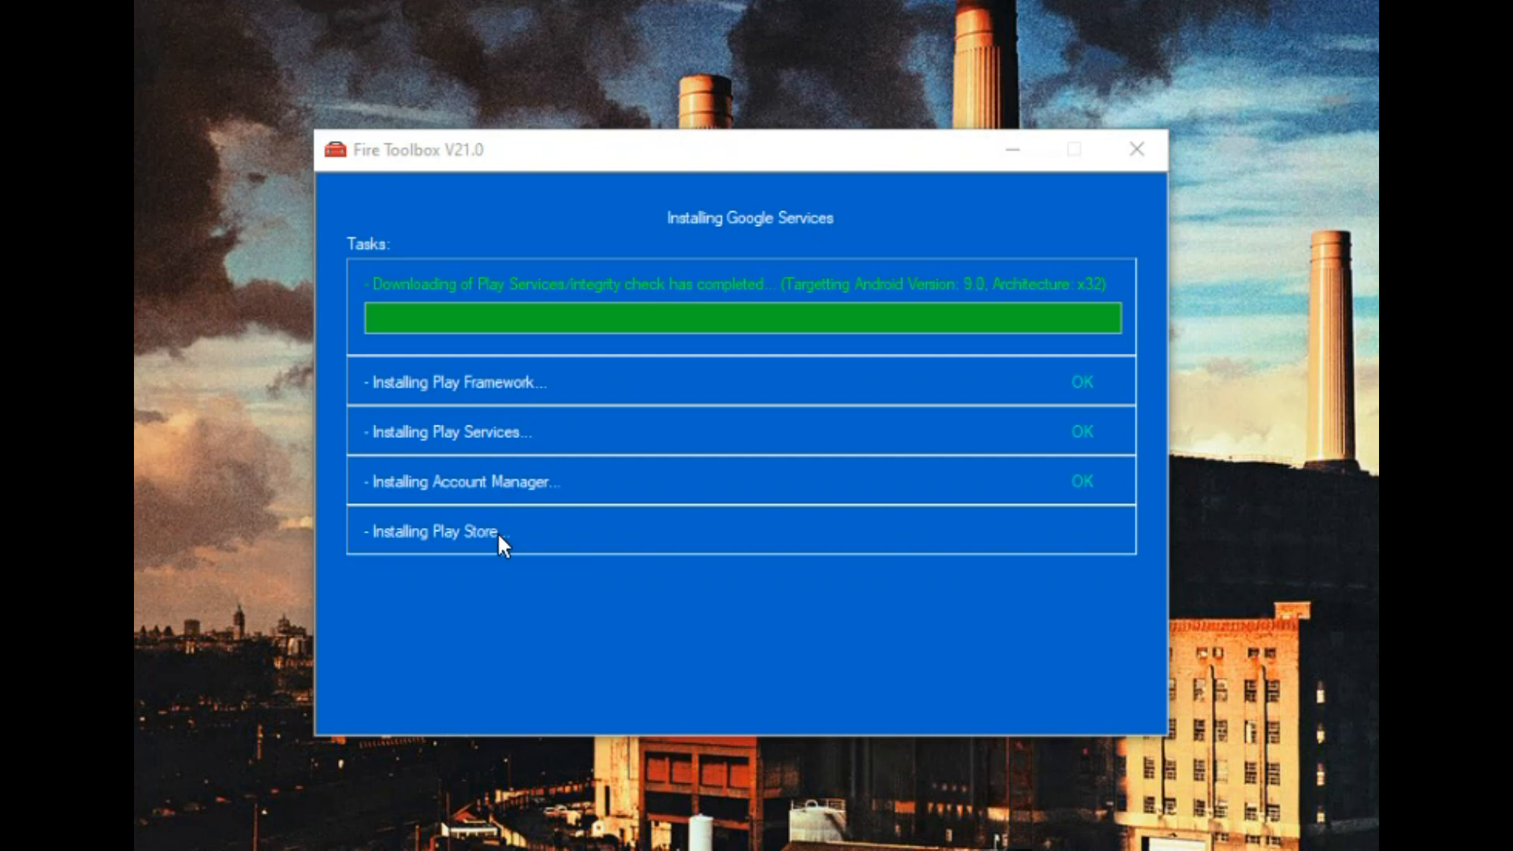
{"action": "mouse_move", "coordinate": [712, 415]}
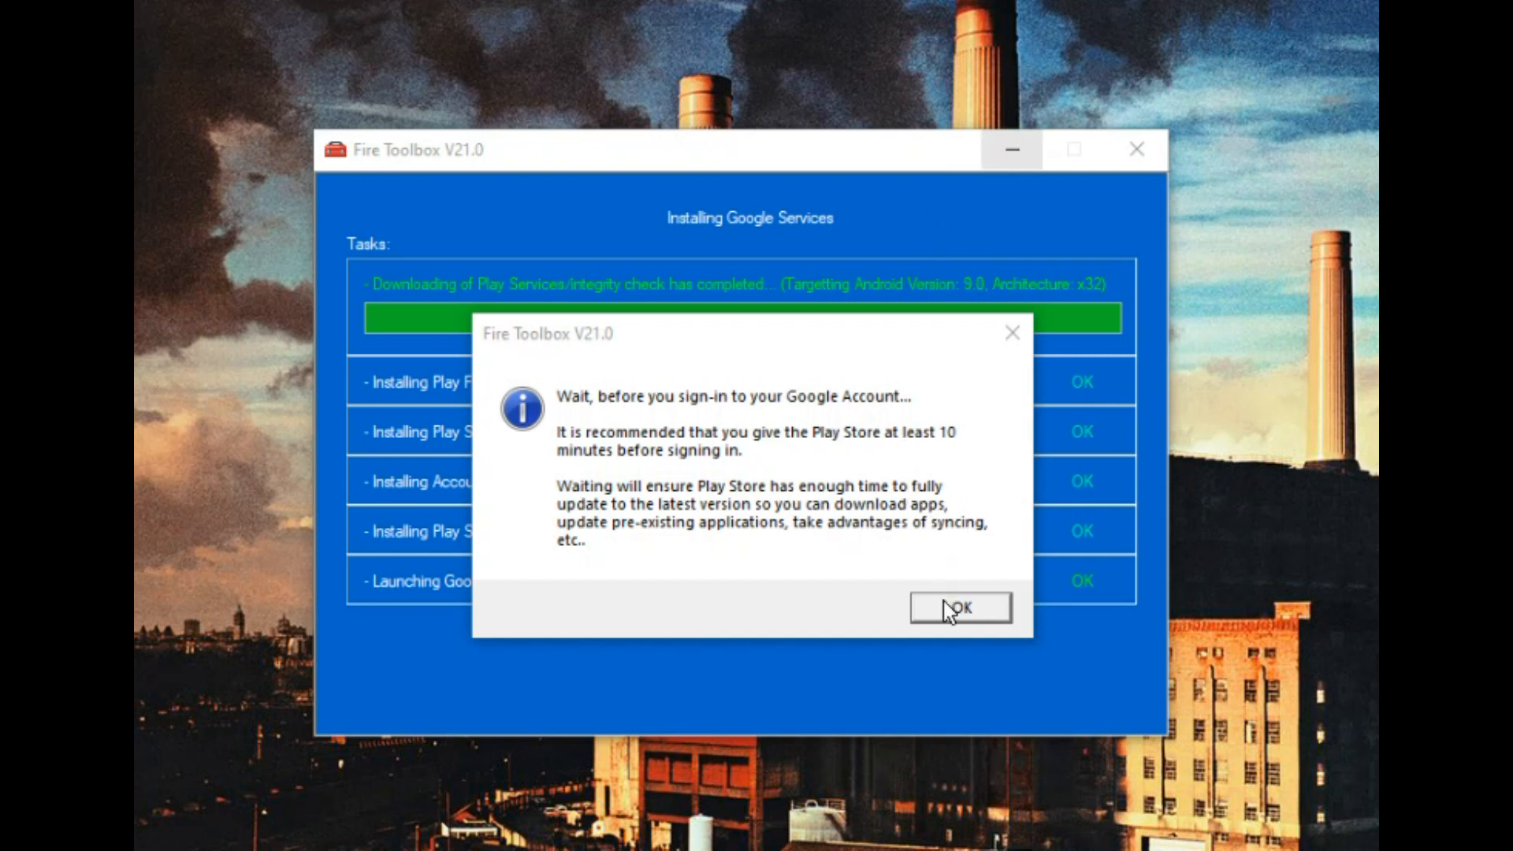
Step: Acknowledge both sign-in and system-app warnings, then disable OTA updates and close the notice
{"action": "left_click", "coordinate": [959, 608]}
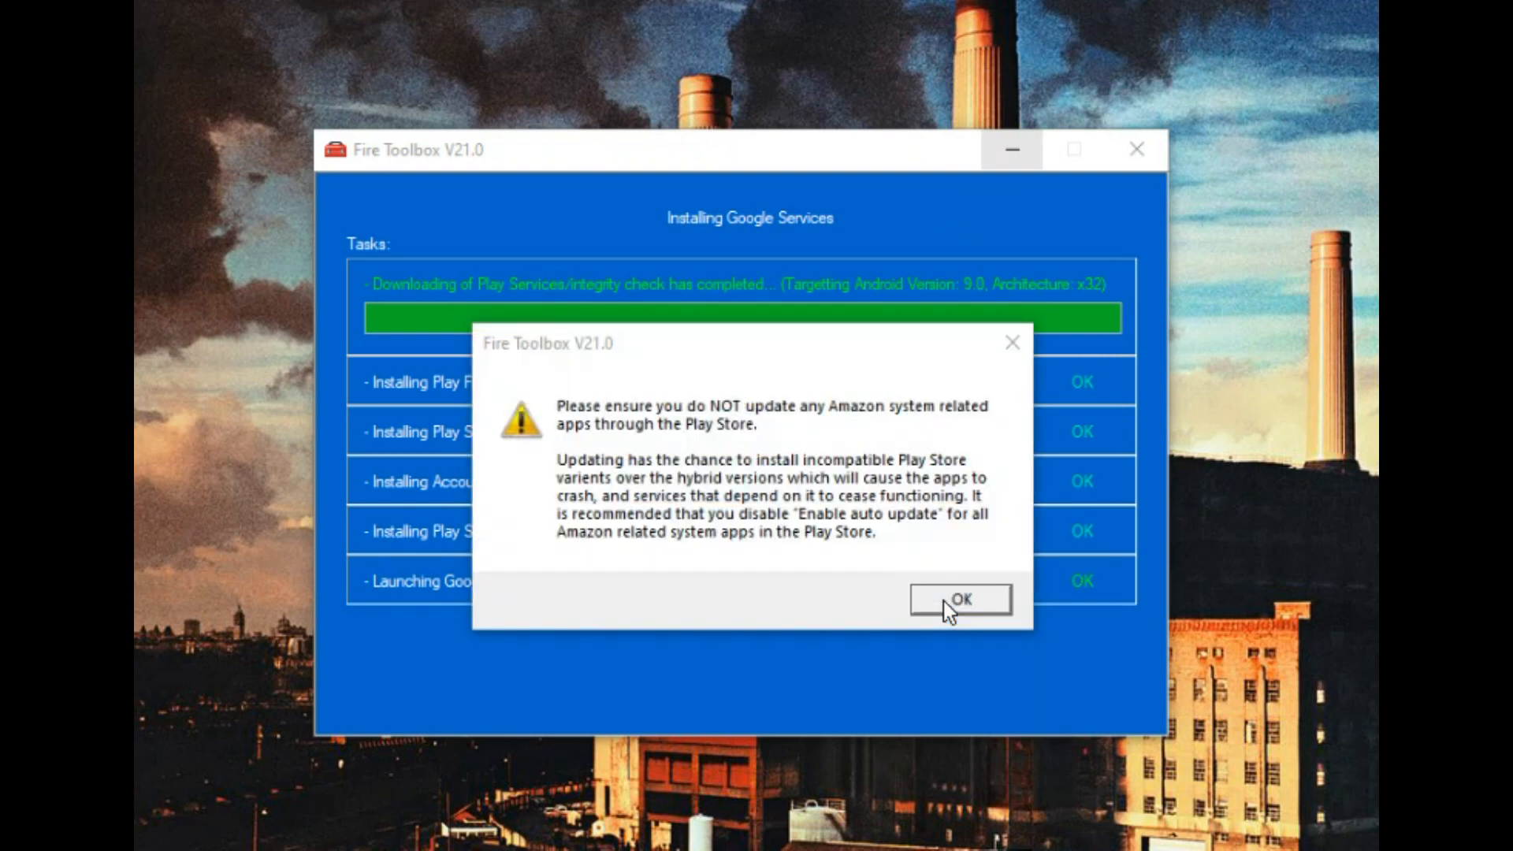
{"action": "left_click", "coordinate": [958, 599]}
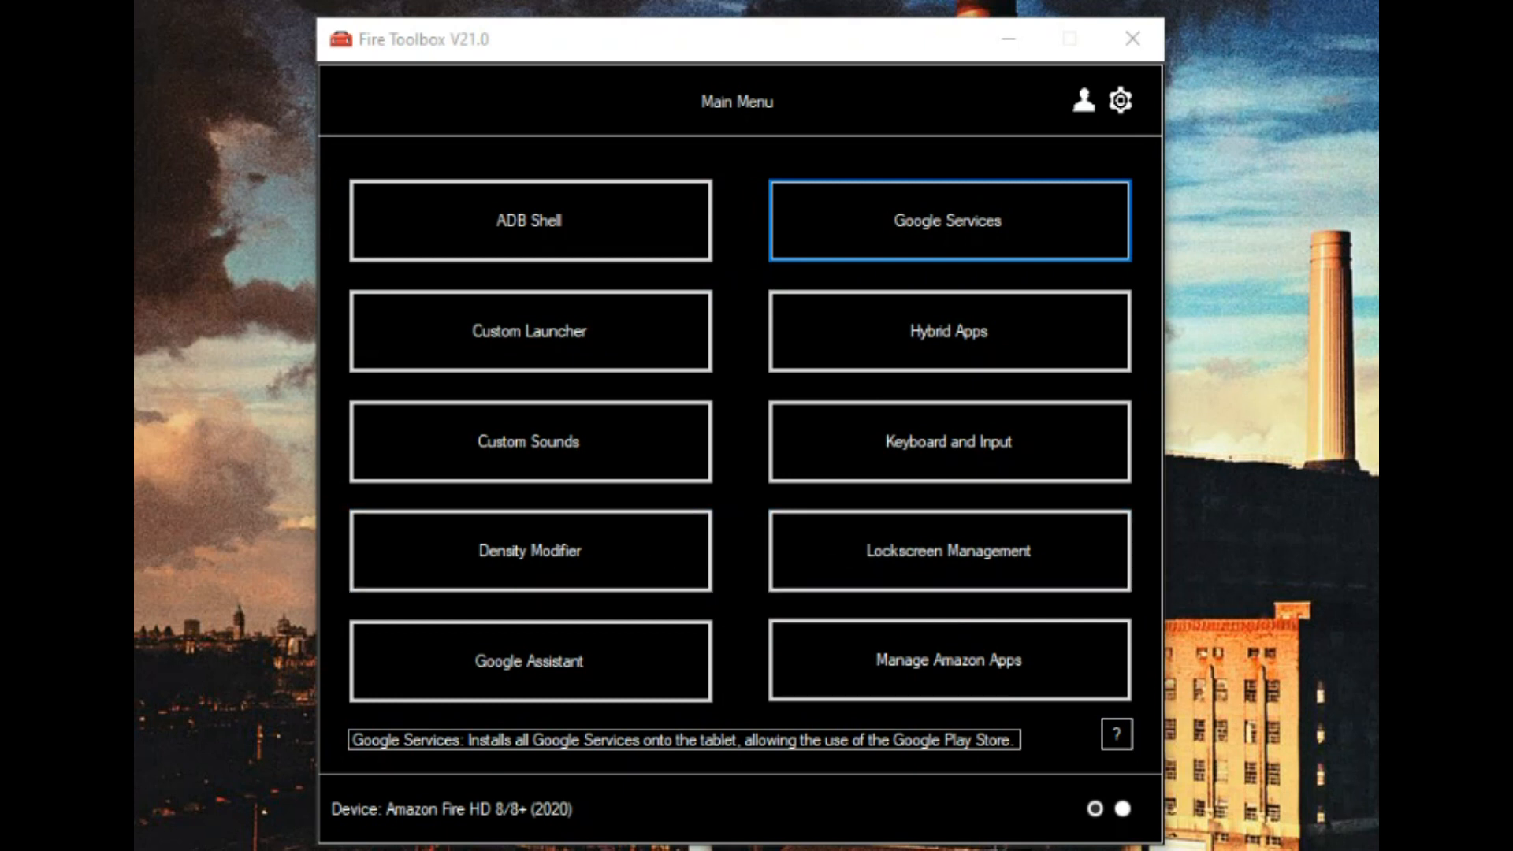
{"action": "left_click", "coordinate": [946, 220]}
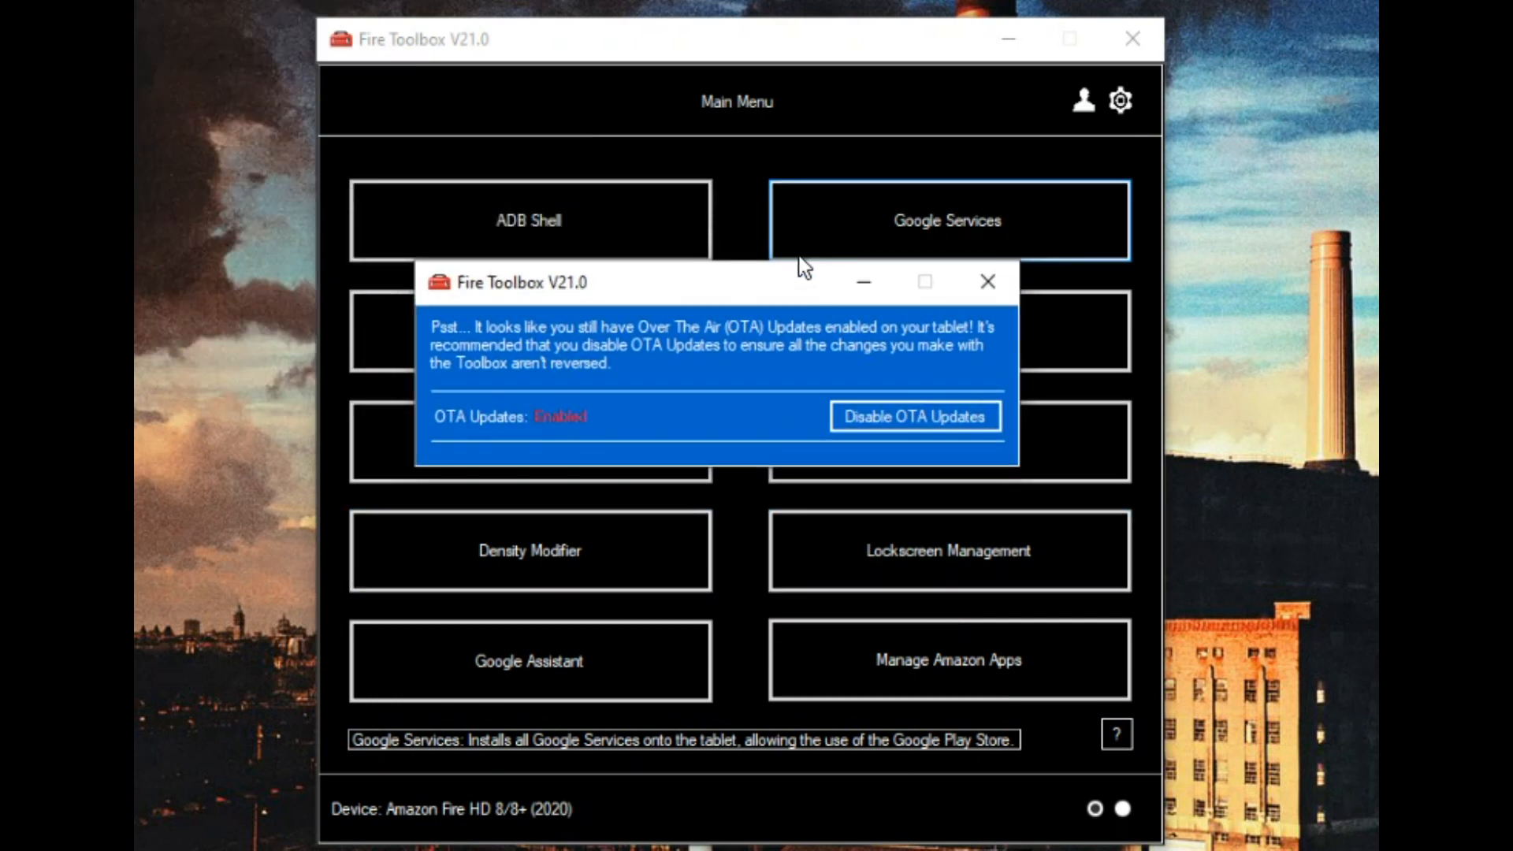
{"action": "left_click", "coordinate": [914, 416]}
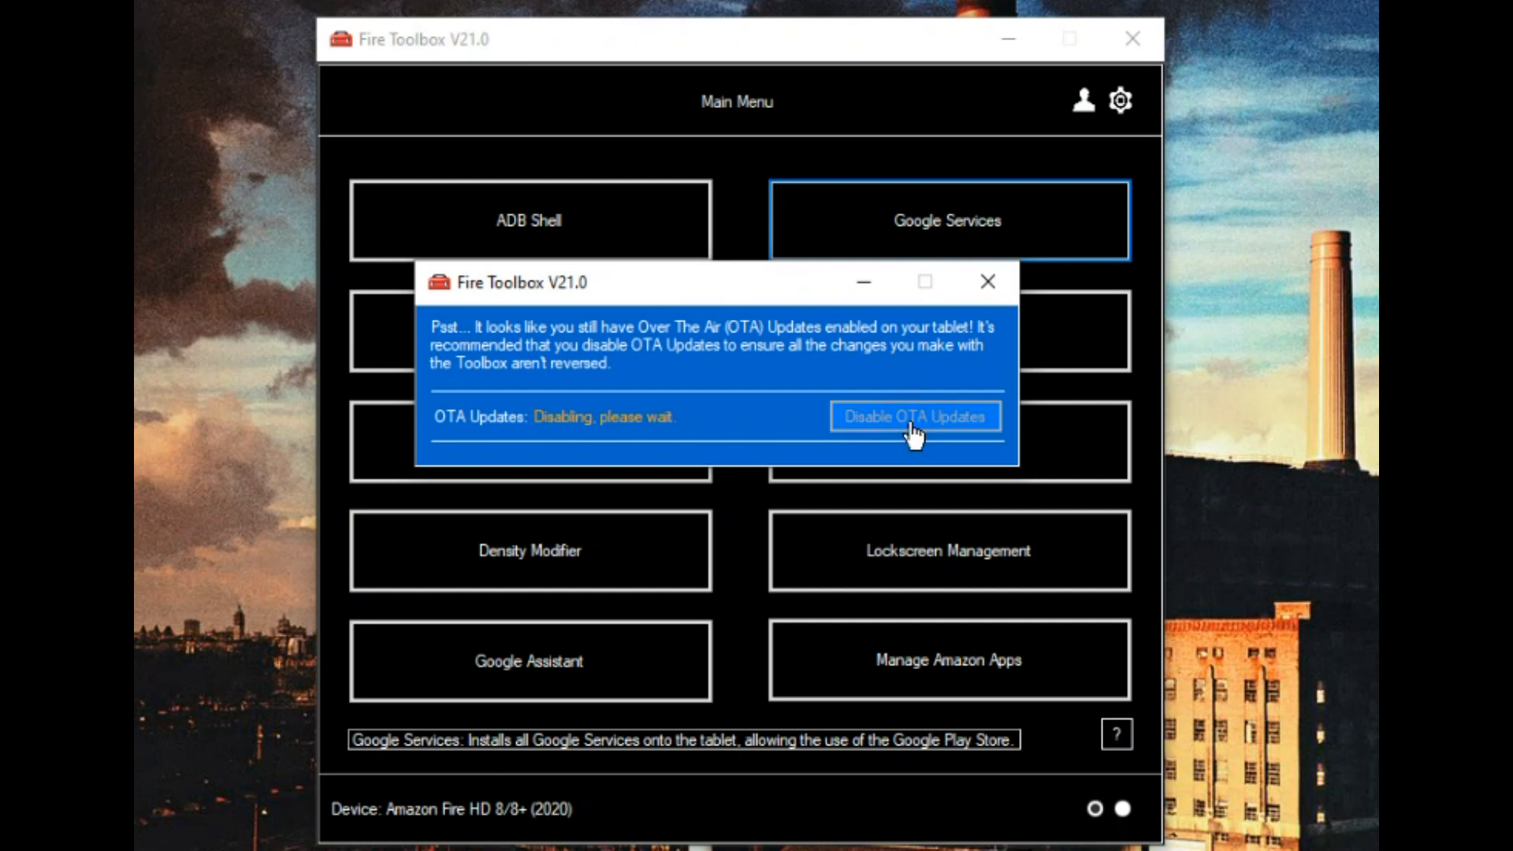
{"action": "mouse_move", "coordinate": [808, 447]}
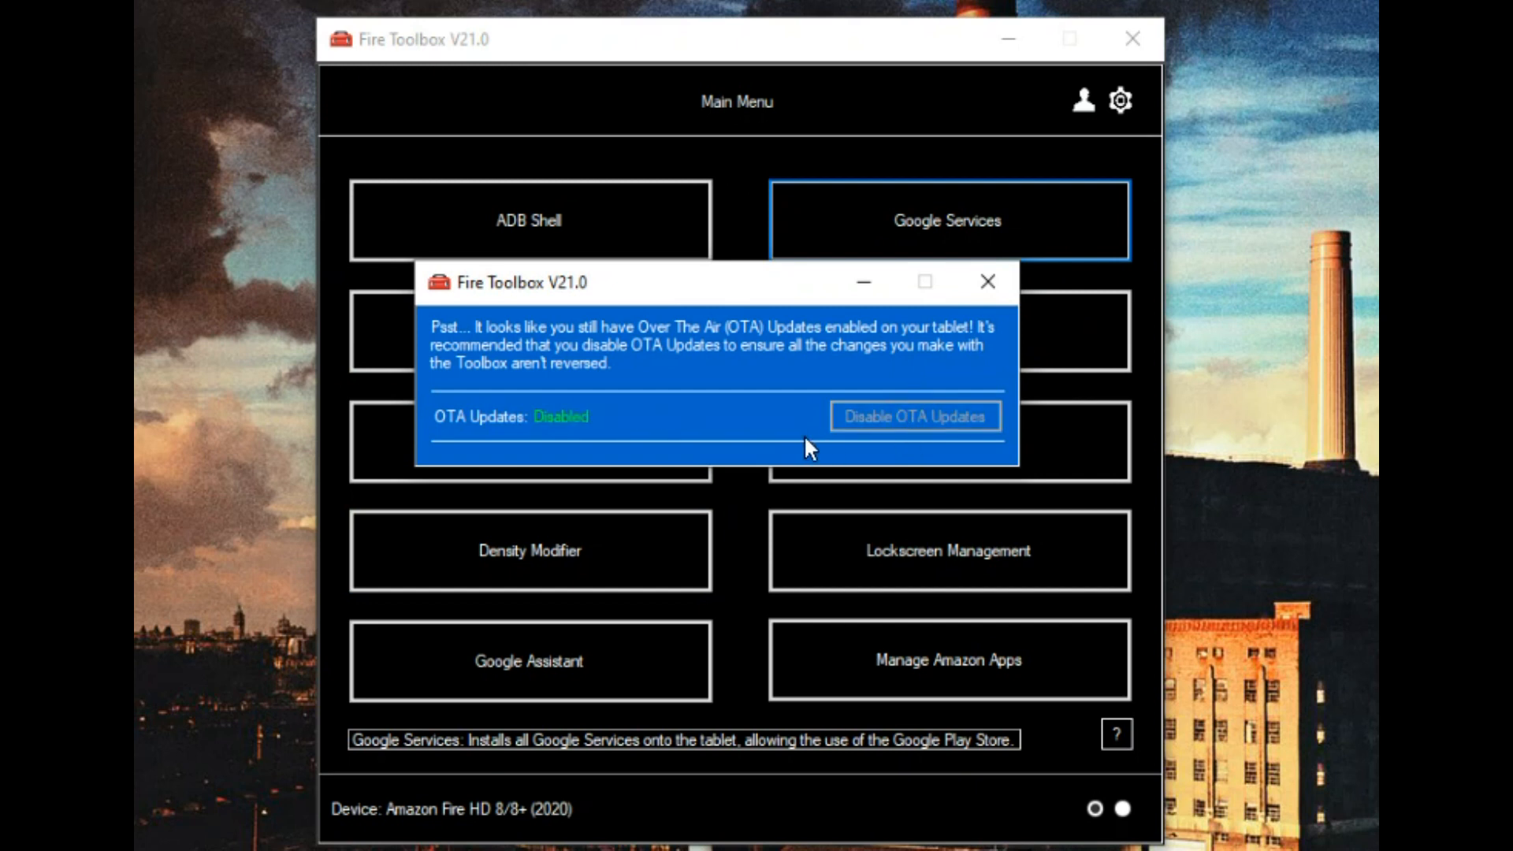
{"action": "left_click", "coordinate": [986, 281]}
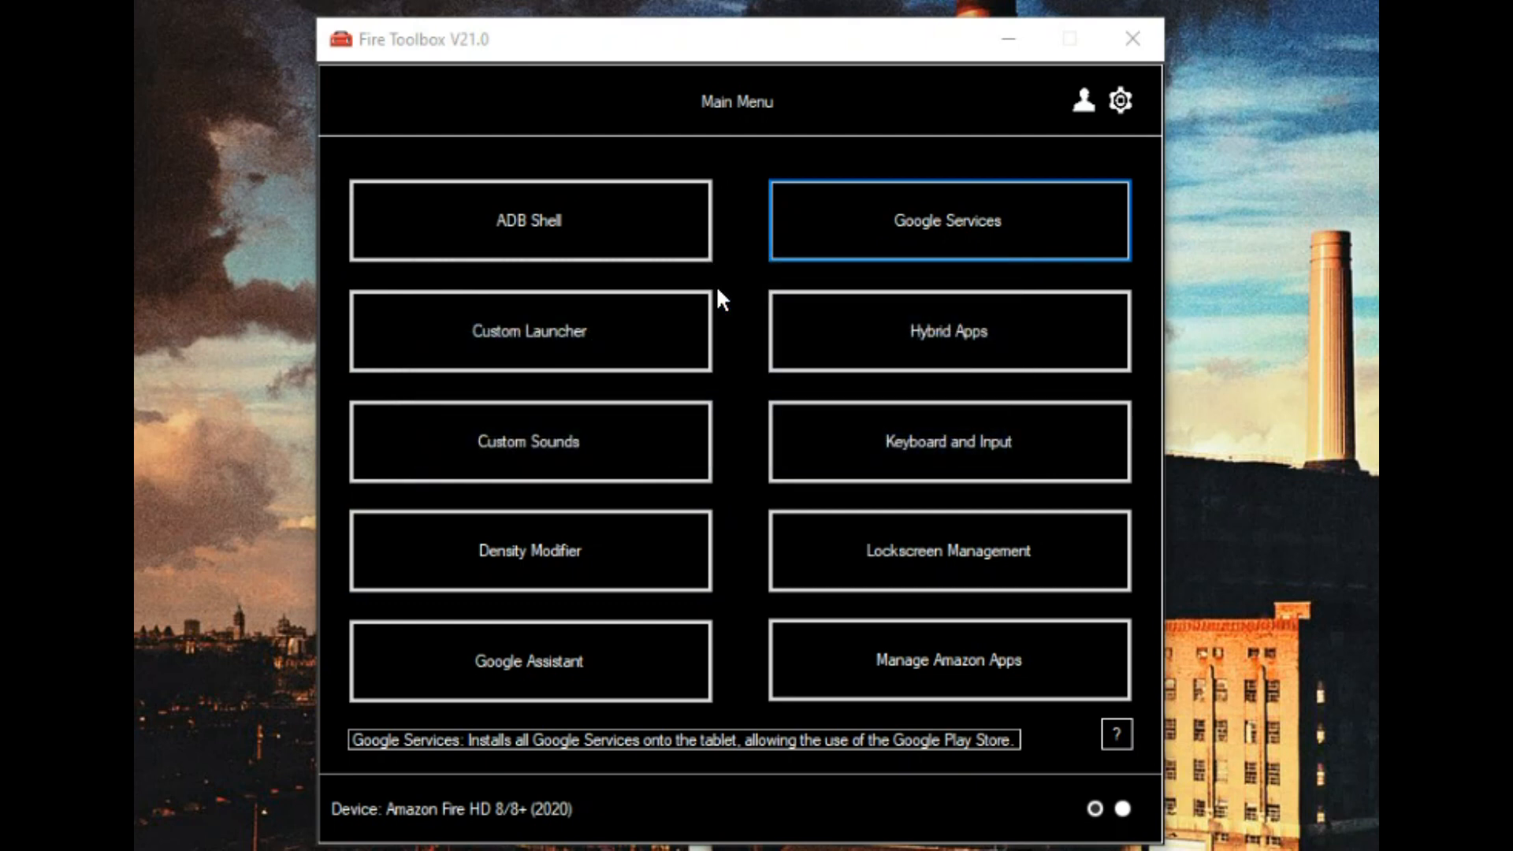
{"action": "mouse_move", "coordinate": [1208, 8]}
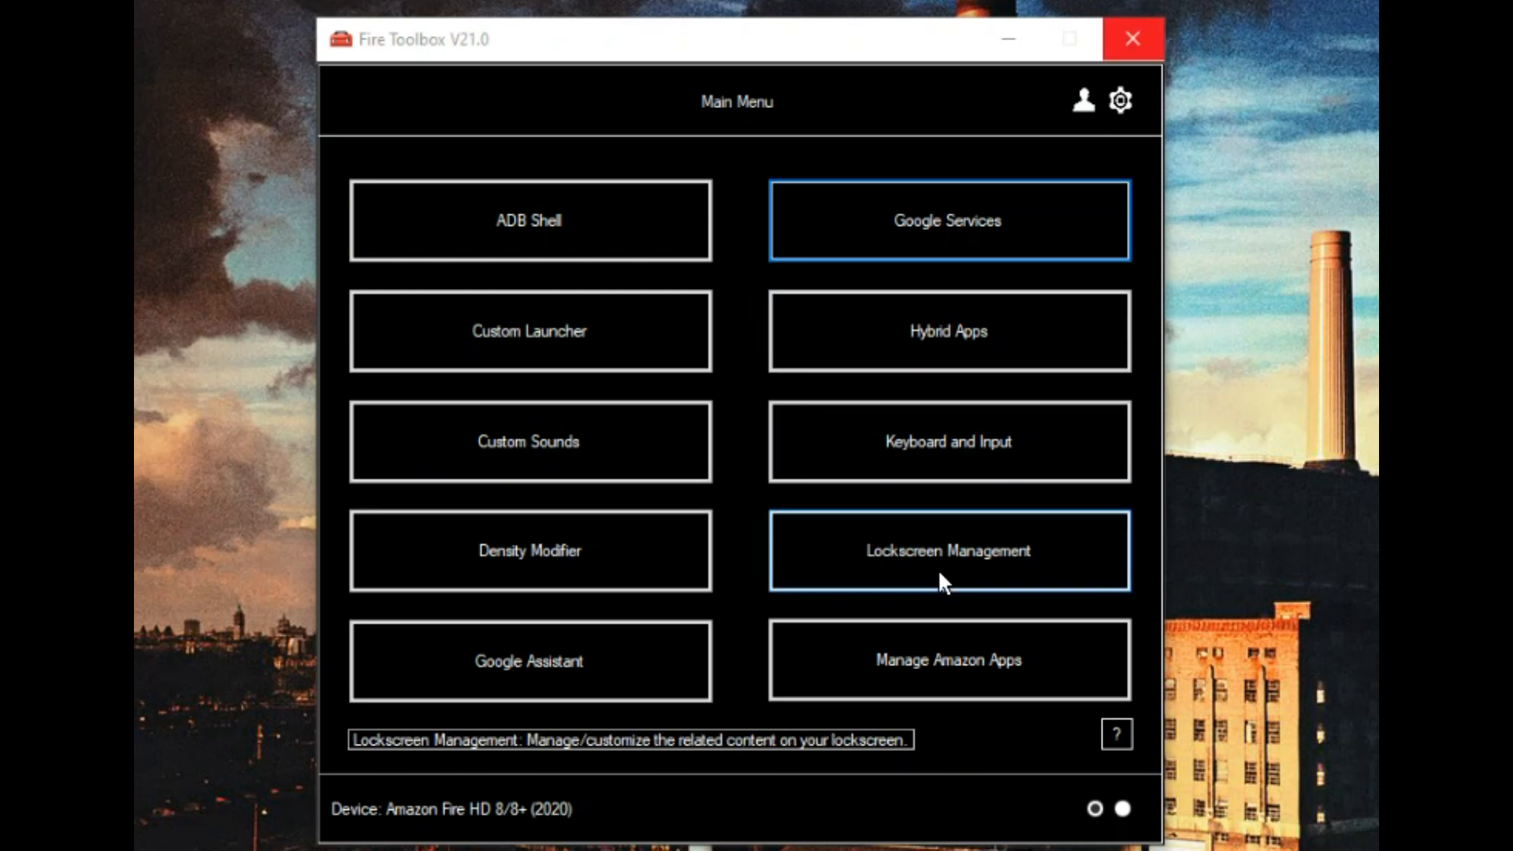
Step: Run Remove Lockscreen Ads from Lockscreen Management and dismiss the ads-removed confirmation
{"action": "left_click", "coordinate": [947, 550]}
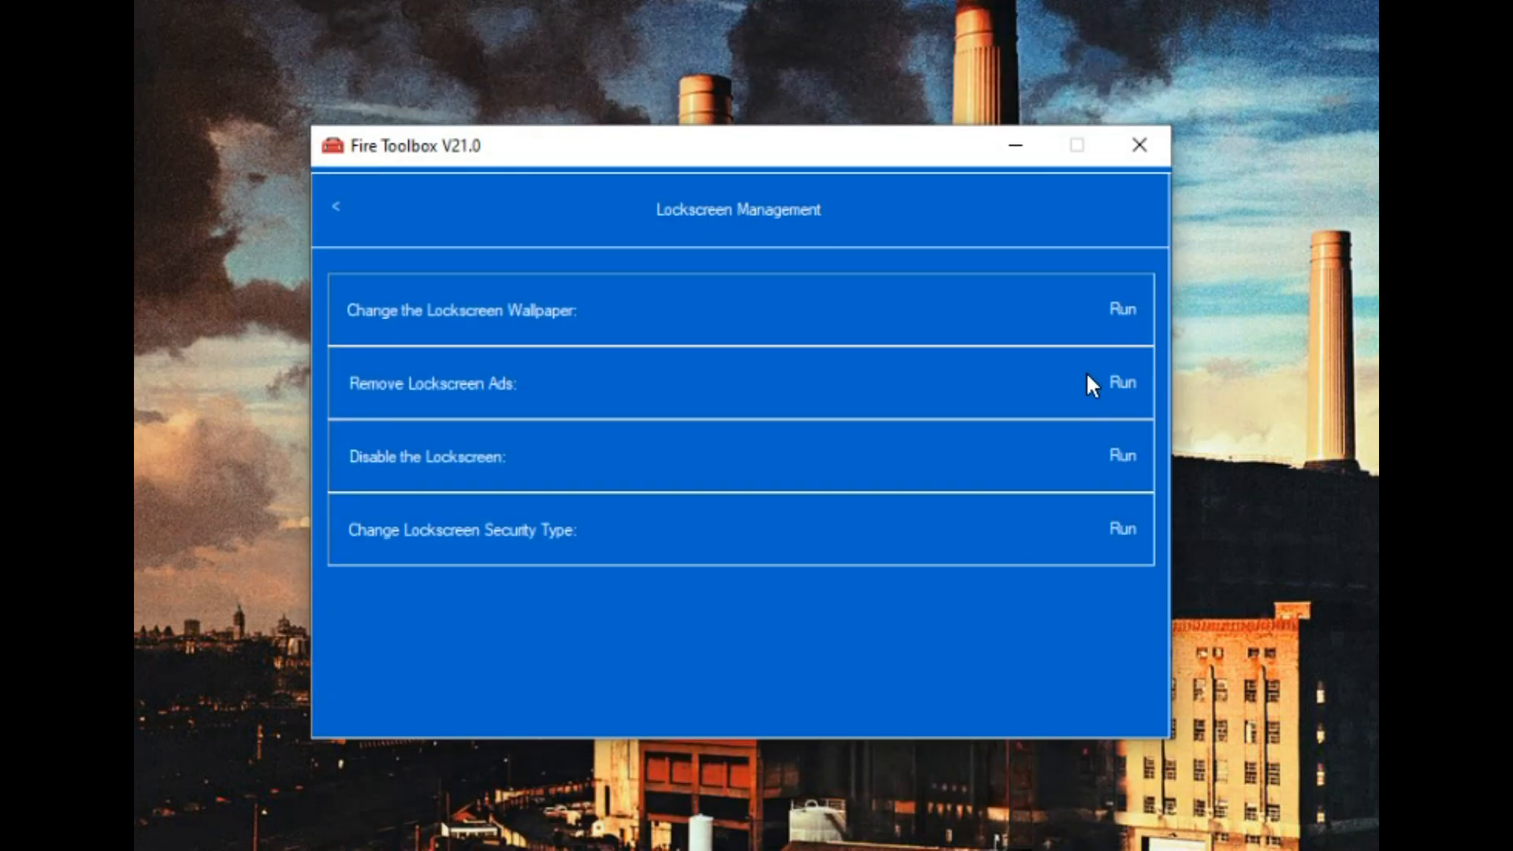
{"action": "left_click", "coordinate": [1122, 383]}
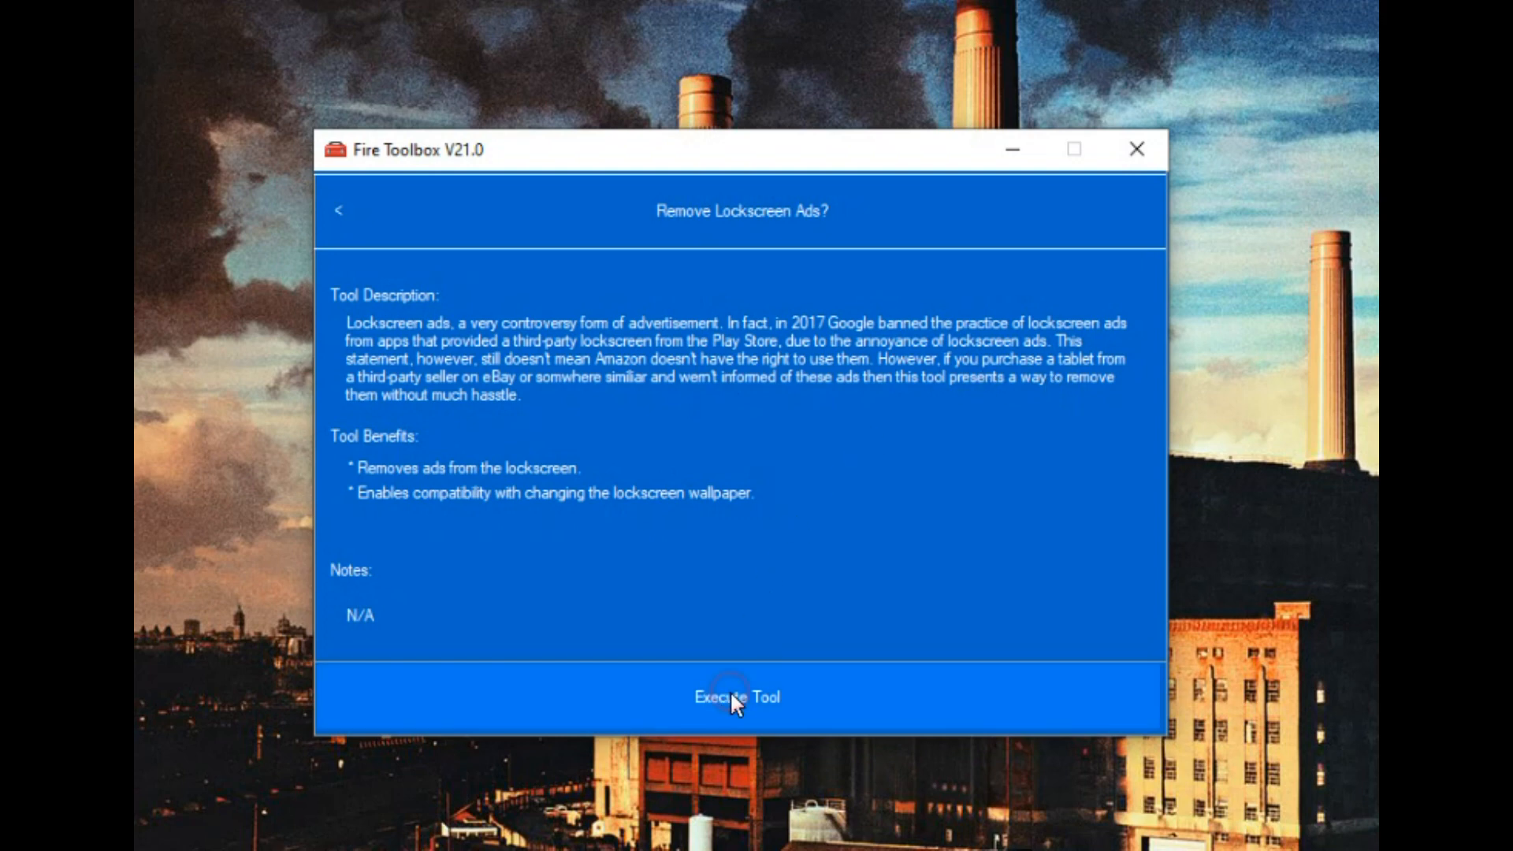
{"action": "left_click", "coordinate": [736, 696]}
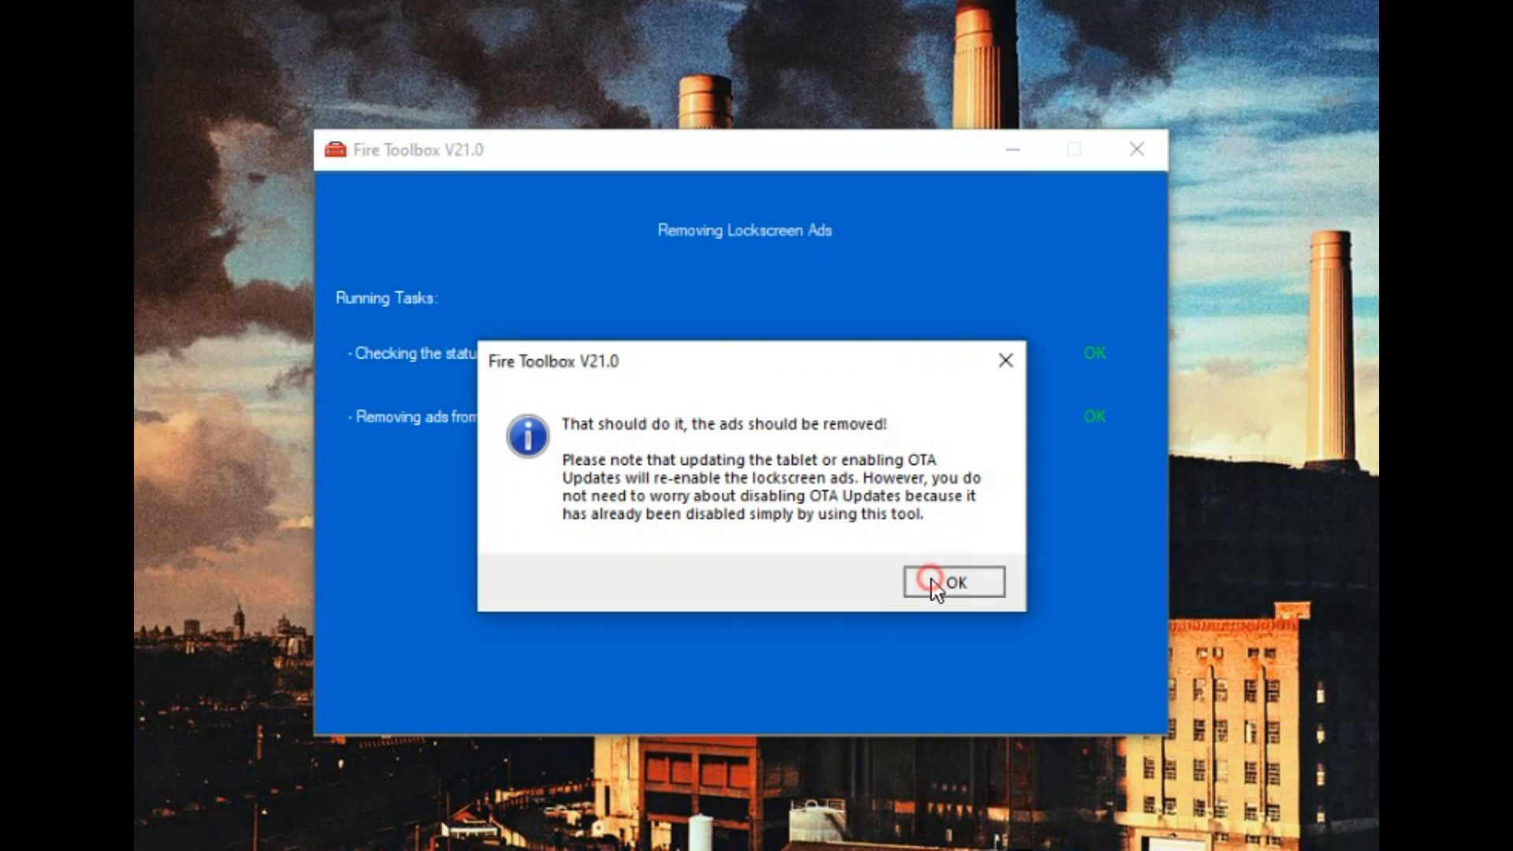
{"action": "left_click", "coordinate": [951, 581]}
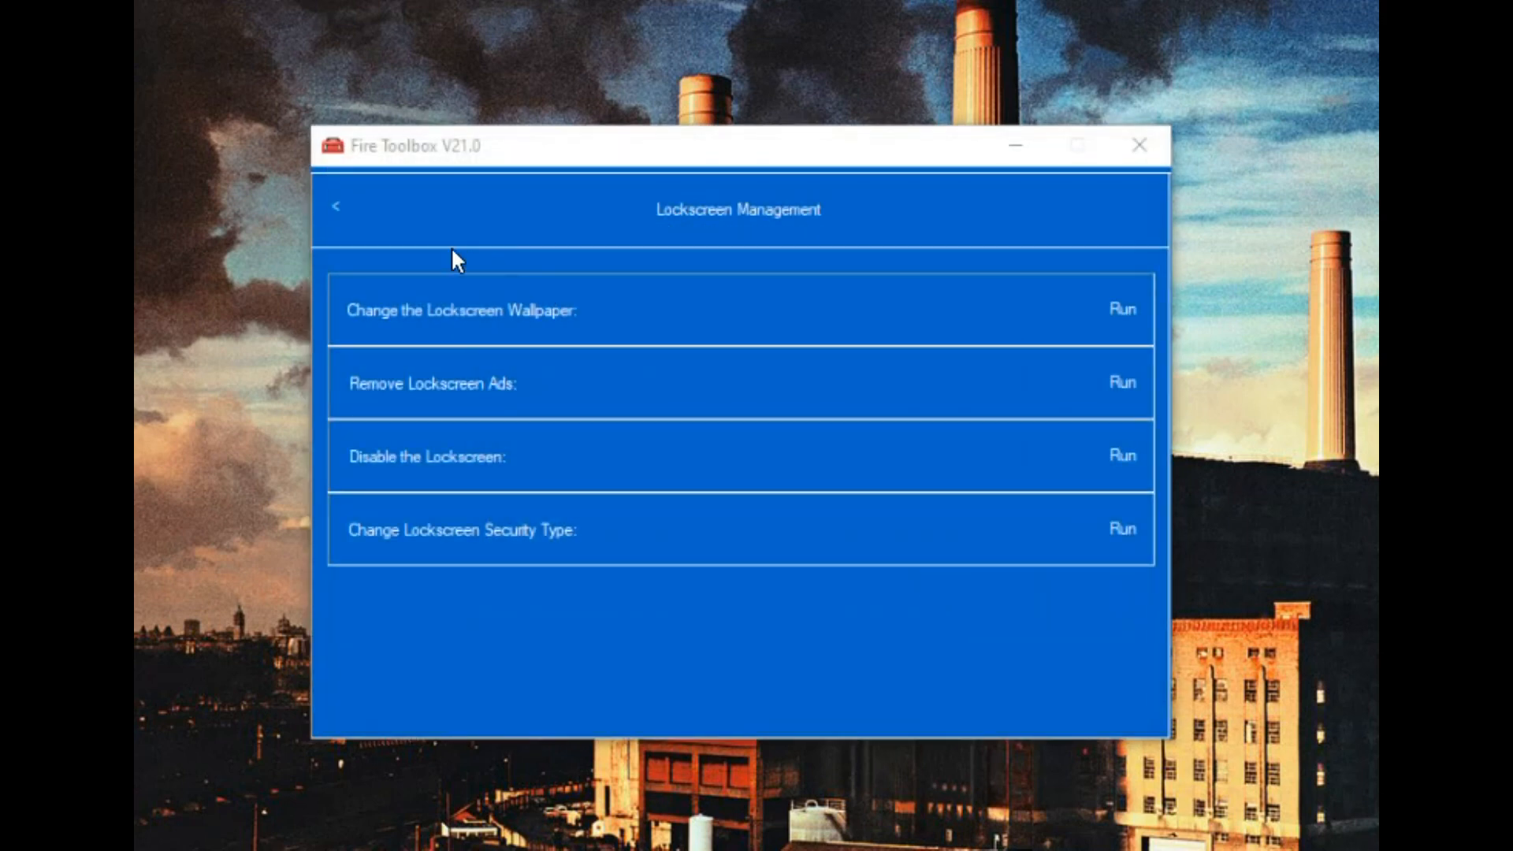
Step: Install Nova Launcher via Custom Launcher, disabling Fire Launcher and enabling widget support
{"action": "left_click", "coordinate": [335, 206]}
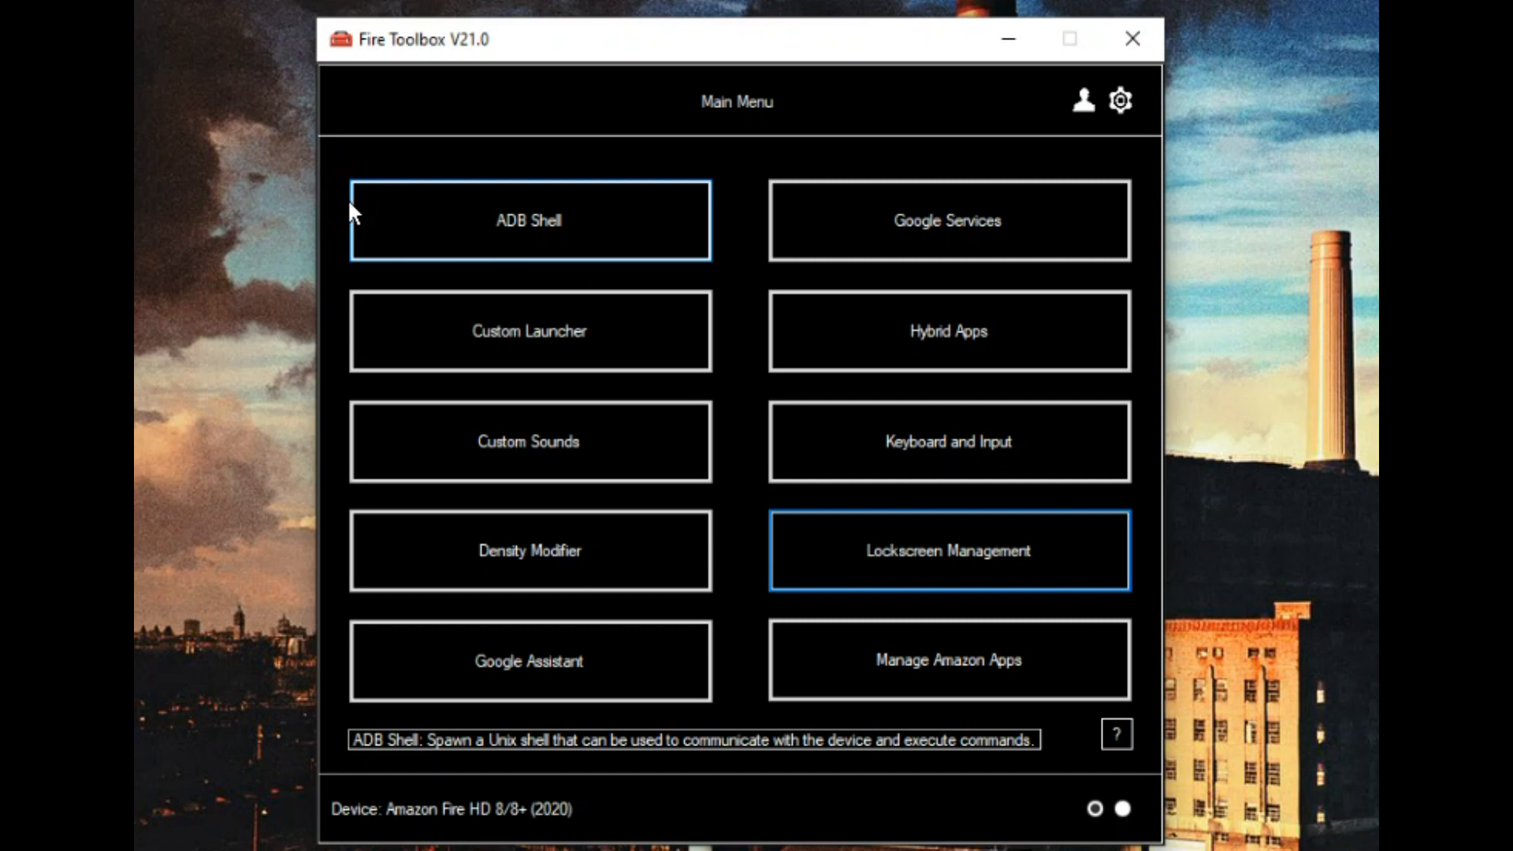
{"action": "left_click", "coordinate": [529, 330]}
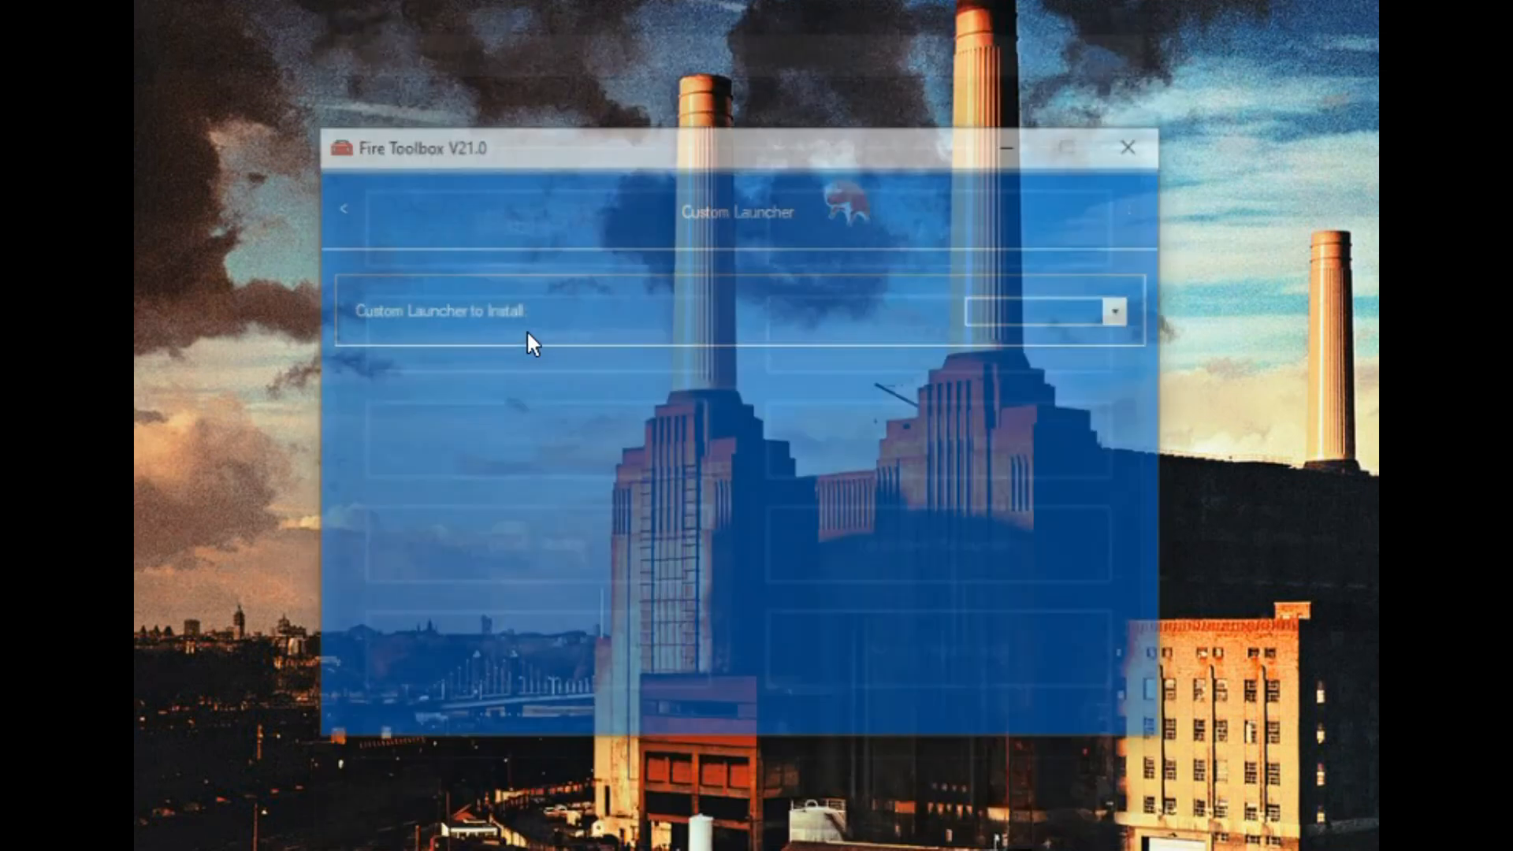
{"action": "left_click", "coordinate": [1116, 311]}
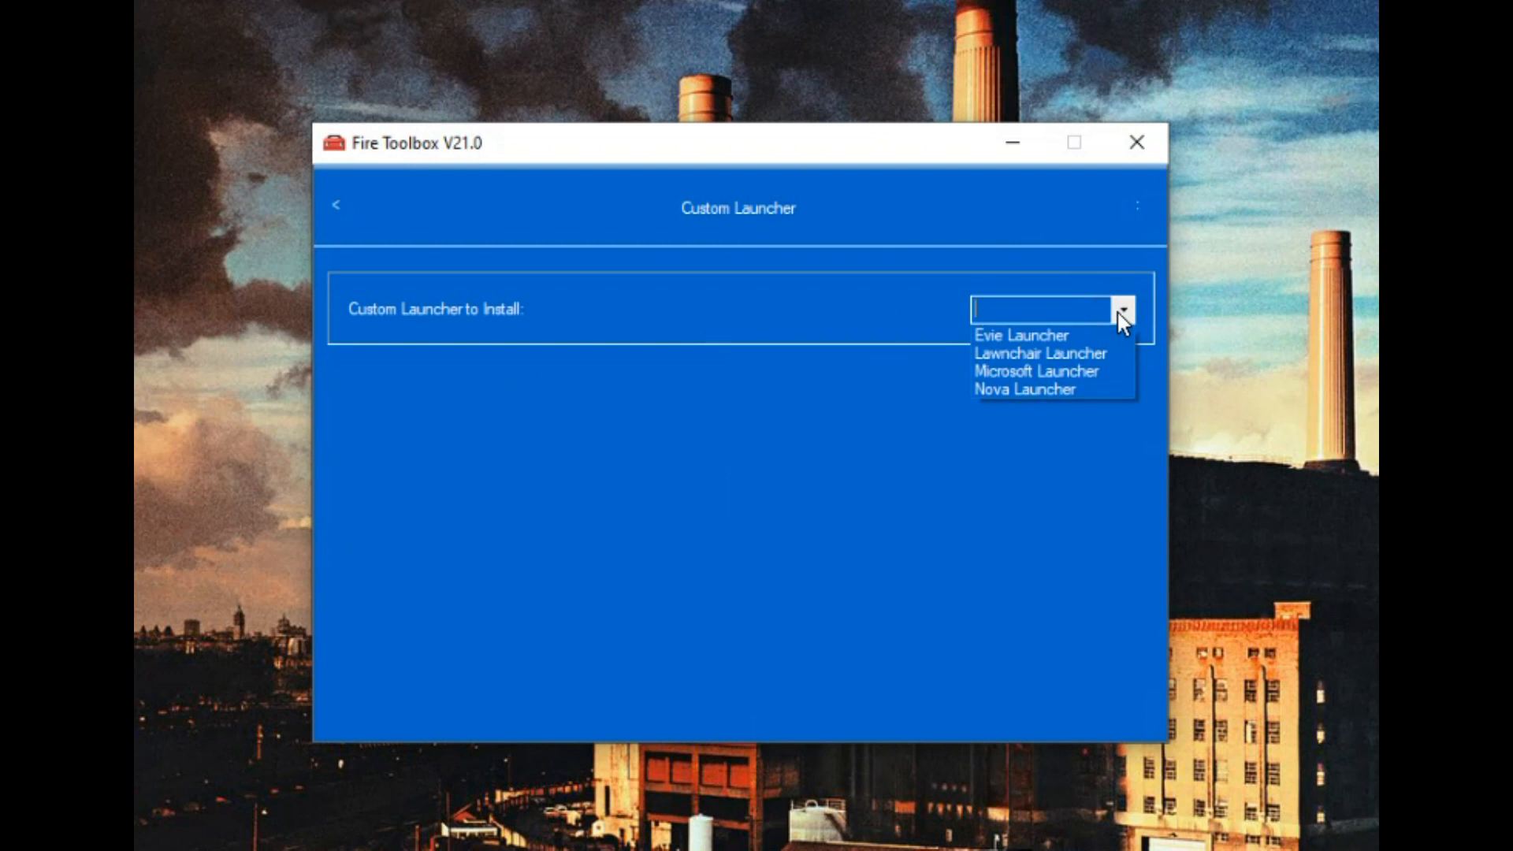
{"action": "left_click", "coordinate": [1024, 388]}
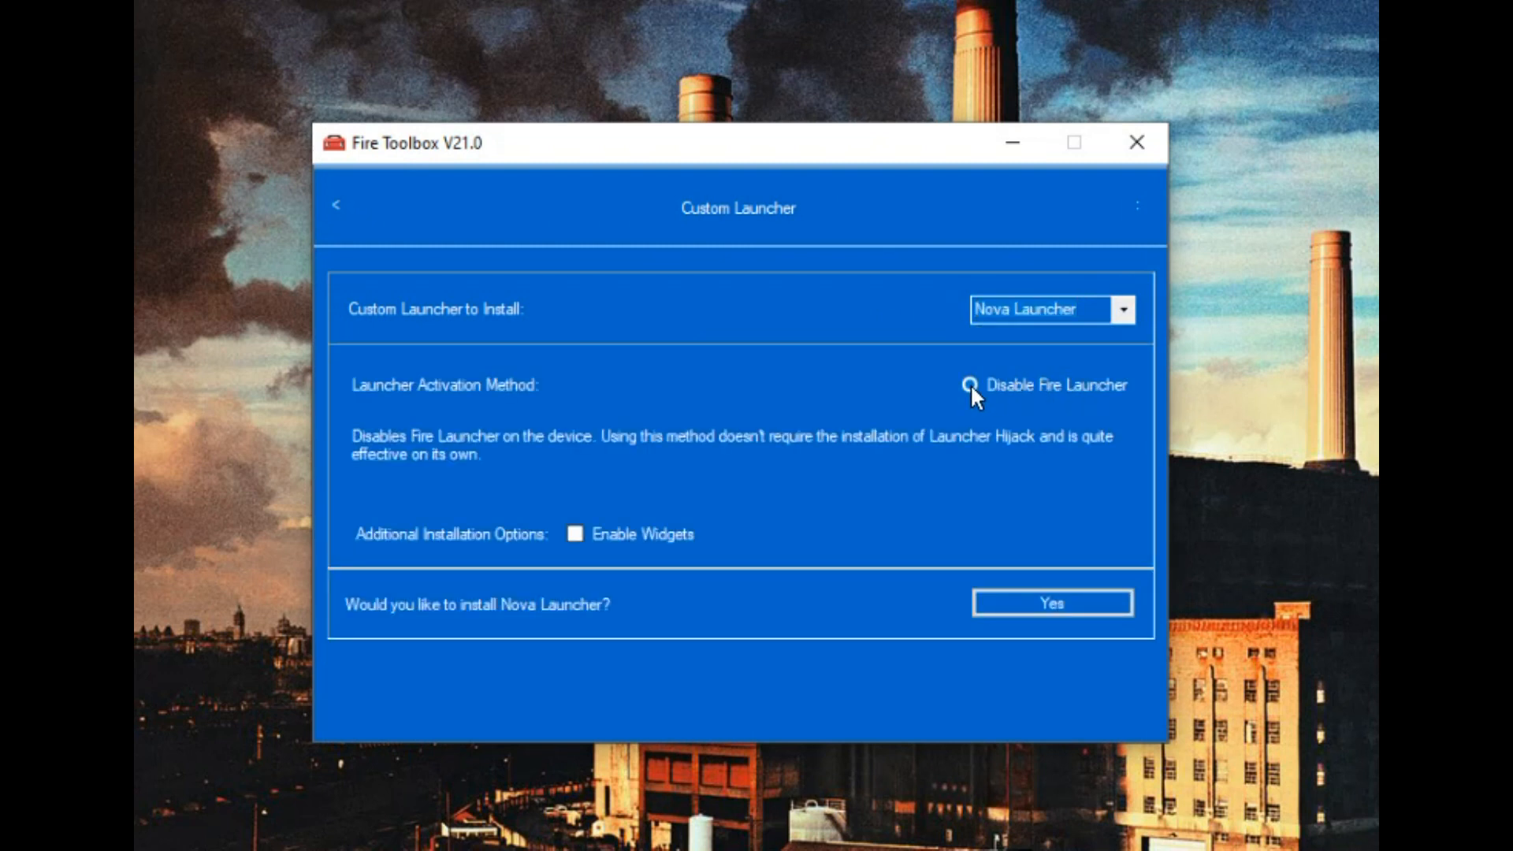
{"action": "left_click", "coordinate": [970, 384]}
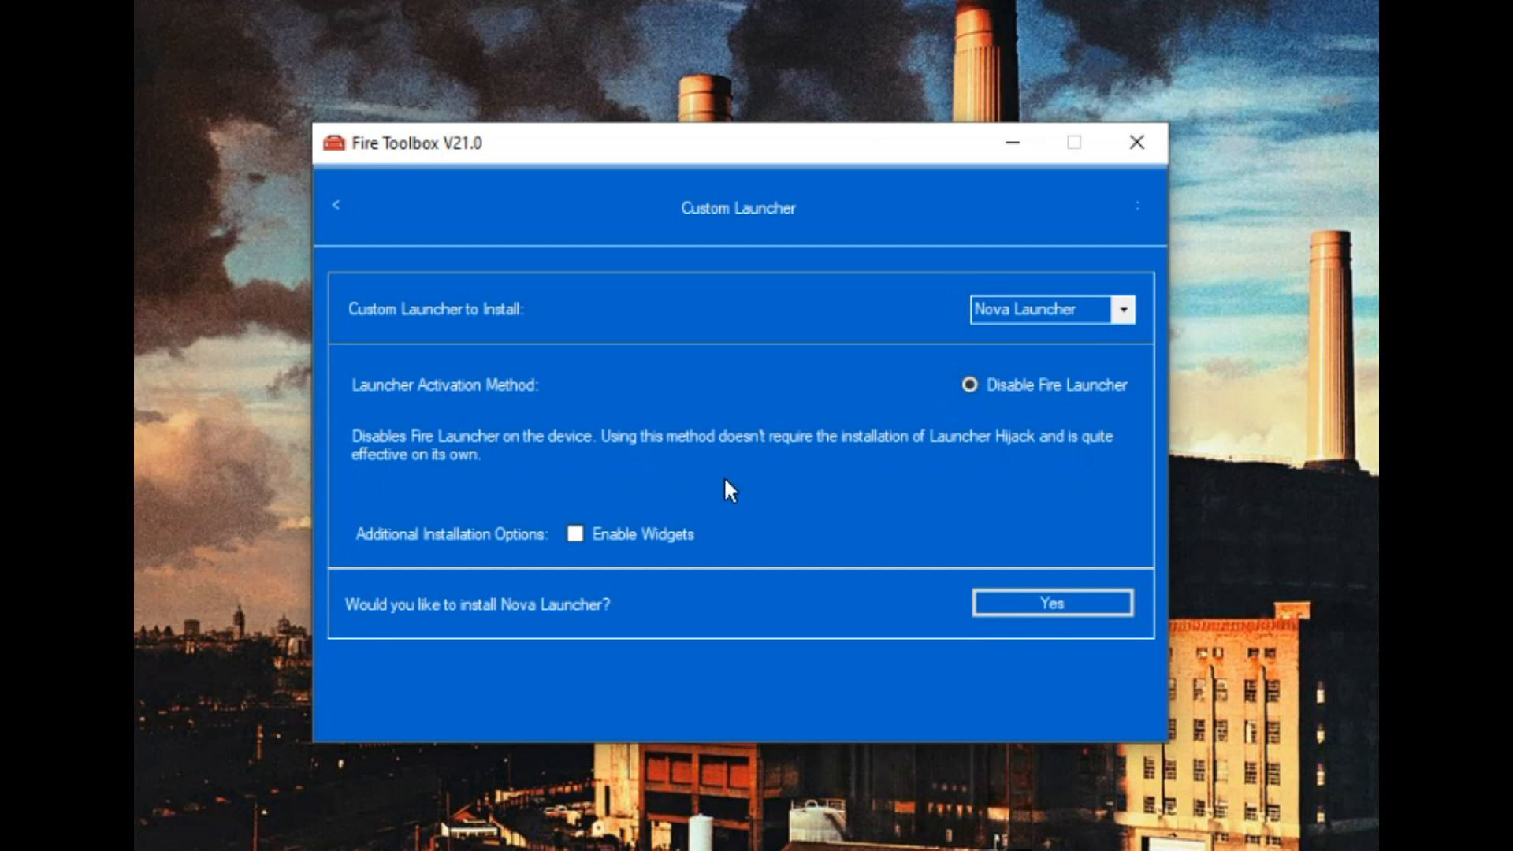
{"action": "left_click", "coordinate": [574, 533]}
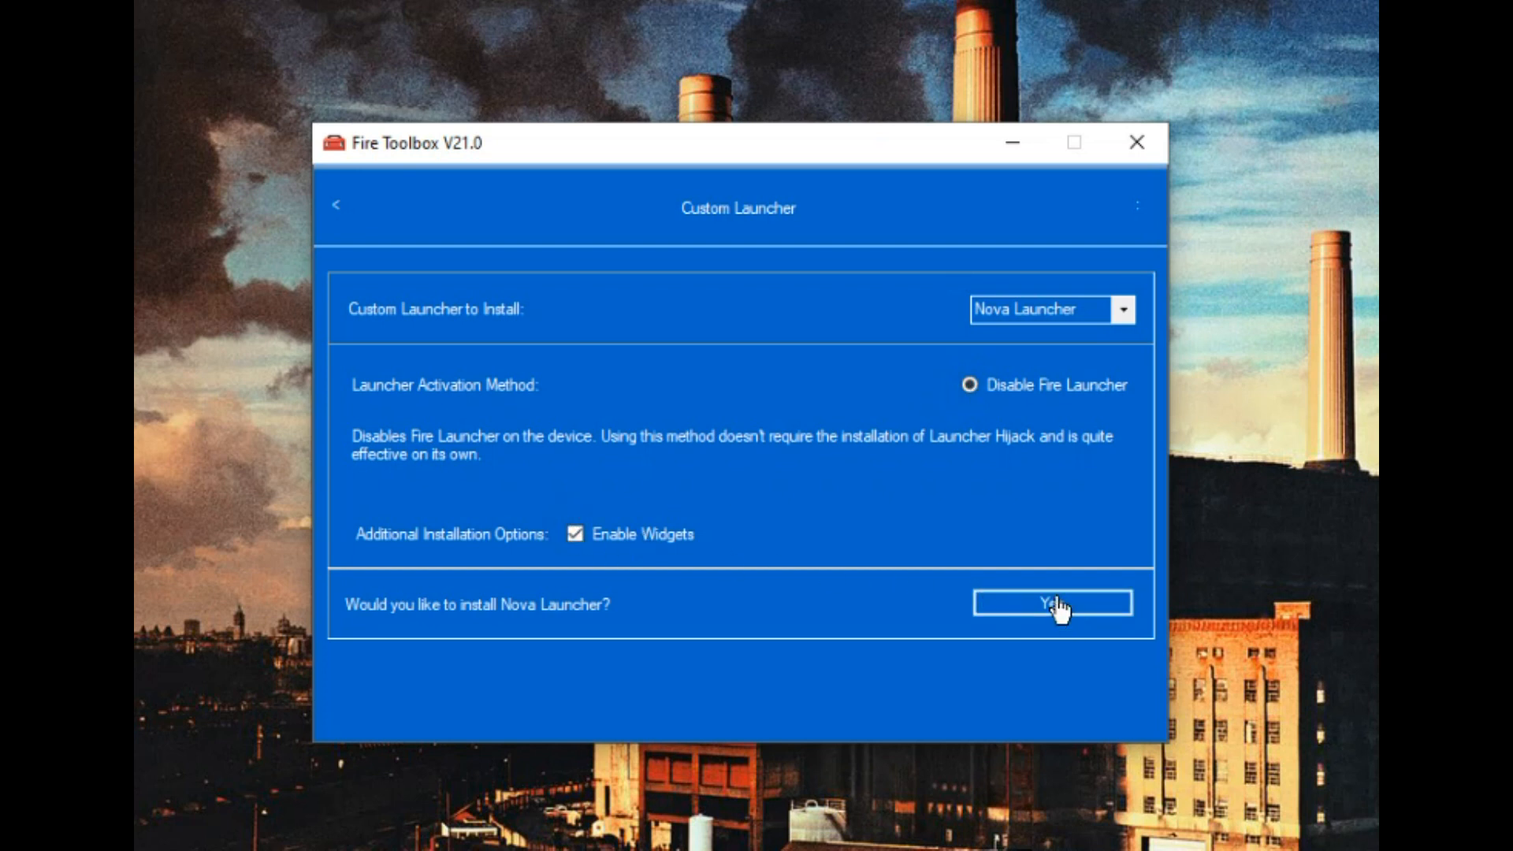
{"action": "left_click", "coordinate": [1050, 602]}
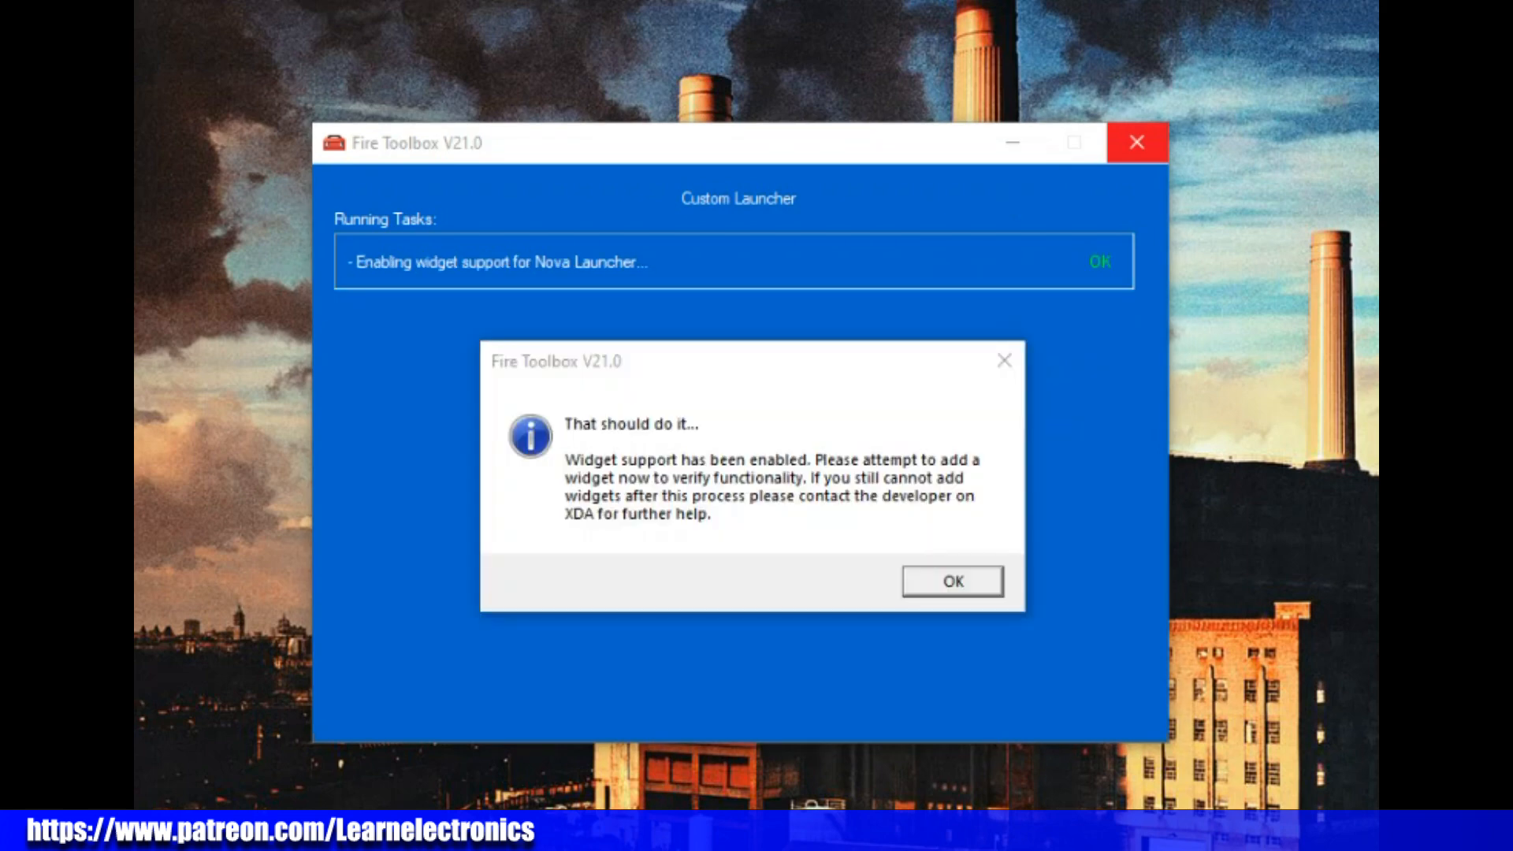
{"action": "mouse_move", "coordinate": [1014, 523]}
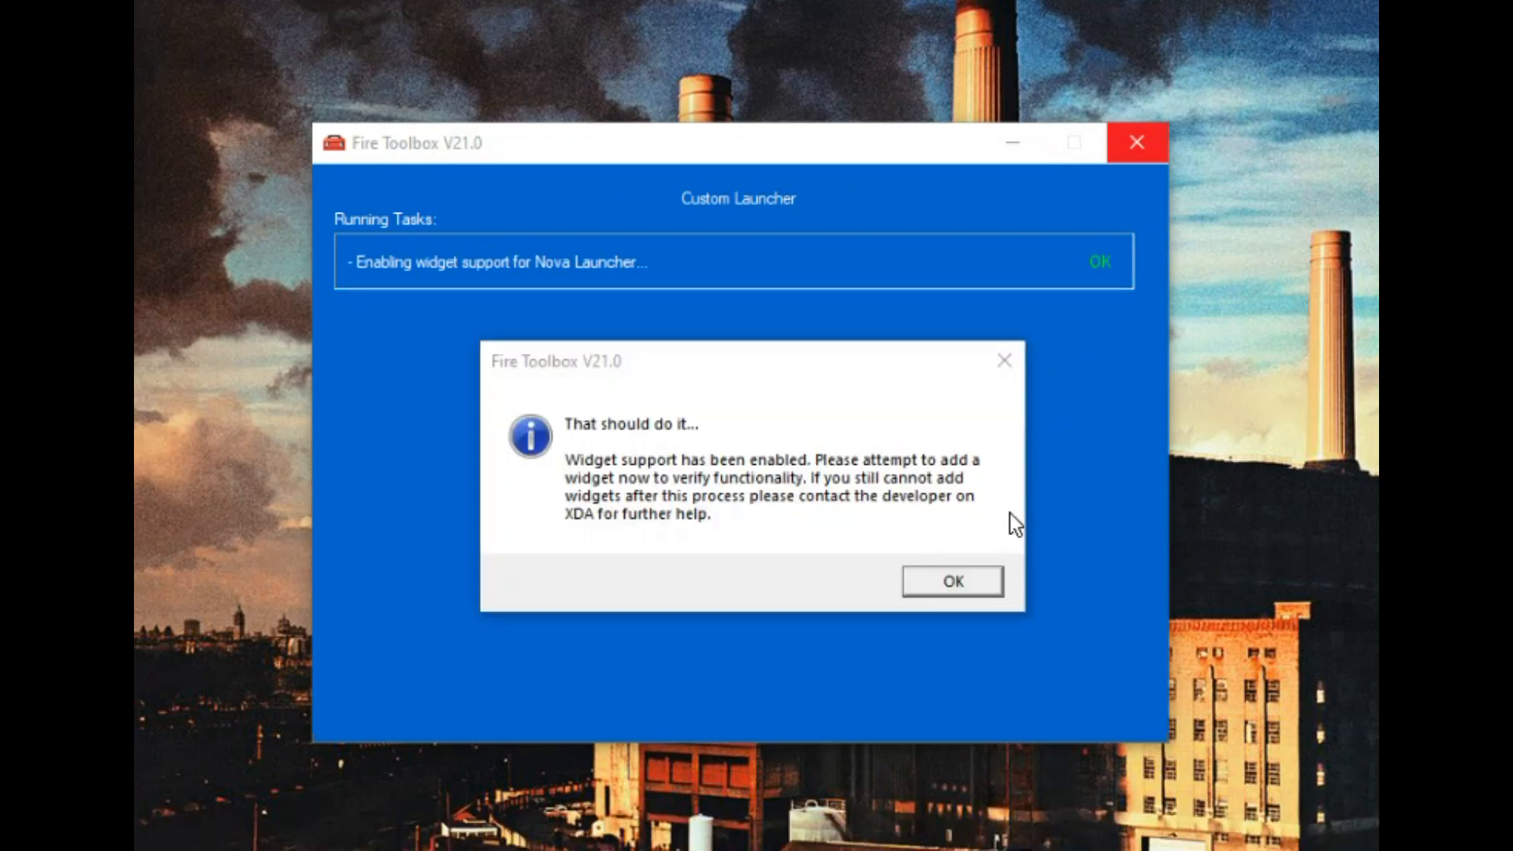
{"action": "left_click", "coordinate": [951, 580]}
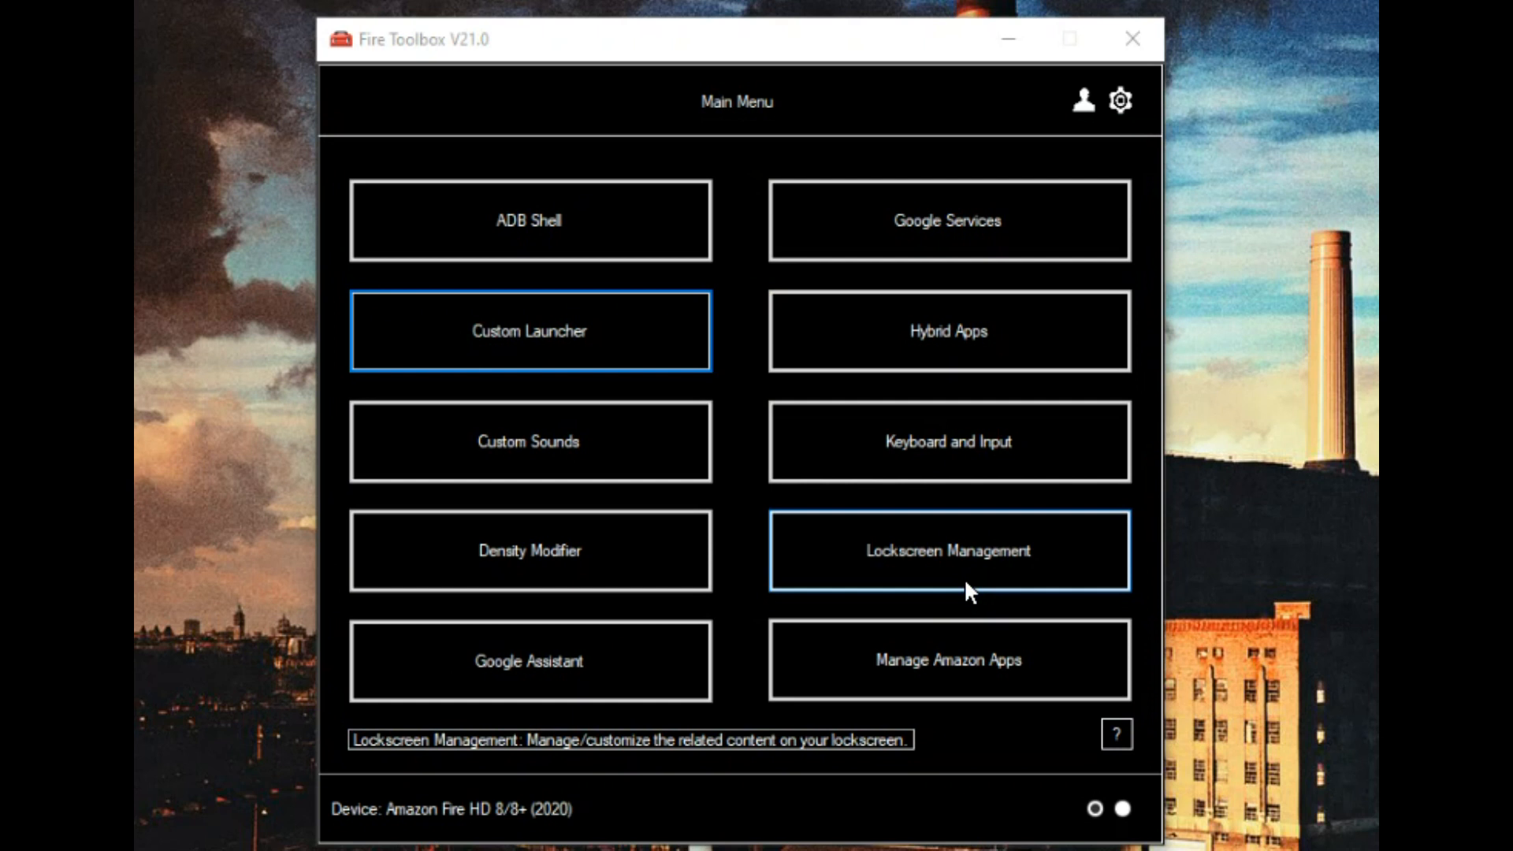
{"action": "mouse_move", "coordinate": [529, 661]}
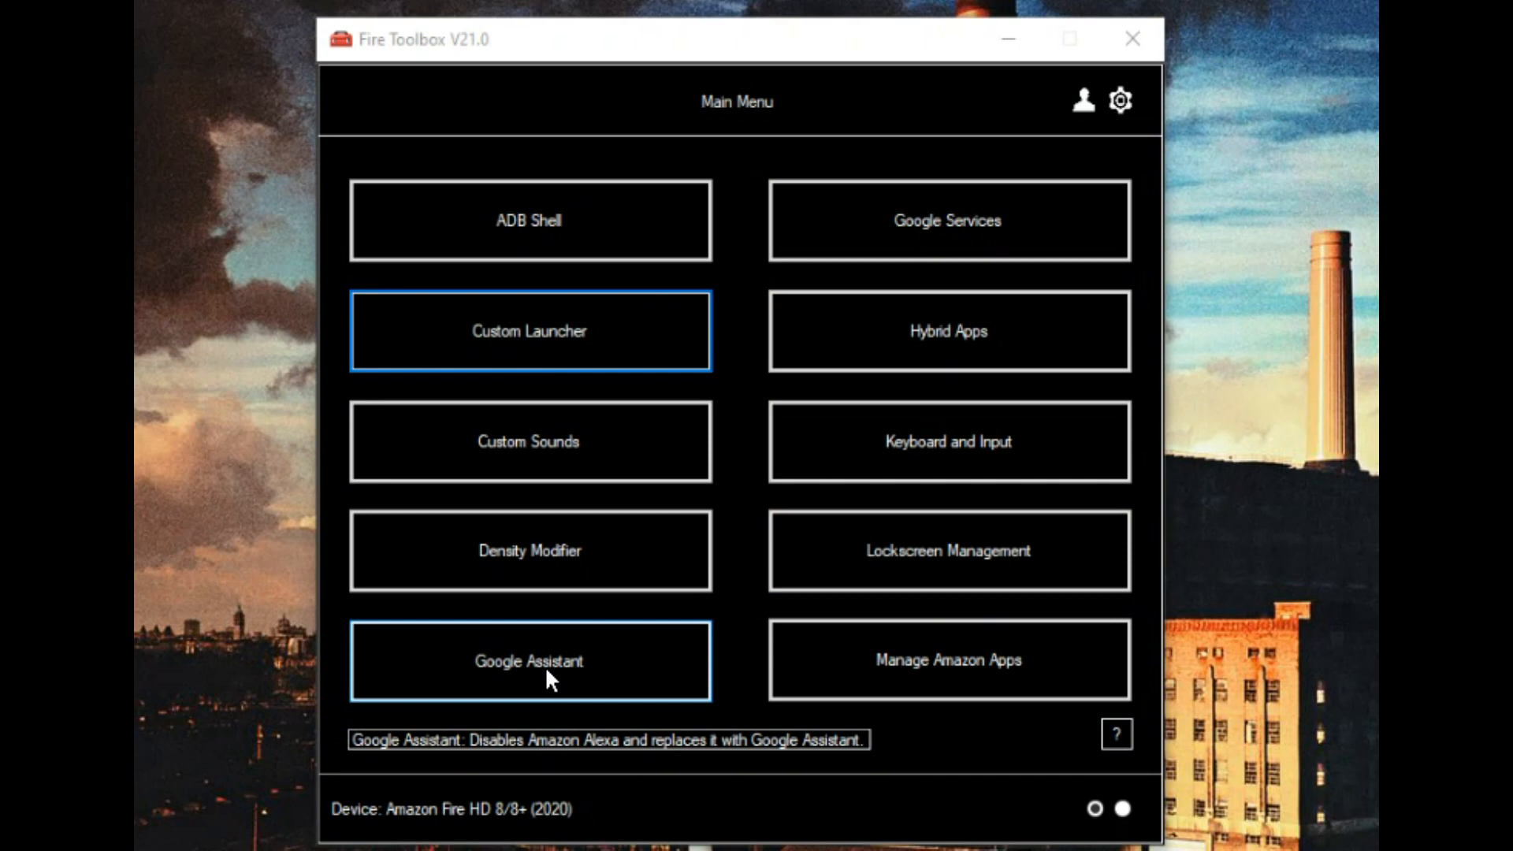
Step: Execute the Google Assistant tool to install the Google app in place of Alexa
{"action": "left_click", "coordinate": [528, 661]}
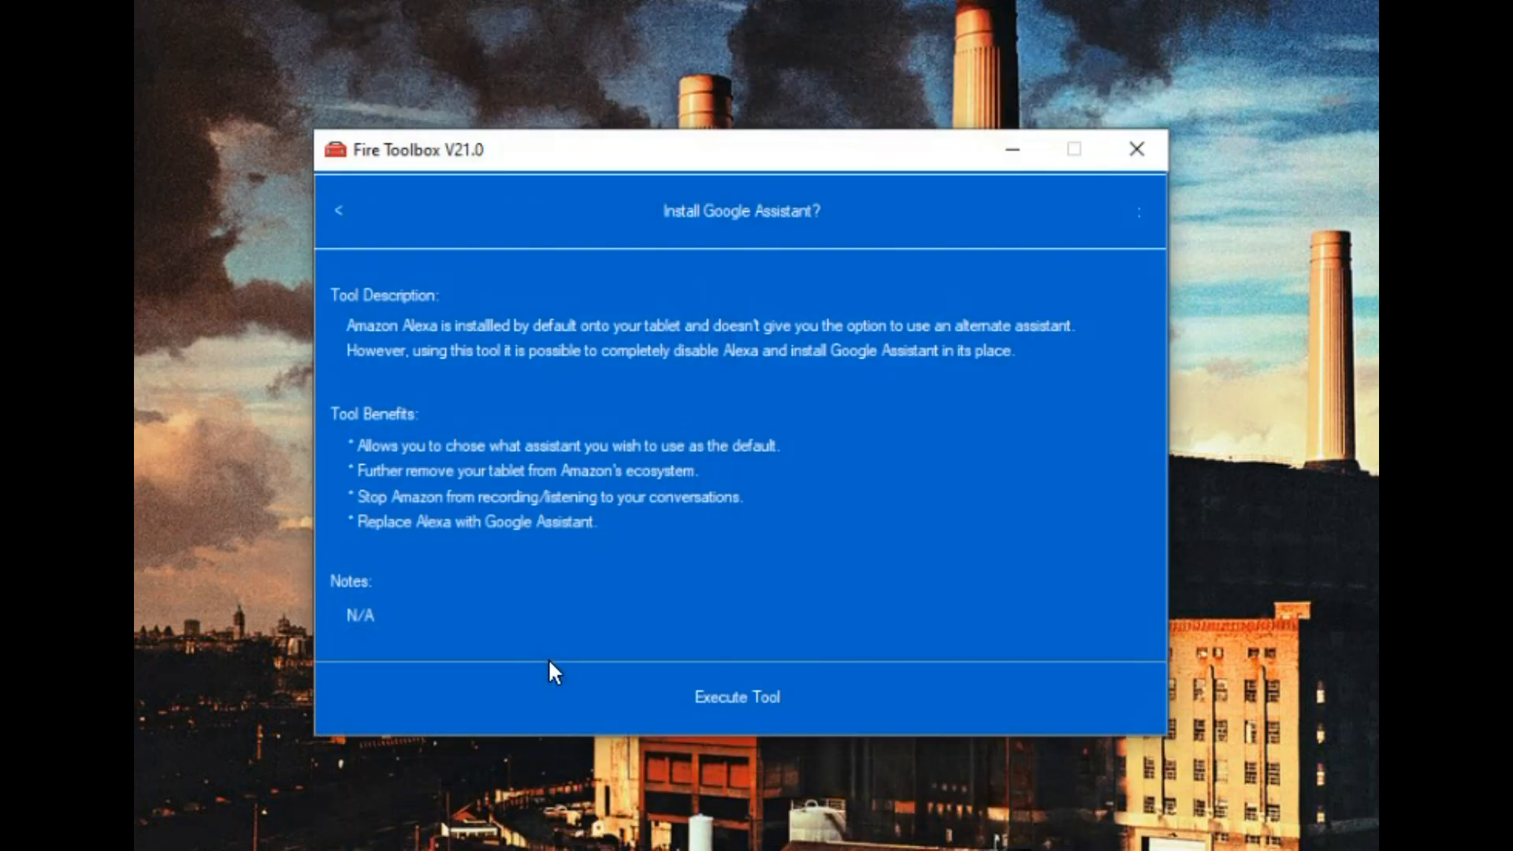
{"action": "left_click", "coordinate": [736, 696]}
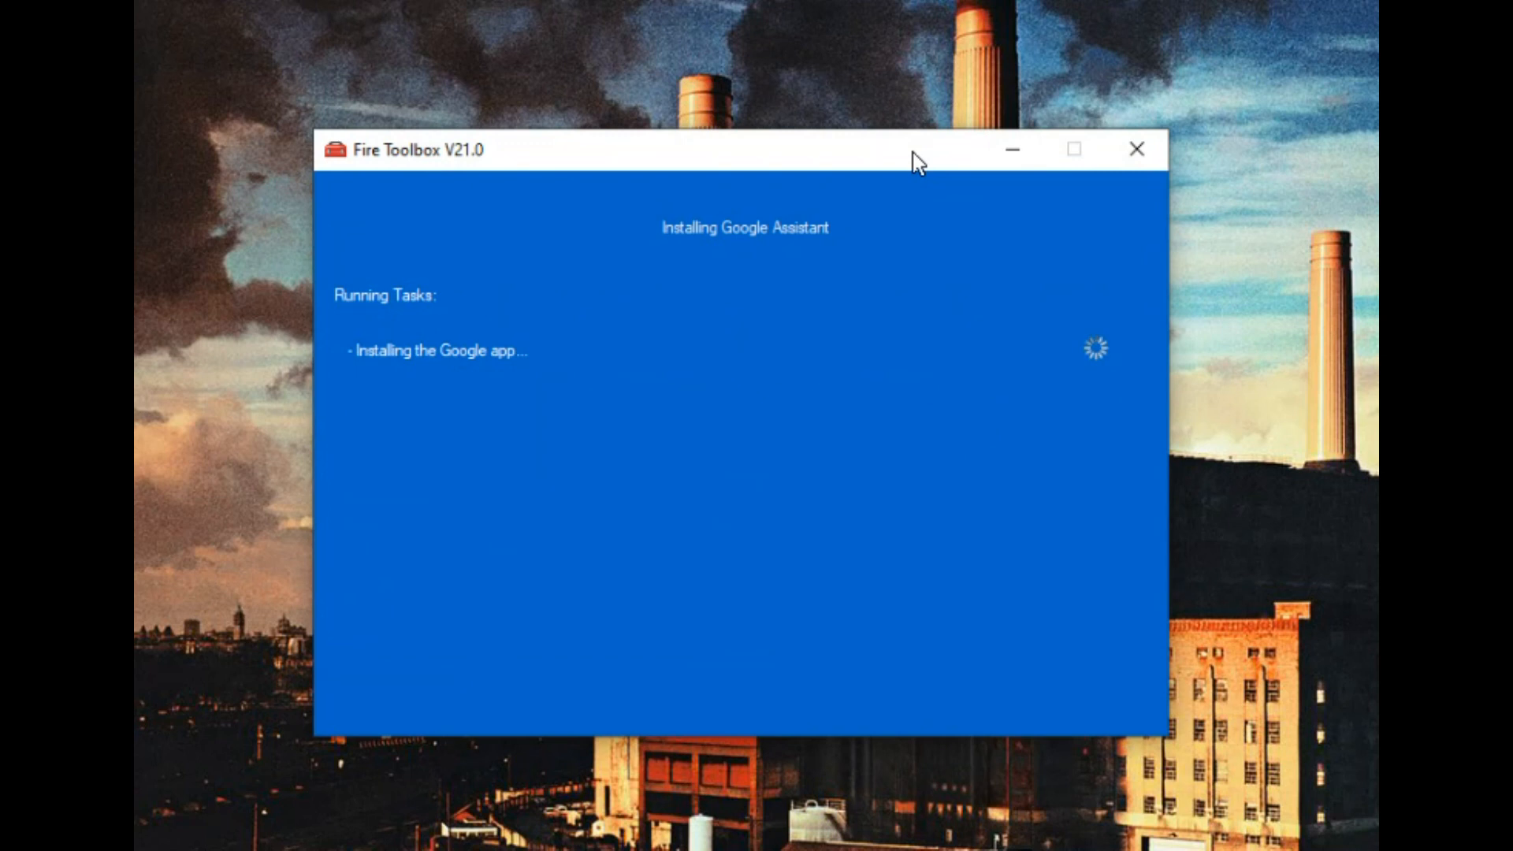
{"action": "mouse_move", "coordinate": [1168, 25]}
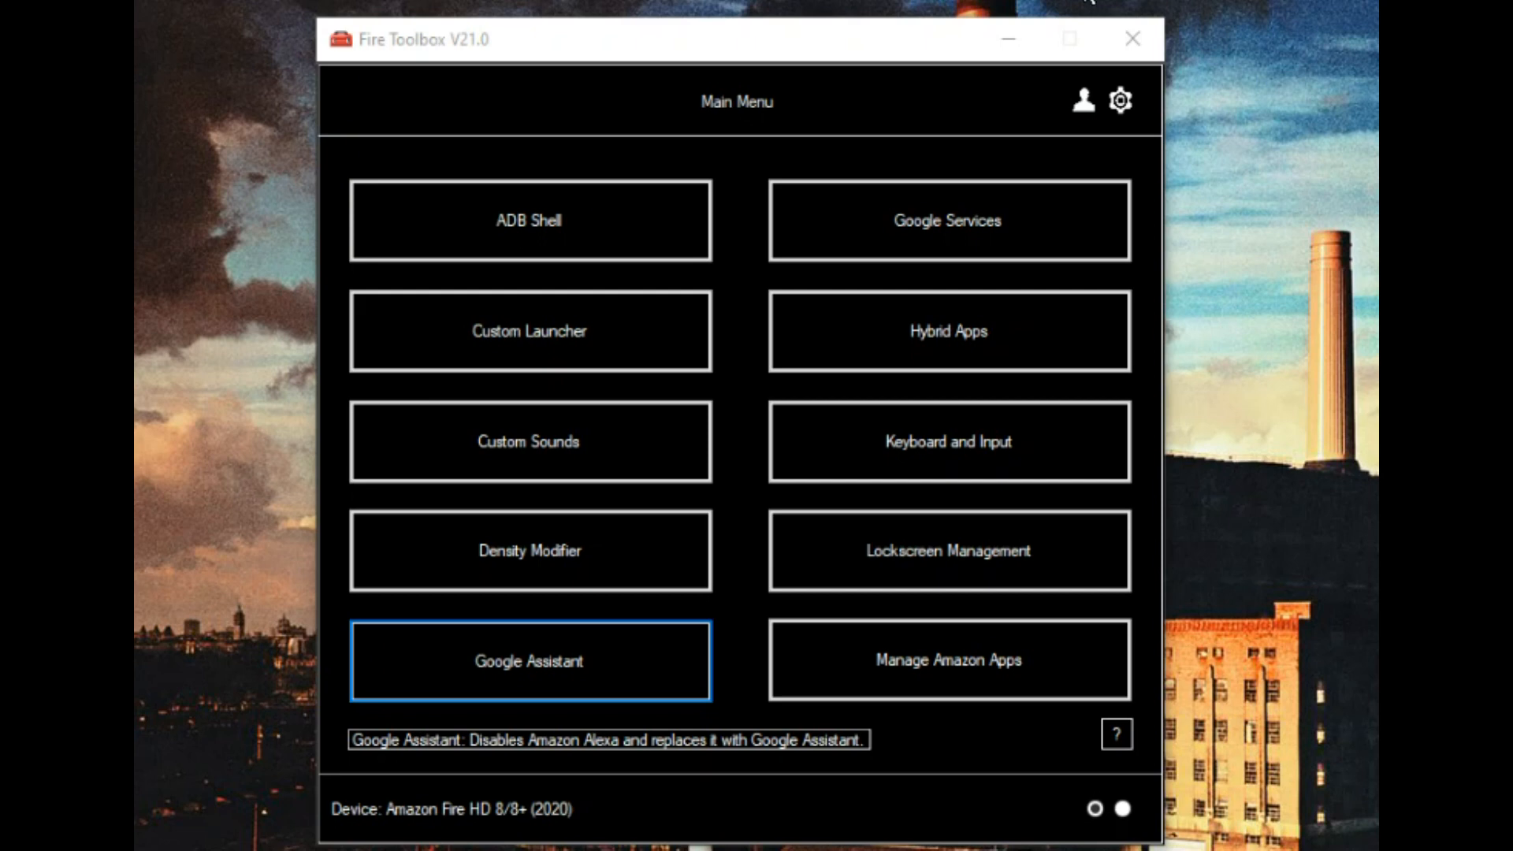
{"action": "mouse_move", "coordinate": [975, 681]}
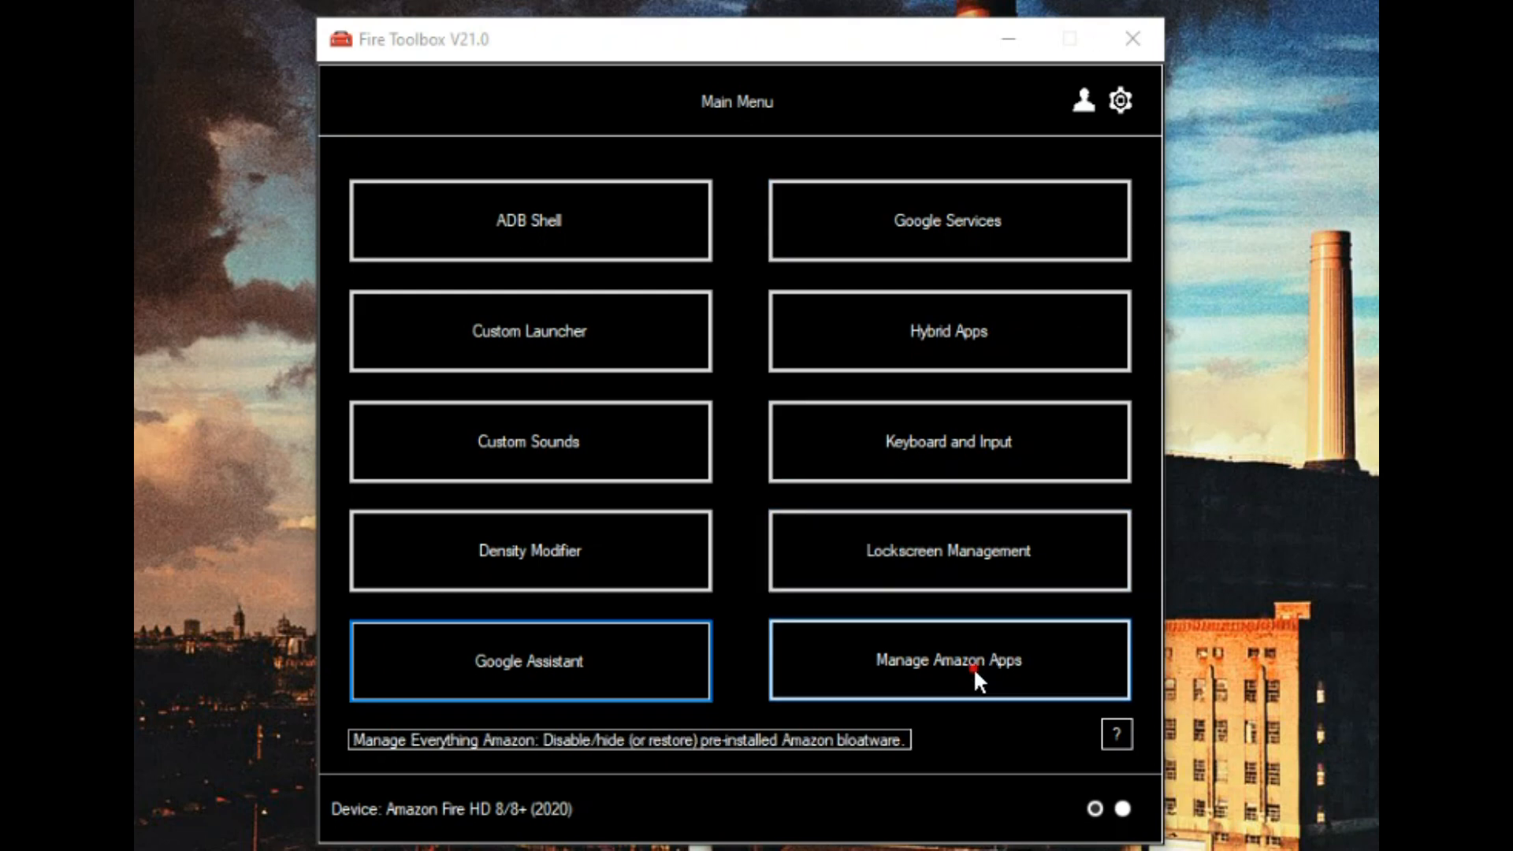
Step: Disable Amazon apps with the Complete Debloat preset in Manage Amazon Apps
{"action": "left_click", "coordinate": [947, 660]}
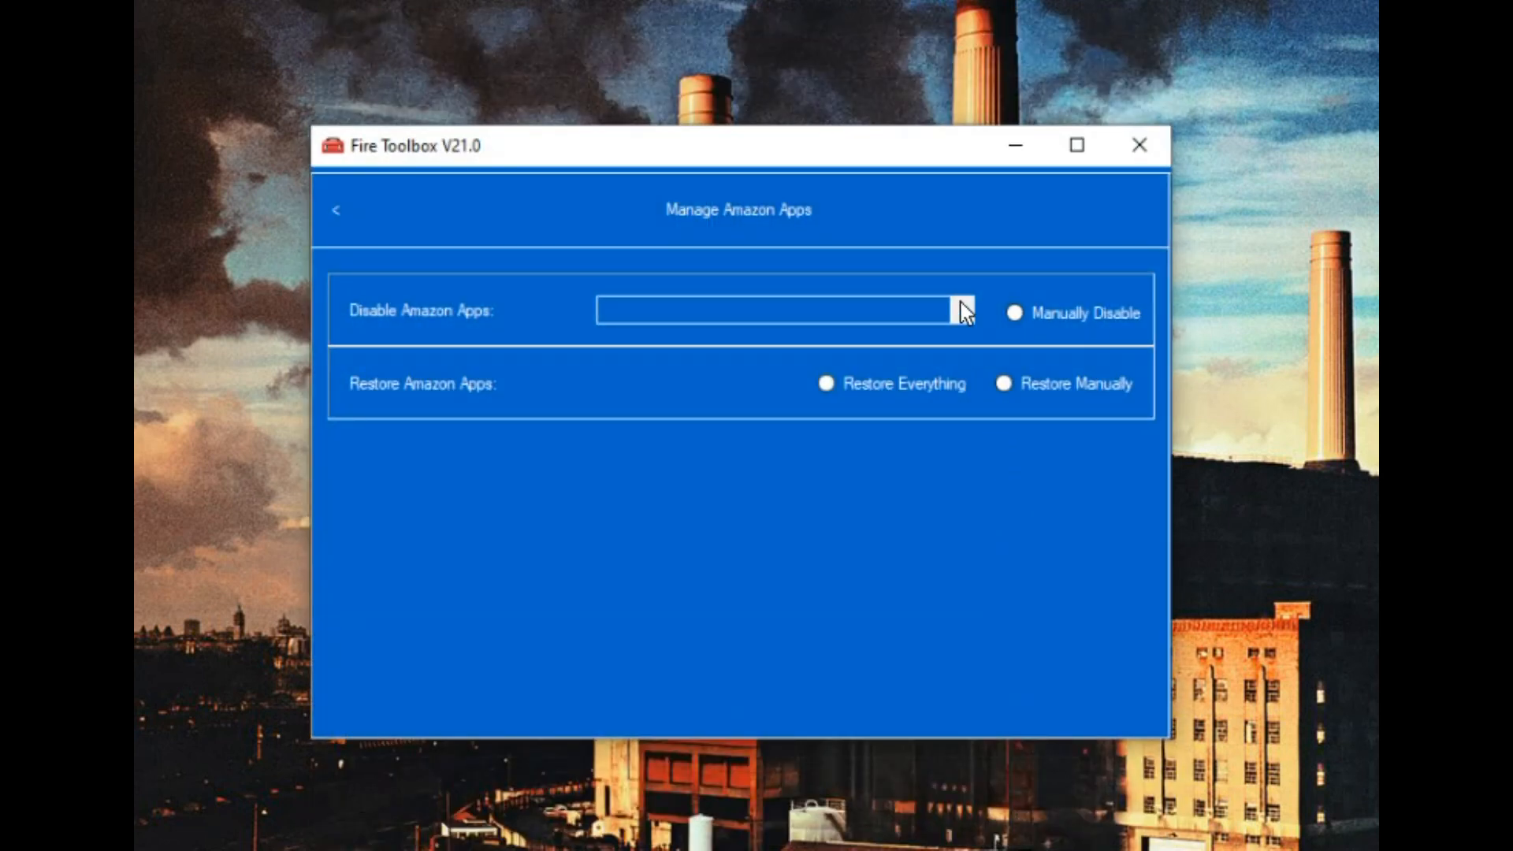
{"action": "left_click", "coordinate": [960, 309]}
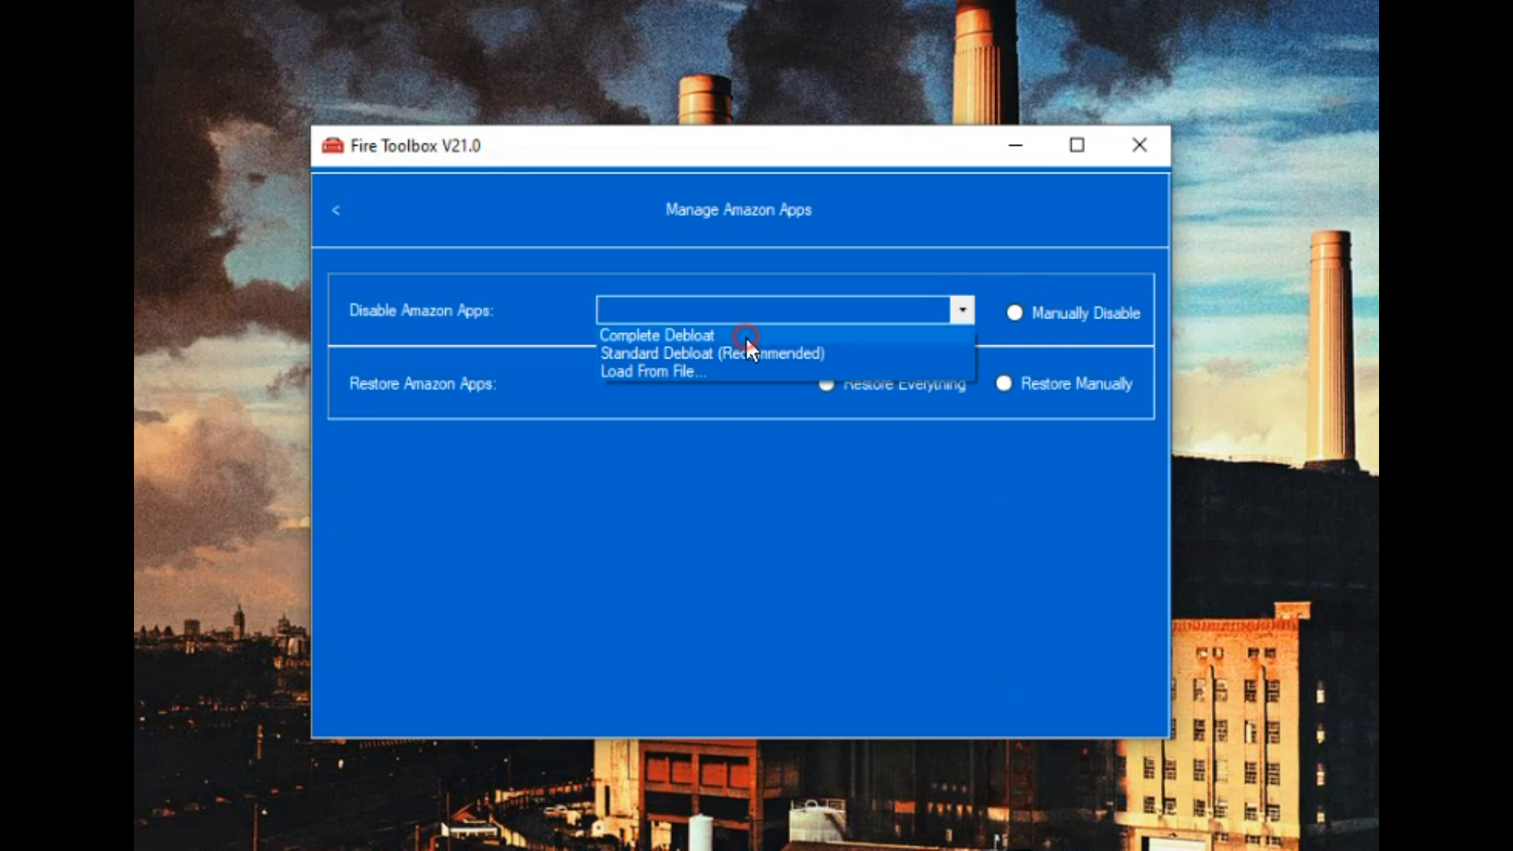
{"action": "left_click", "coordinate": [657, 335]}
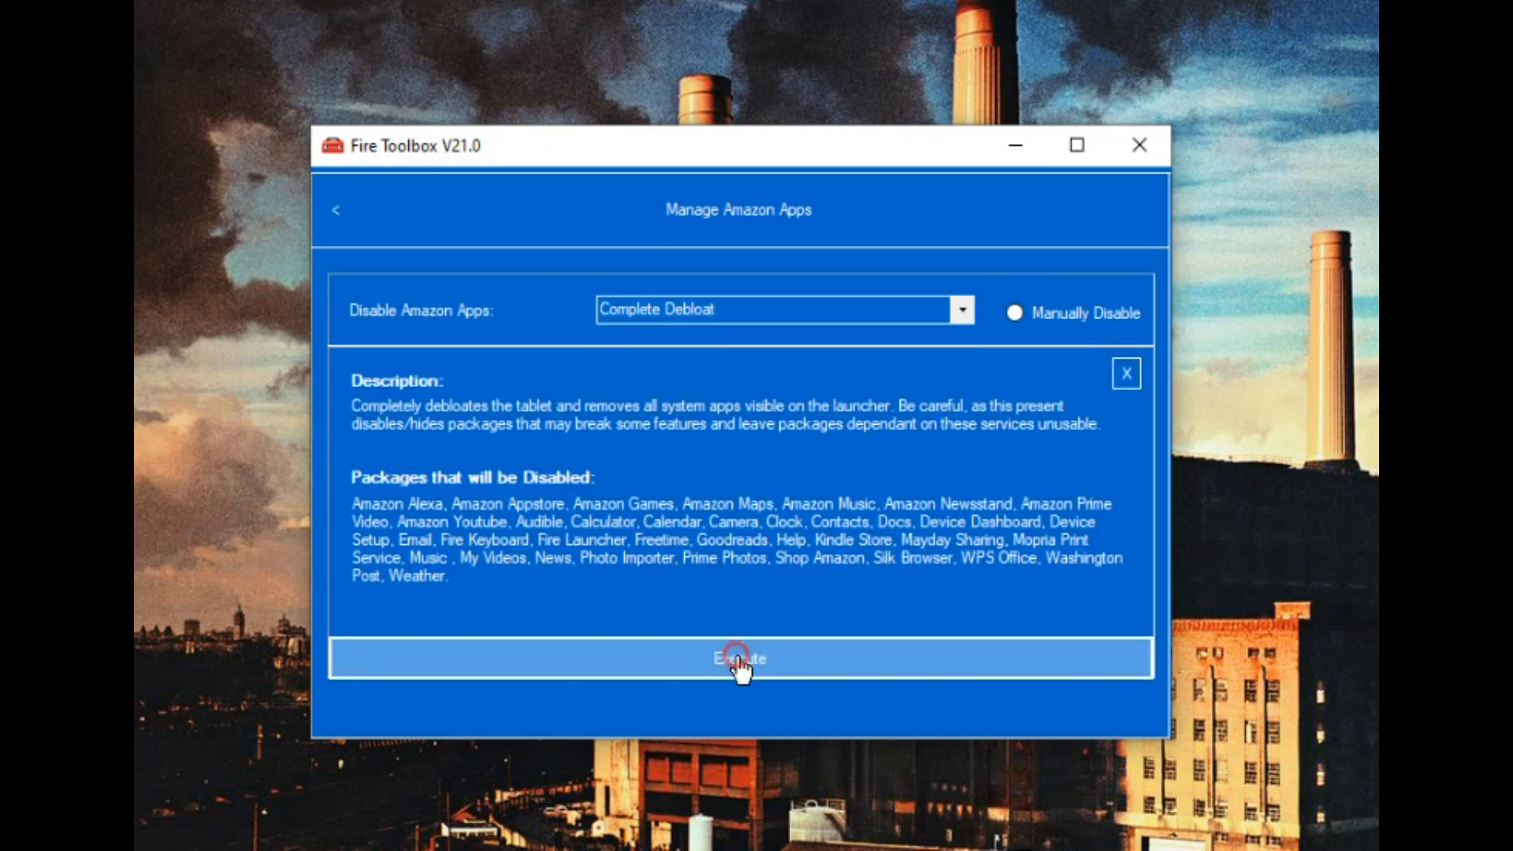
{"action": "left_click", "coordinate": [738, 659]}
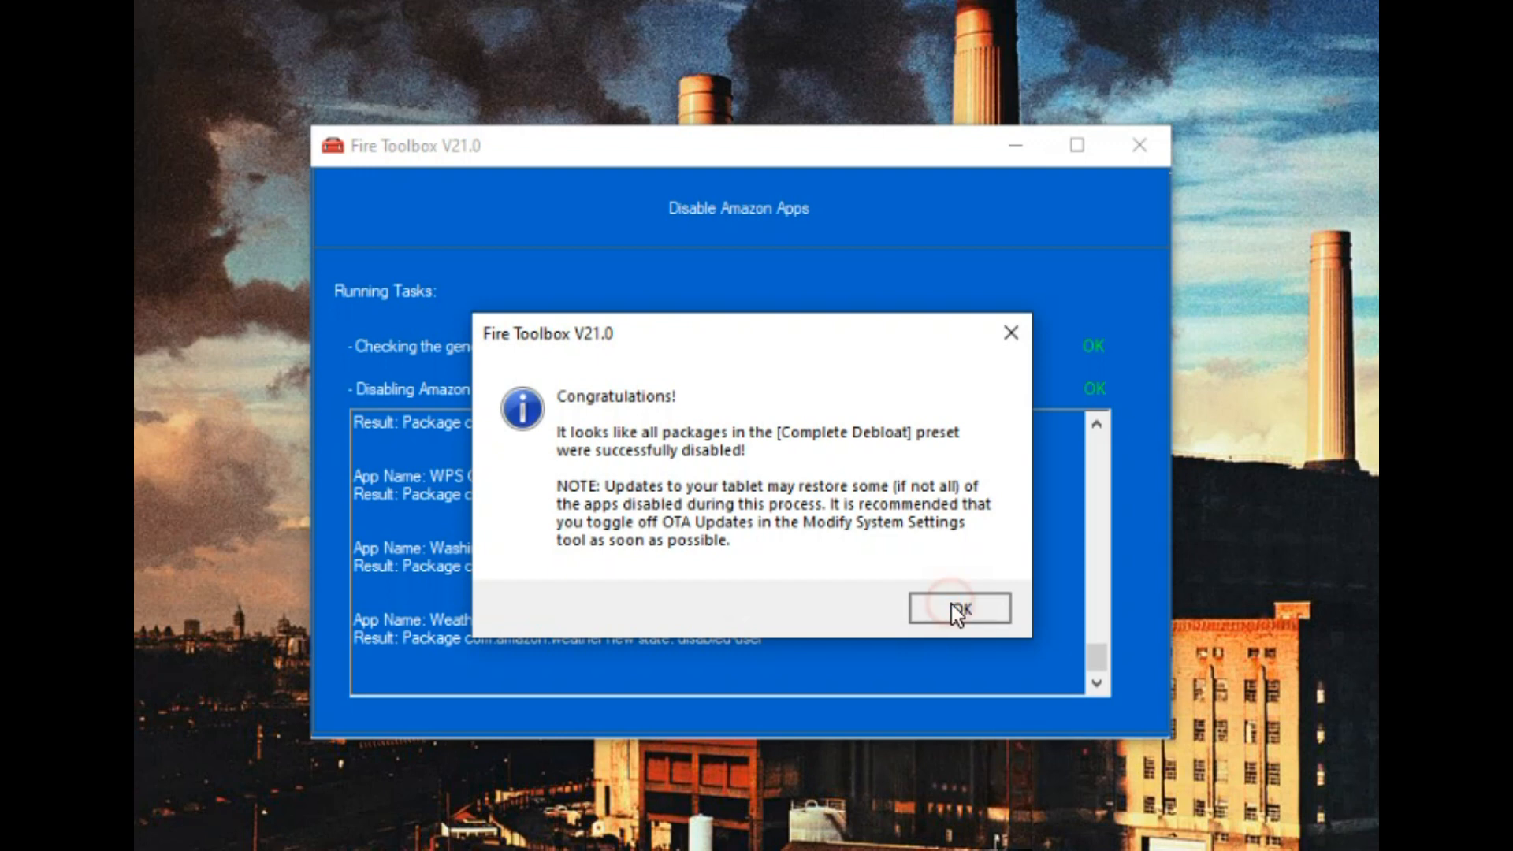
{"action": "left_click", "coordinate": [958, 609]}
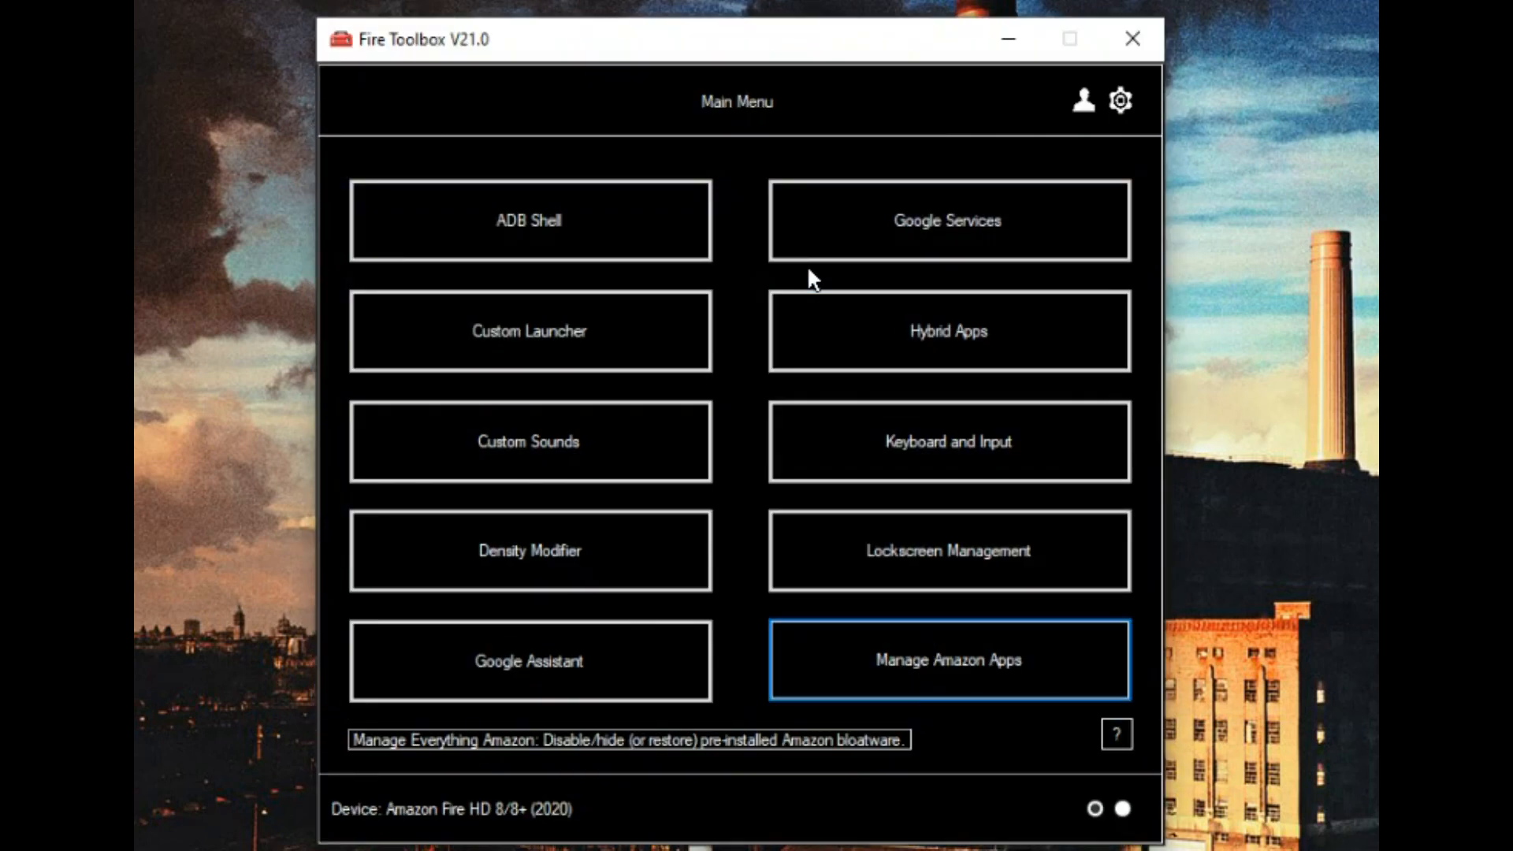
{"action": "mouse_move", "coordinate": [916, 158]}
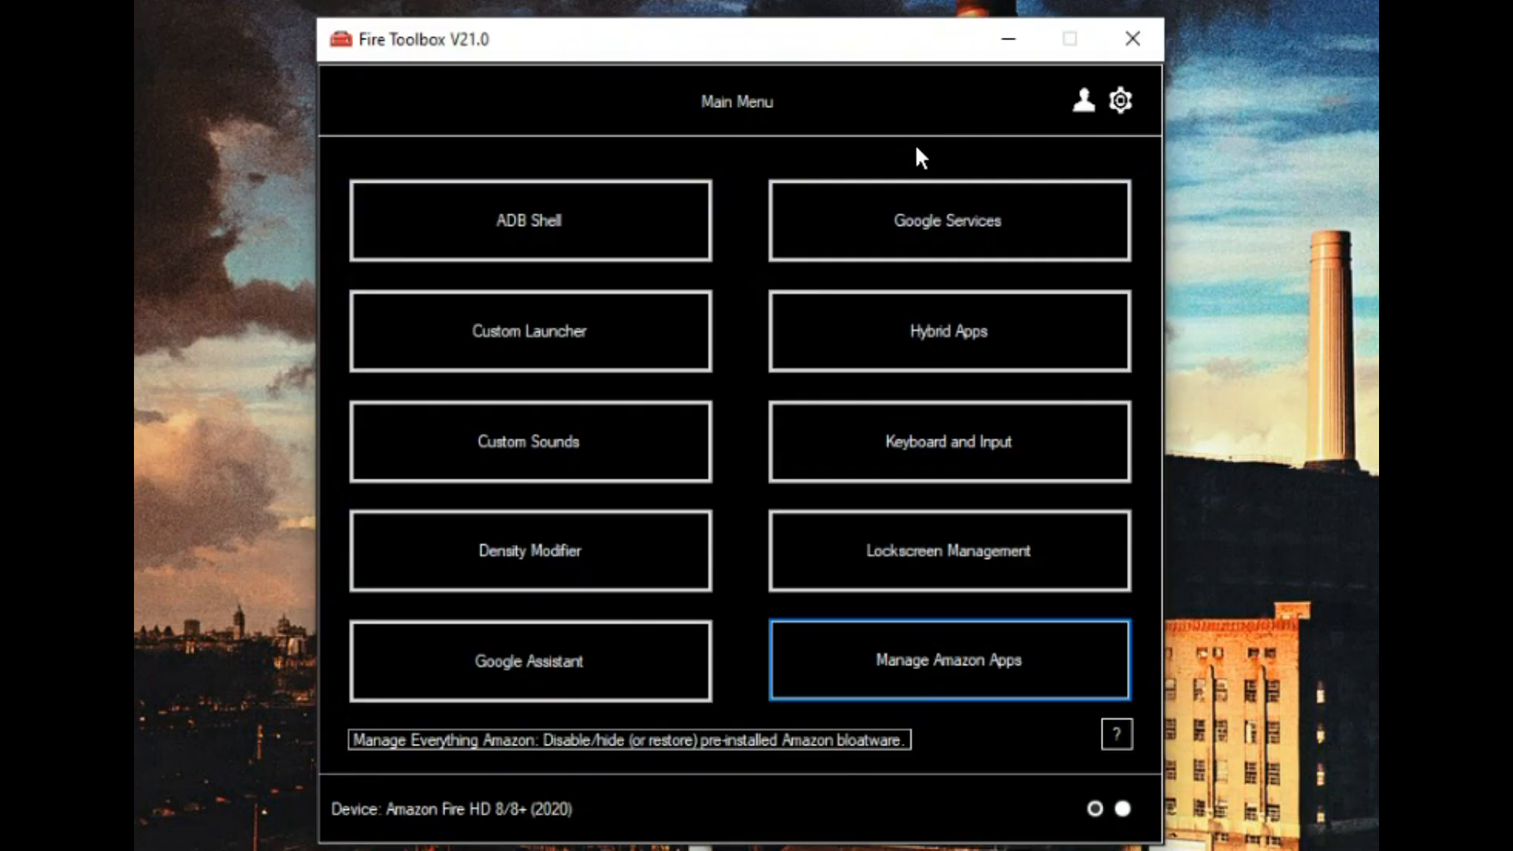
{"action": "mouse_move", "coordinate": [951, 130]}
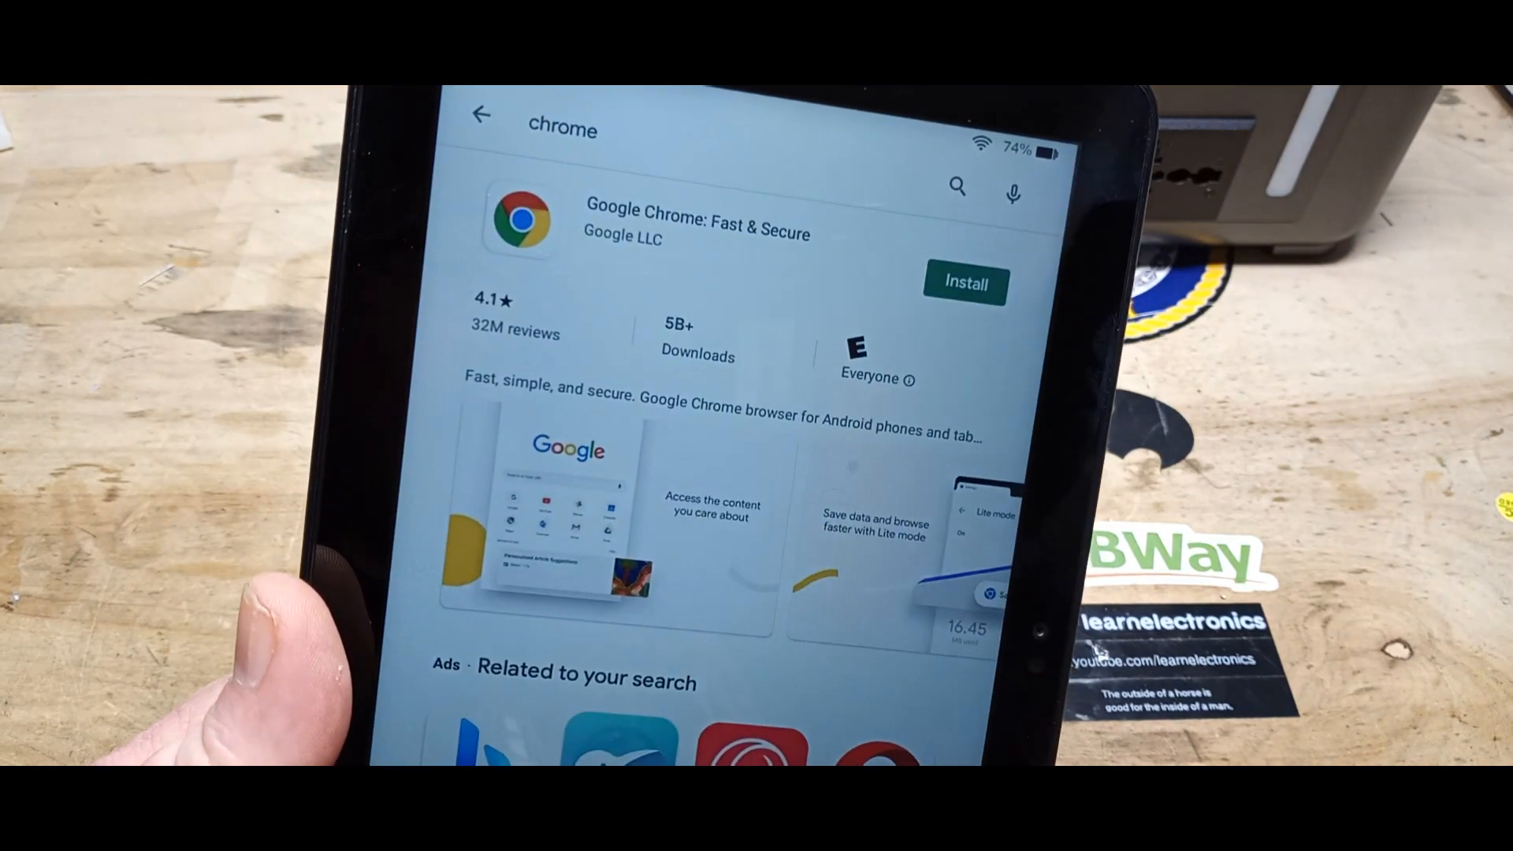
Step: Install Google Chrome from its Play Store listing, restarting the download once
{"action": "left_click", "coordinate": [963, 283]}
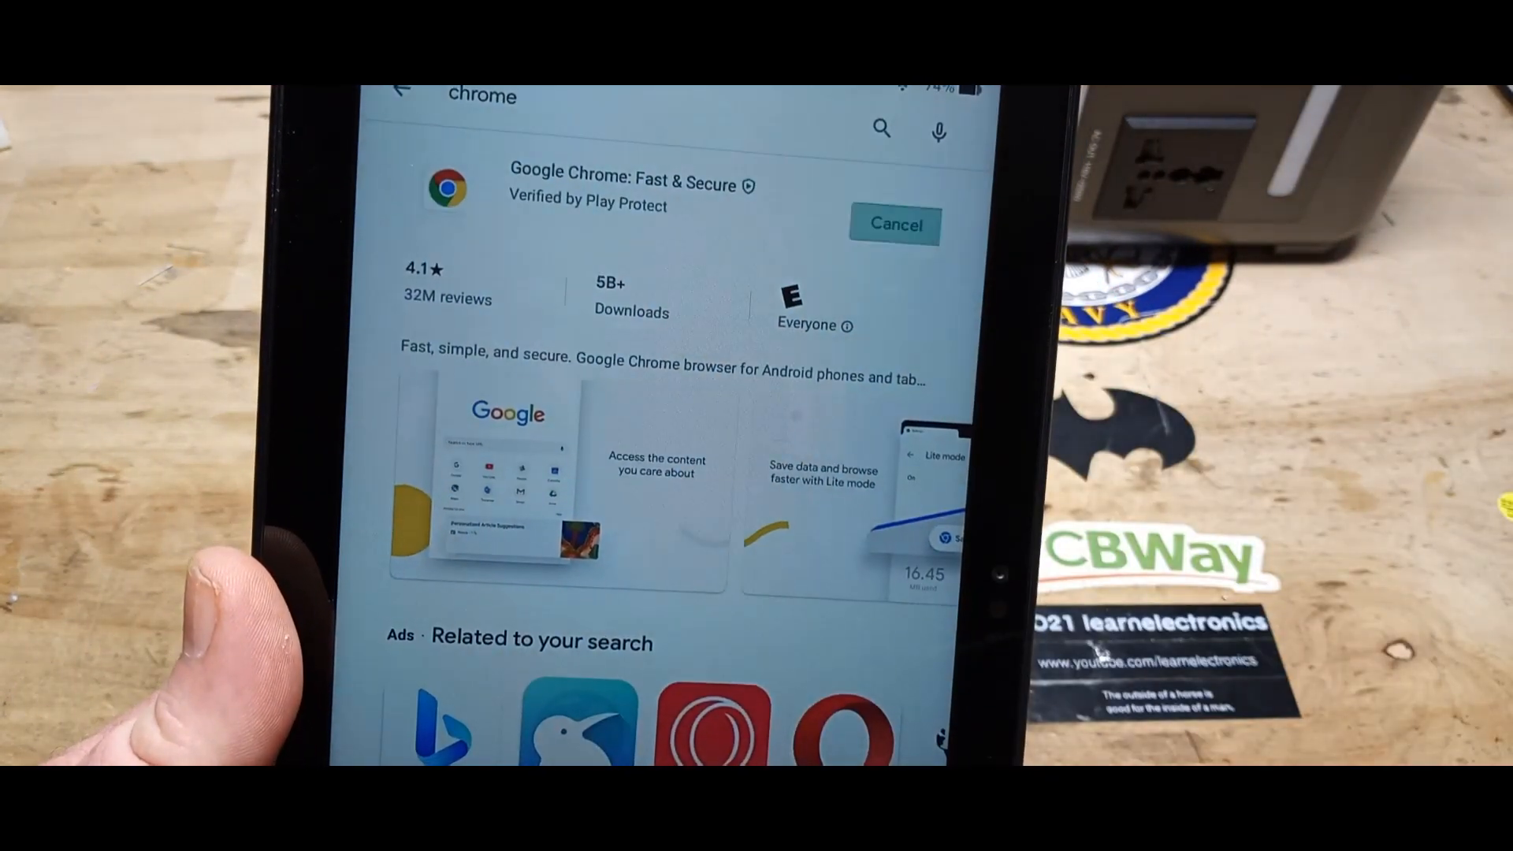
{"action": "left_click", "coordinate": [893, 224]}
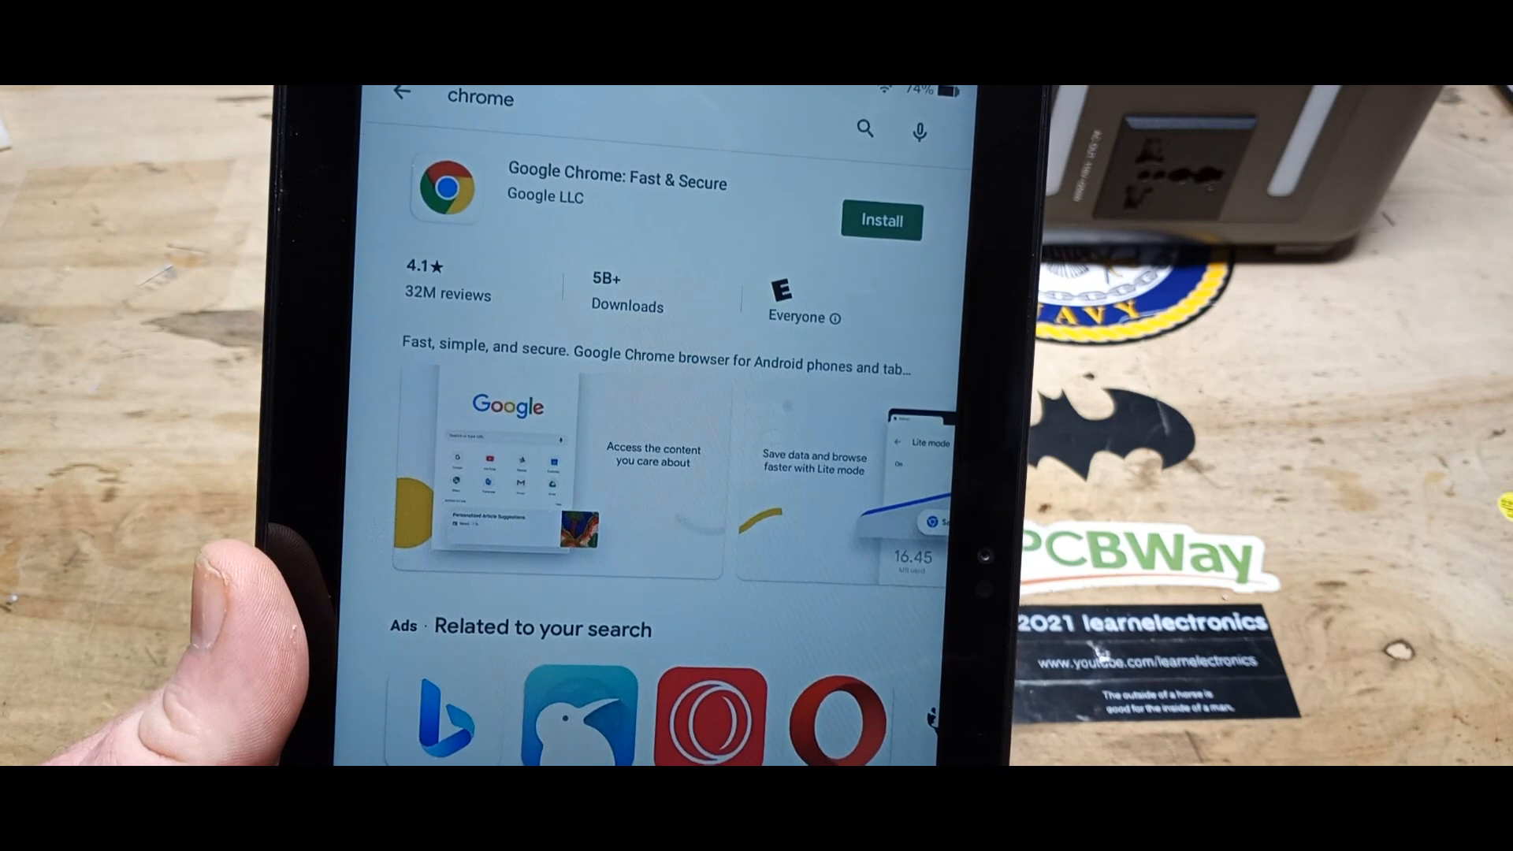
{"action": "left_click", "coordinate": [879, 219]}
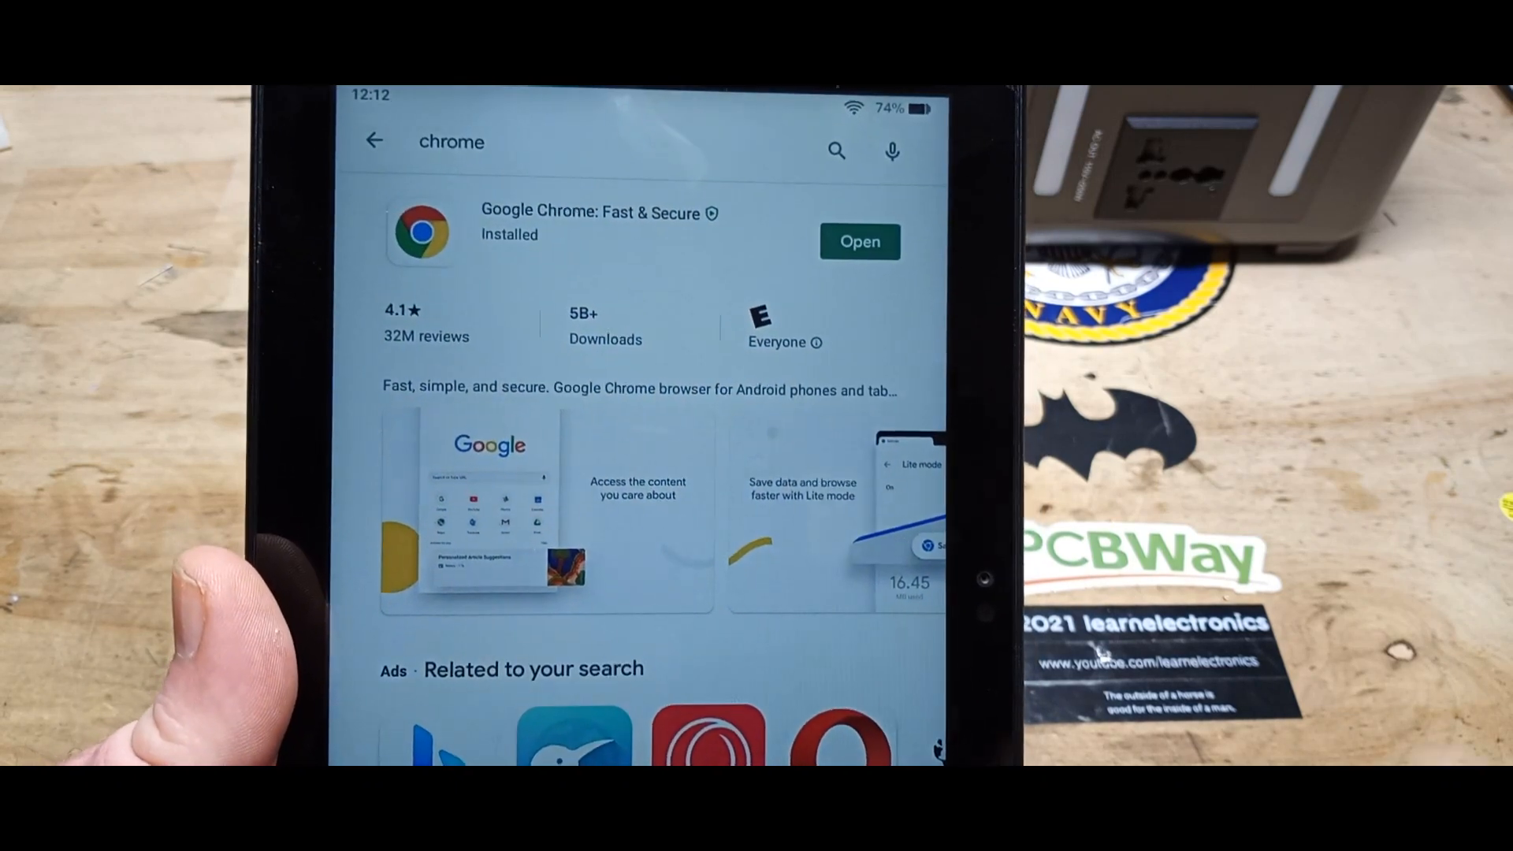
Step: Launch Chrome from its Play Store listing and scroll the new tab's Discover feed
{"action": "left_click", "coordinate": [858, 241]}
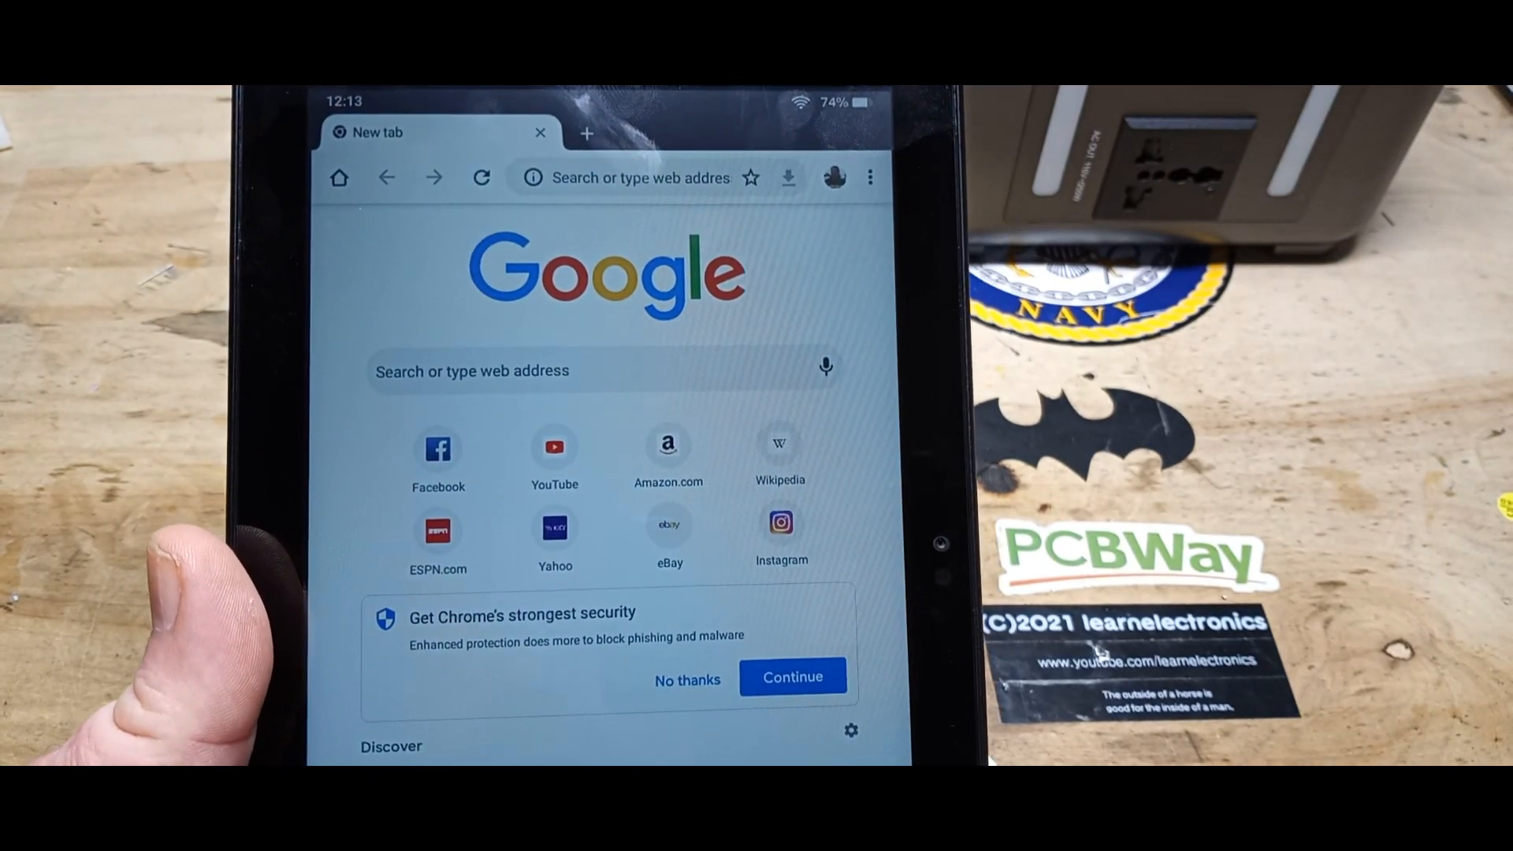
{"action": "scroll", "scroll_direction": "down", "scroll_amount": 3}
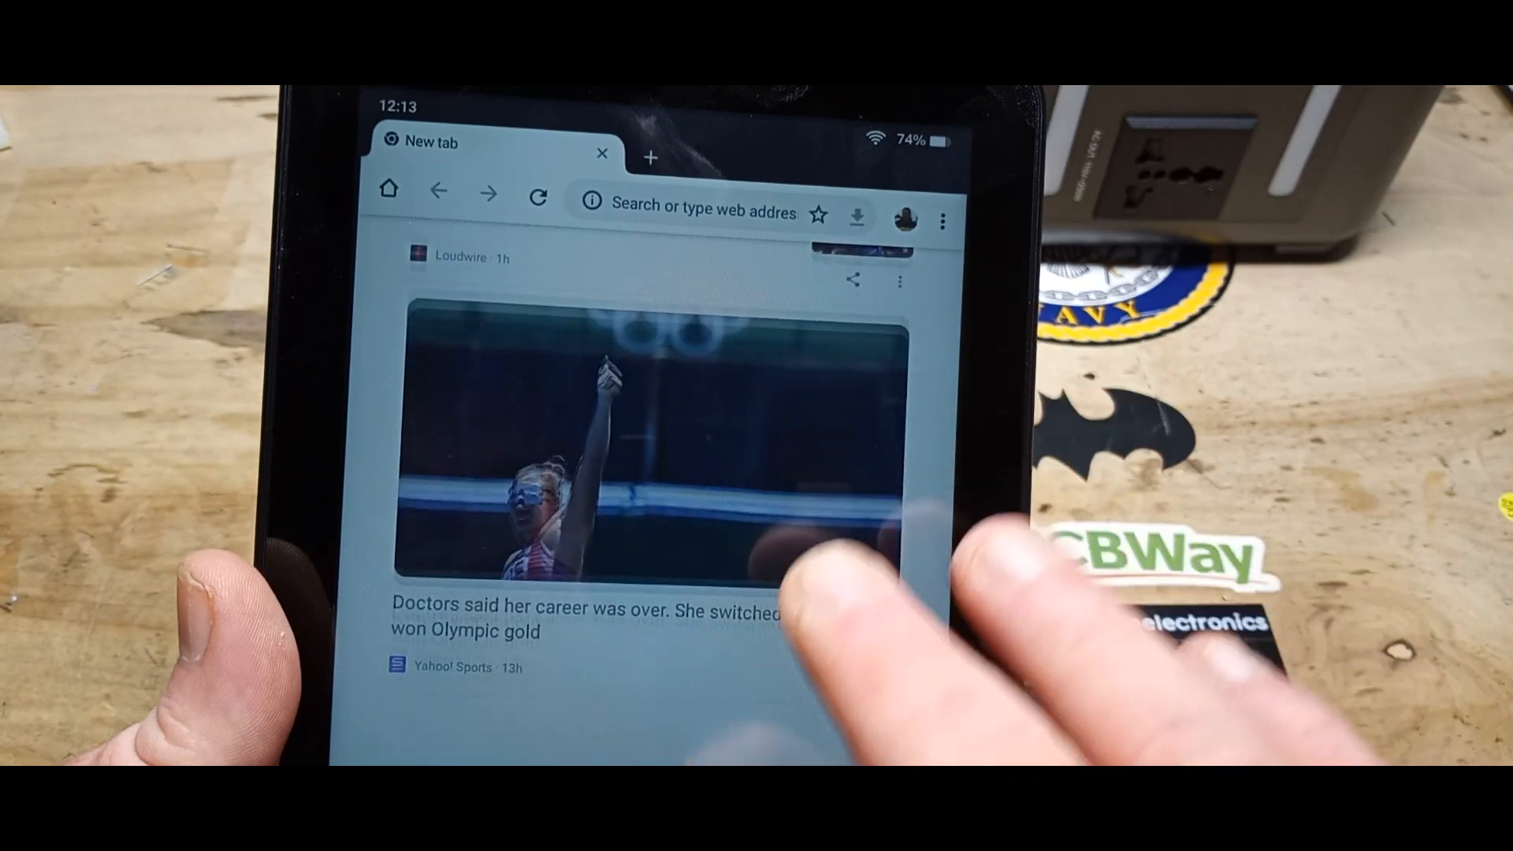